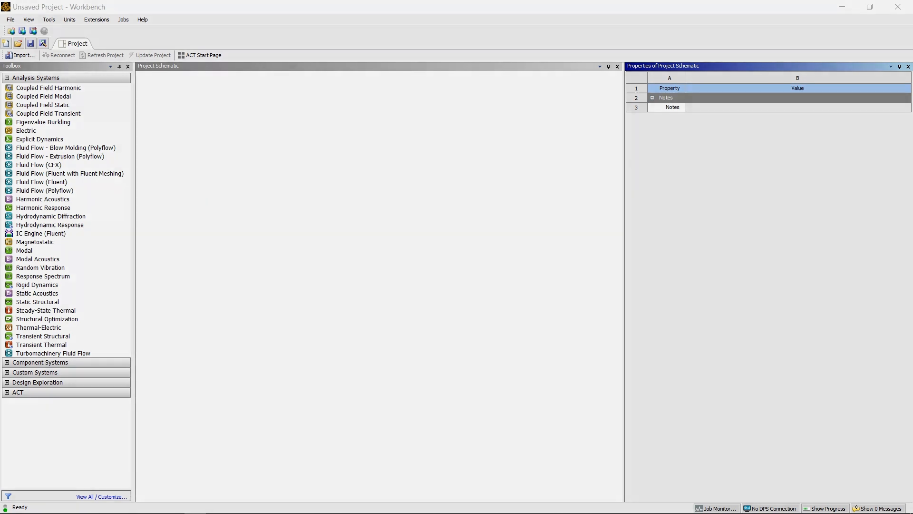
Drag Explicit Dynamics from the Analysis Systems toolbox into the Project Schematic.
left_click(42, 233)
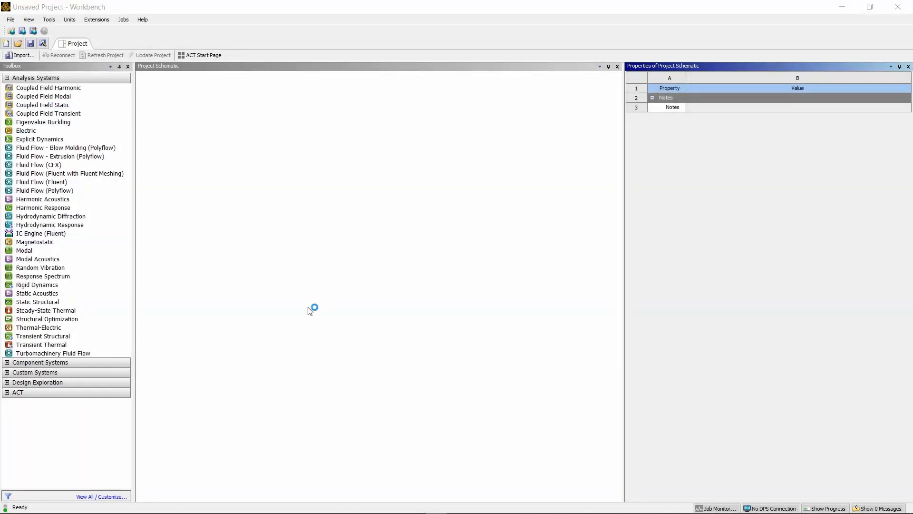
left_click(24, 251)
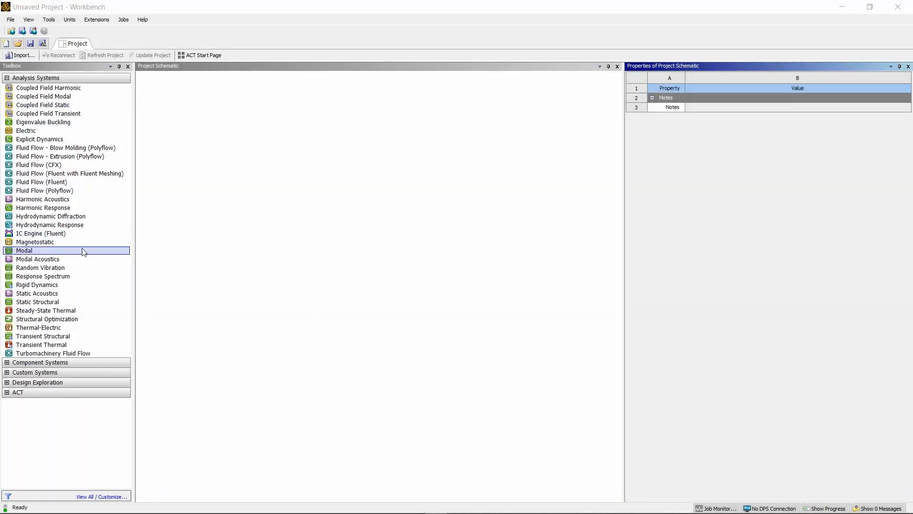
left_click(39, 140)
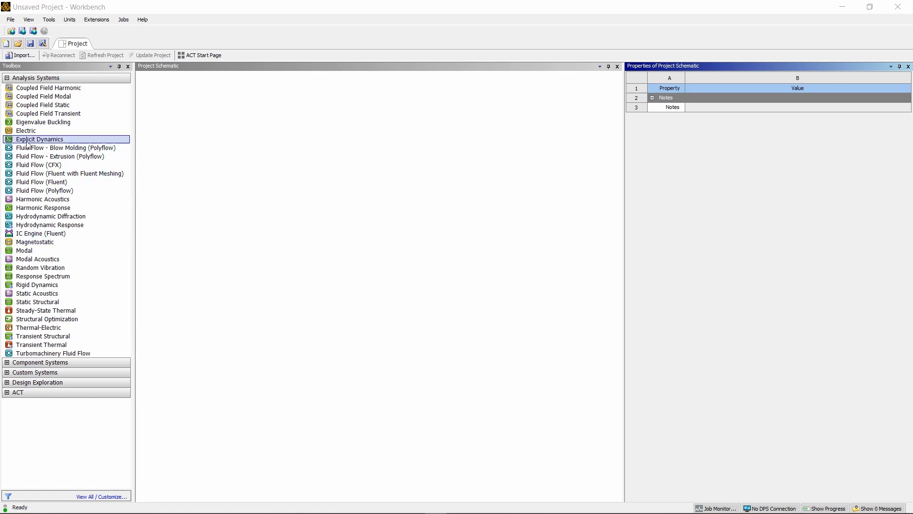
left_click_drag(40, 138, 192, 116)
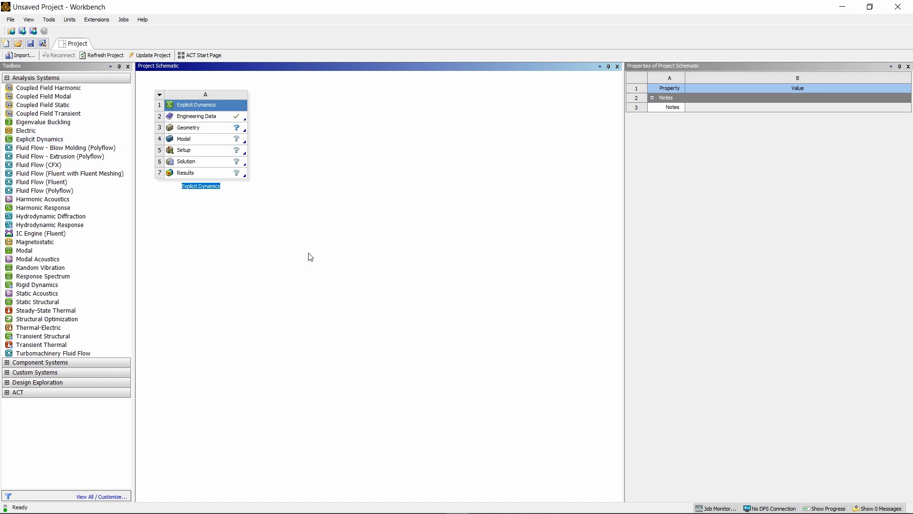
Keep the default system name and open Engineering Data (A2) to view Structural Steel.
left_click(189, 127)
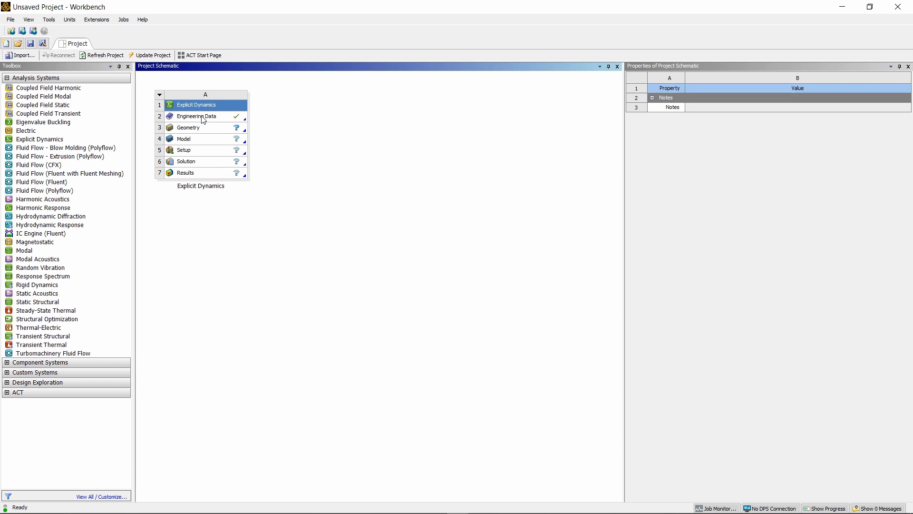
left_click(196, 116)
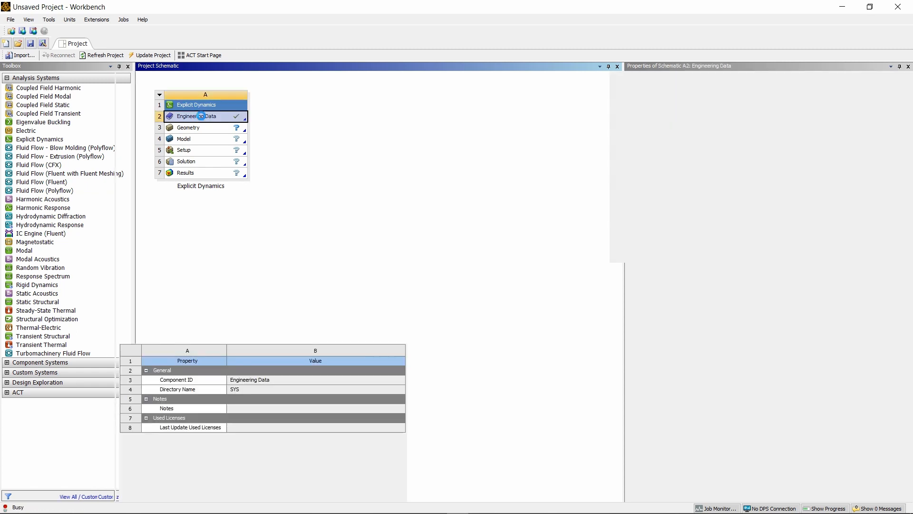
double_click(194, 116)
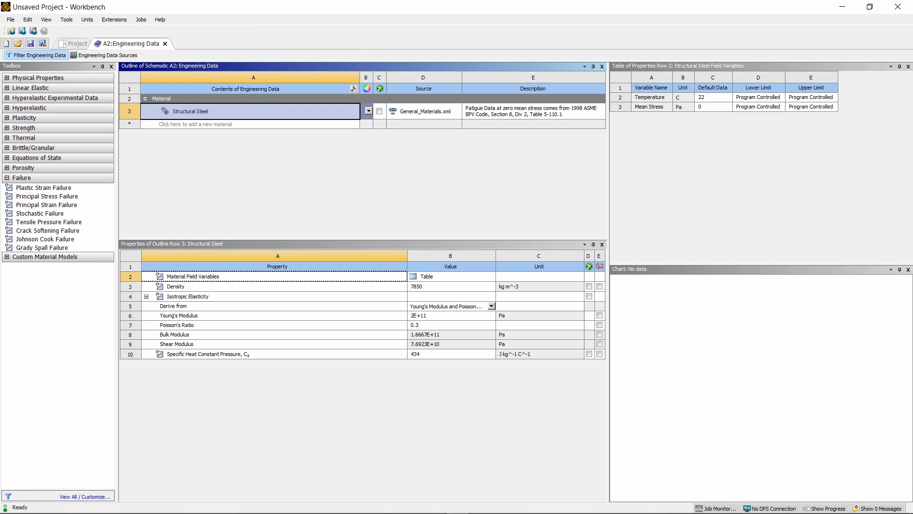
mouse_move(414, 233)
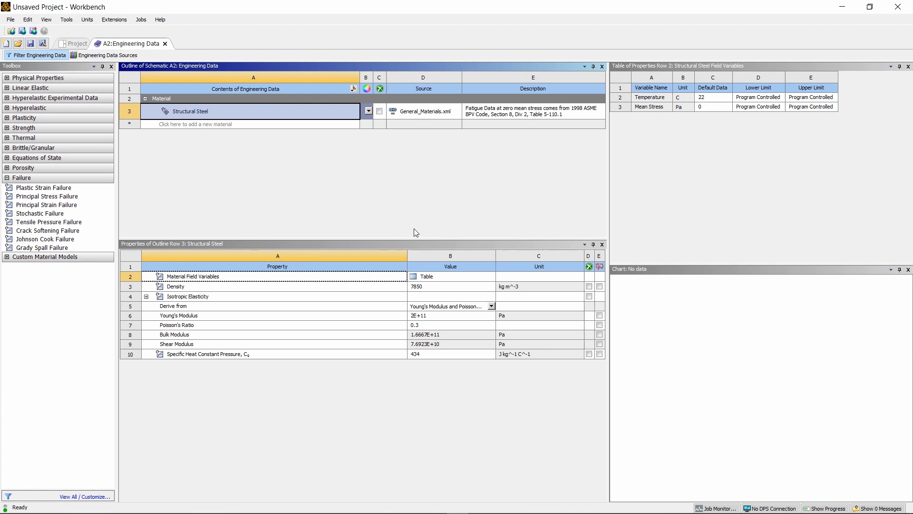
mouse_move(105, 54)
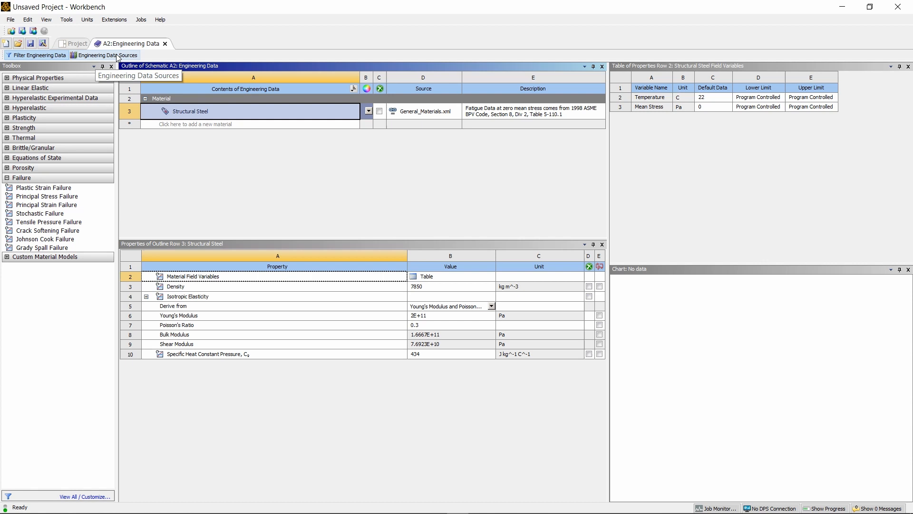
Open the General Non-linear Materials library and add Aluminum Alloy NL.
left_click(108, 54)
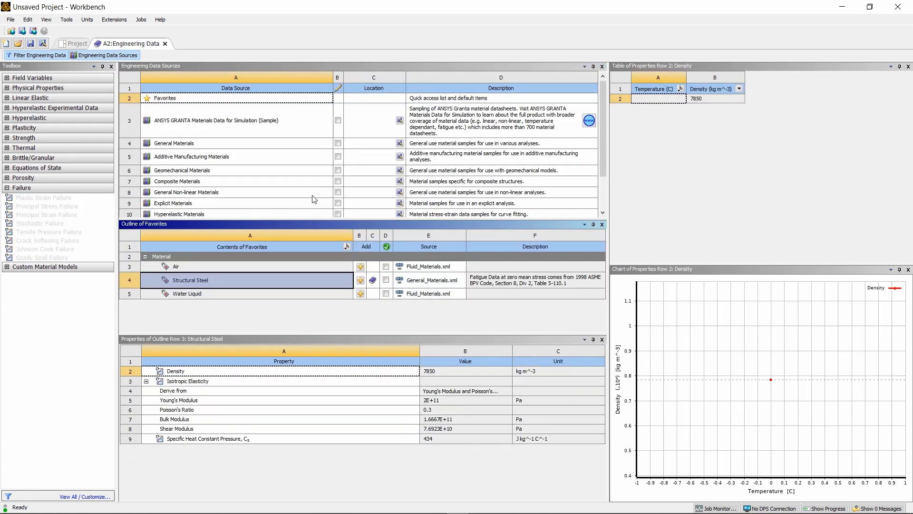
mouse_move(313, 197)
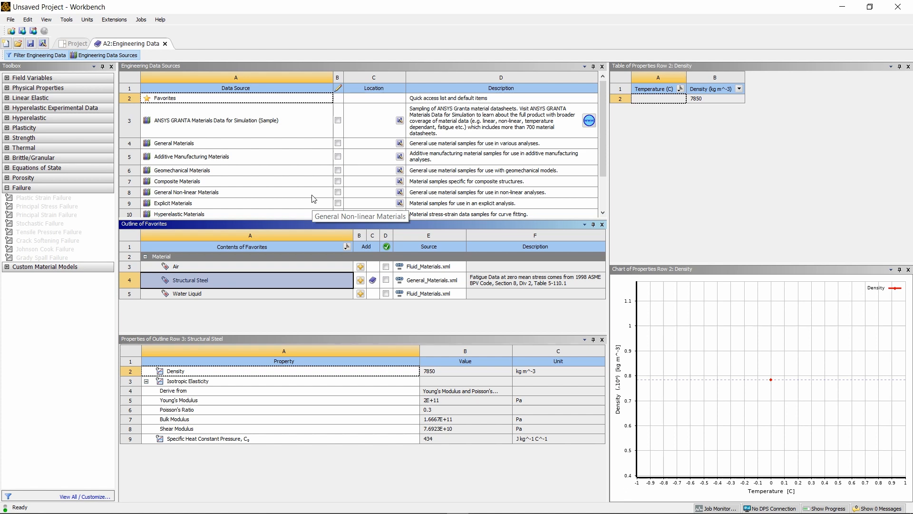
mouse_move(282, 185)
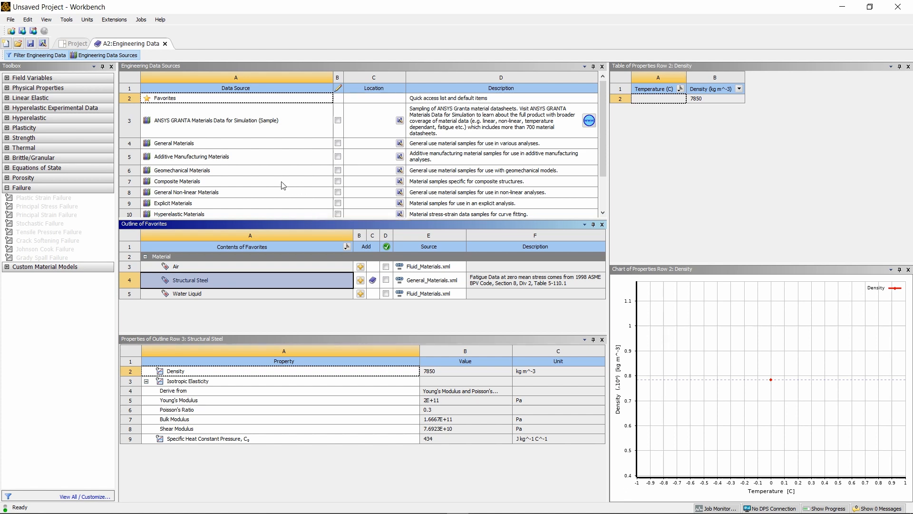
mouse_move(224, 195)
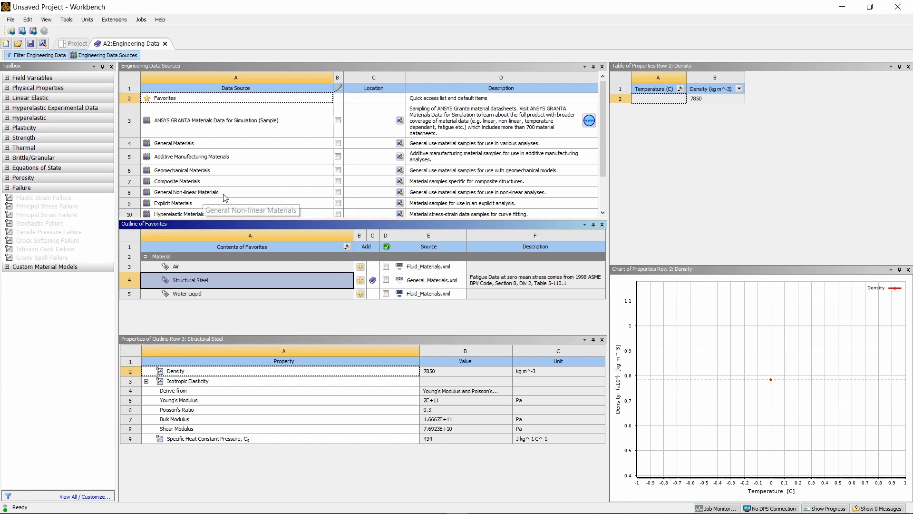
scroll("down", 3)
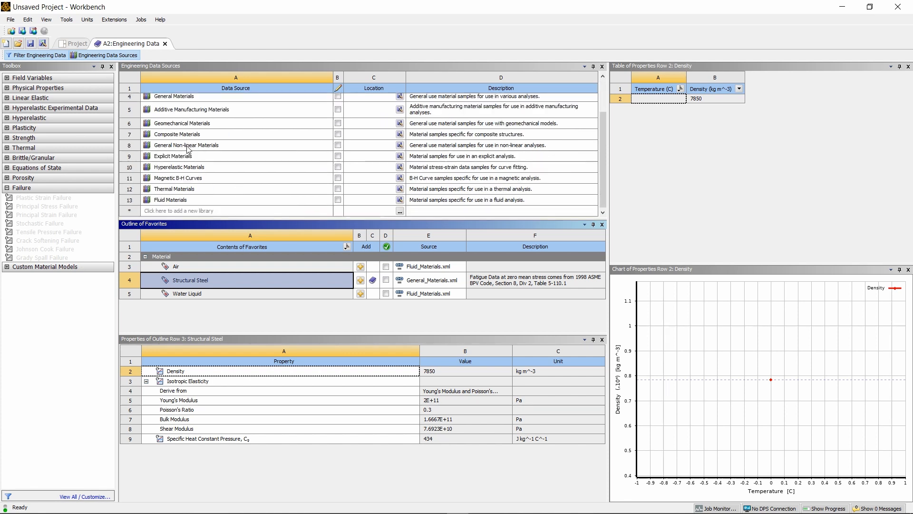
left_click(186, 145)
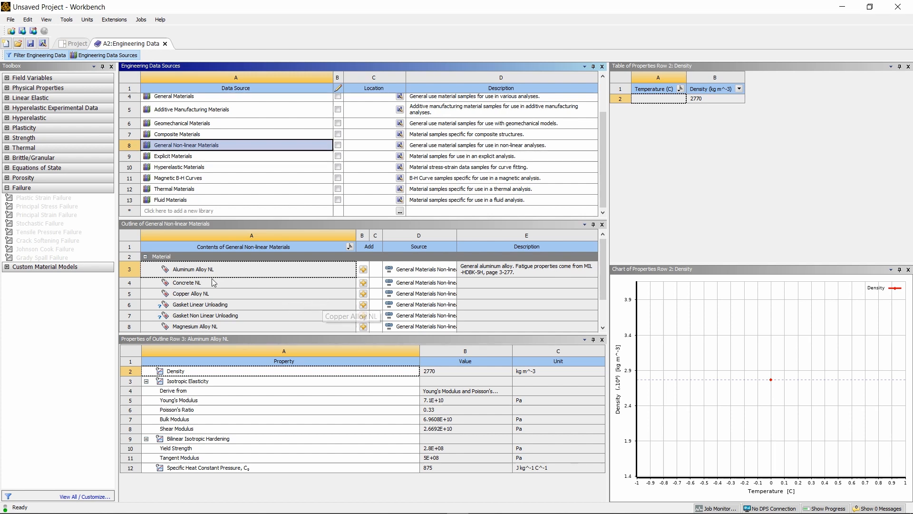
mouse_move(249, 282)
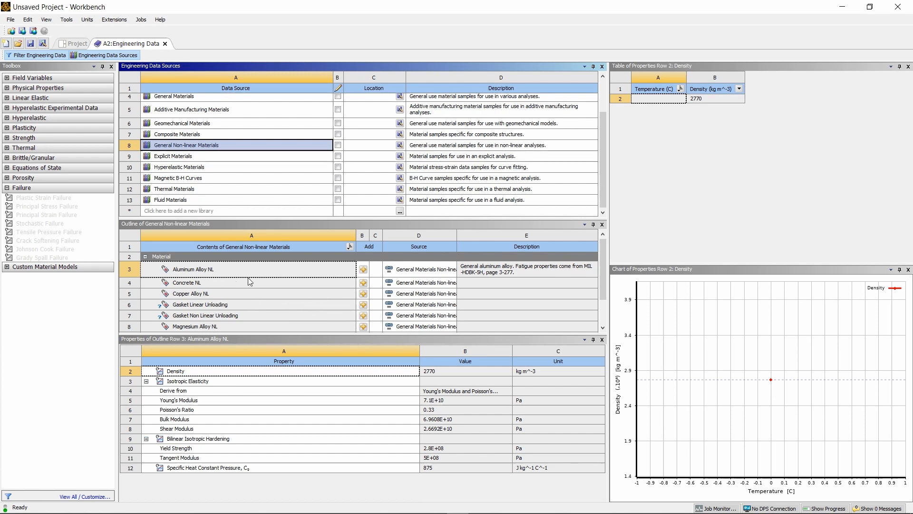
left_click(192, 269)
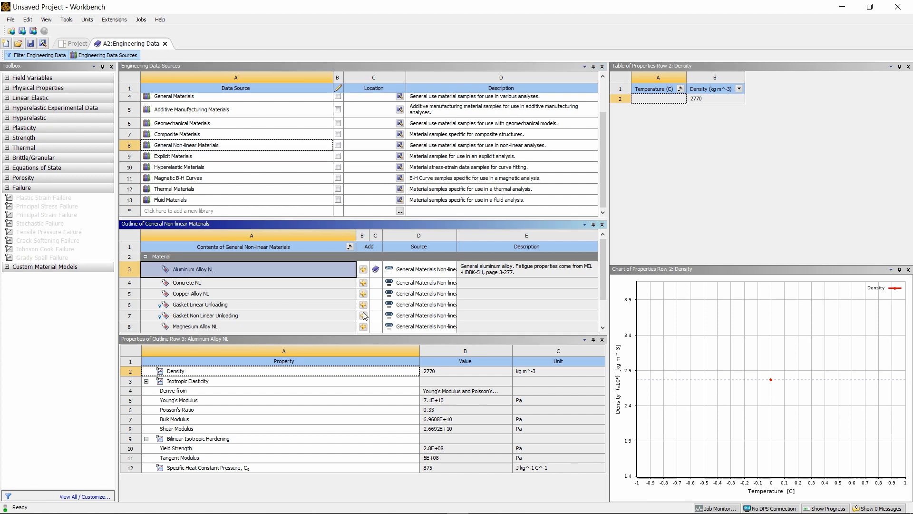
mouse_move(352, 295)
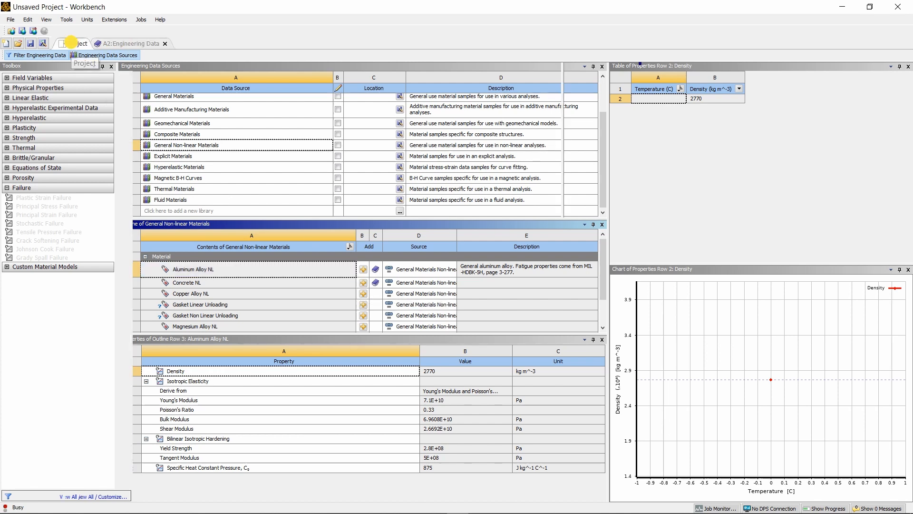
Back on the Project tab, import DropTestGeo.agdb as the system's geometry.
left_click(76, 43)
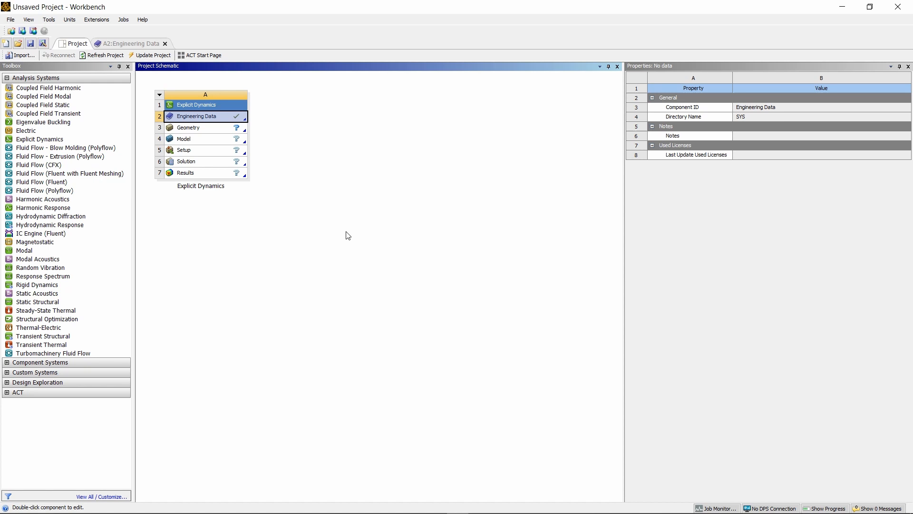
mouse_move(294, 163)
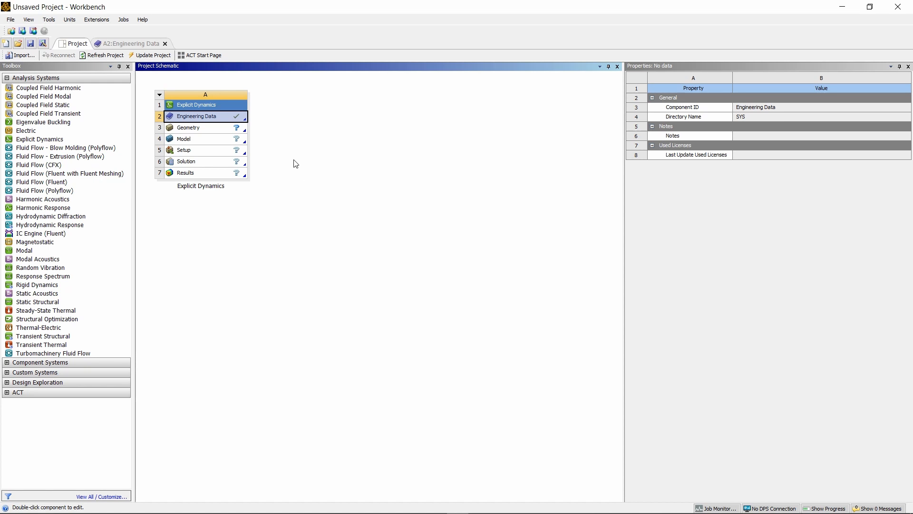
mouse_move(241, 133)
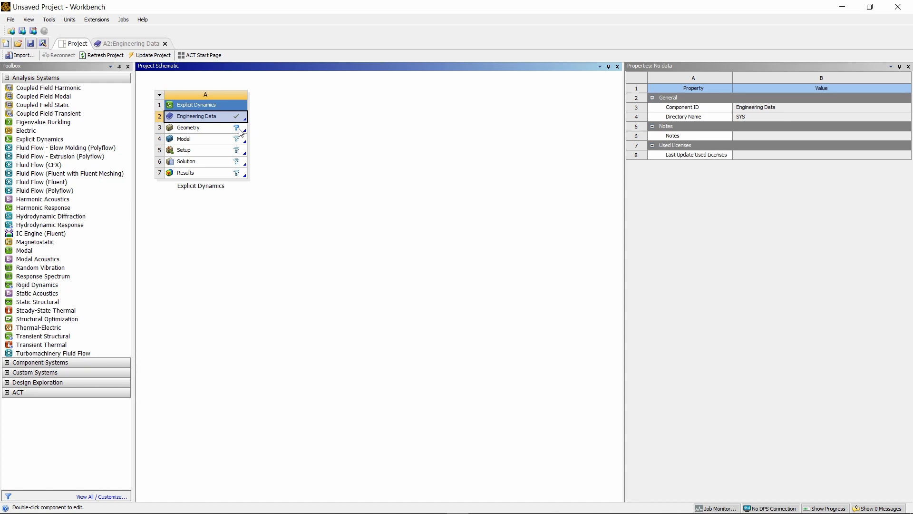
mouse_move(240, 132)
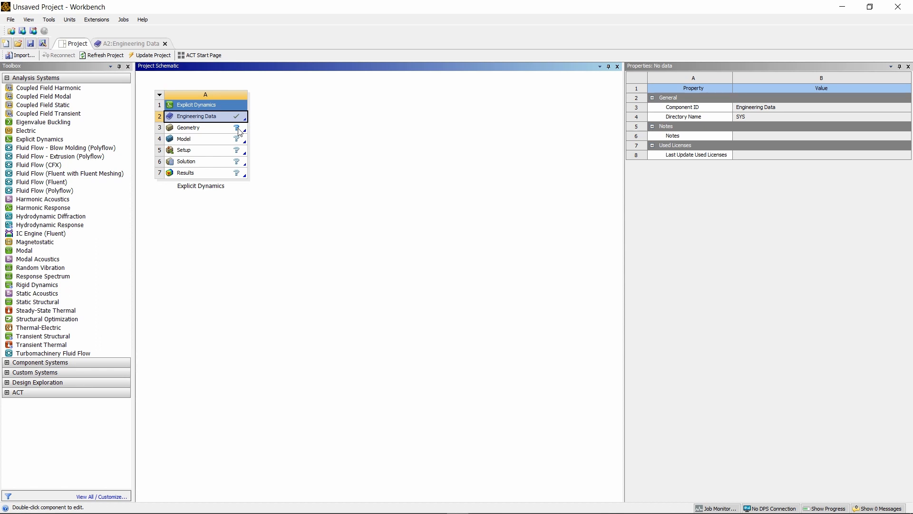
mouse_move(240, 130)
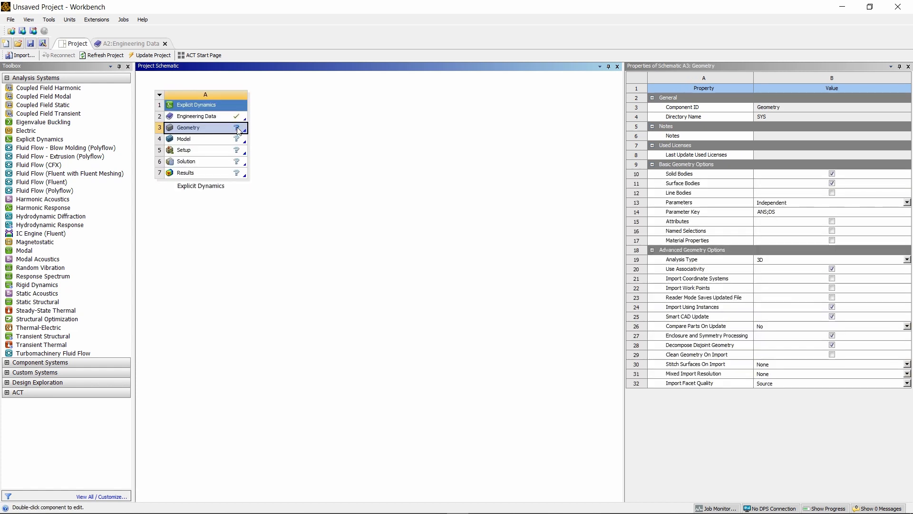
right_click(189, 127)
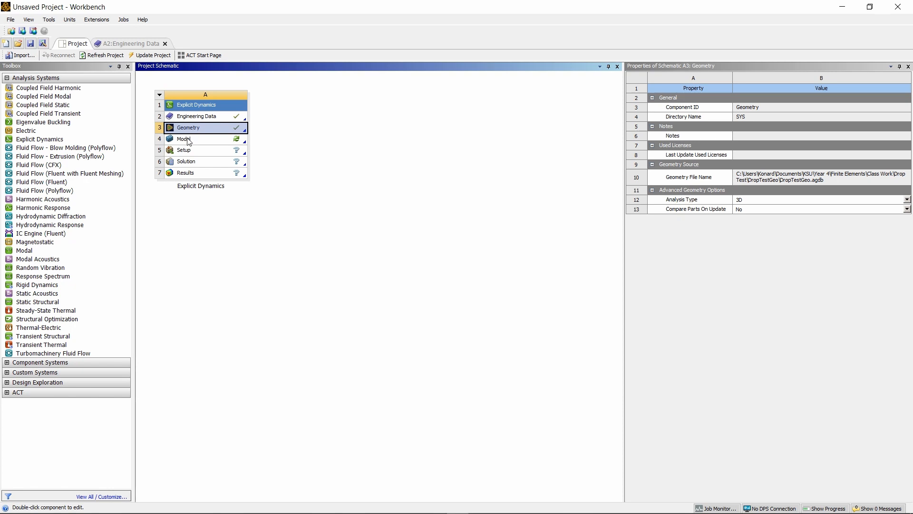
mouse_move(187, 141)
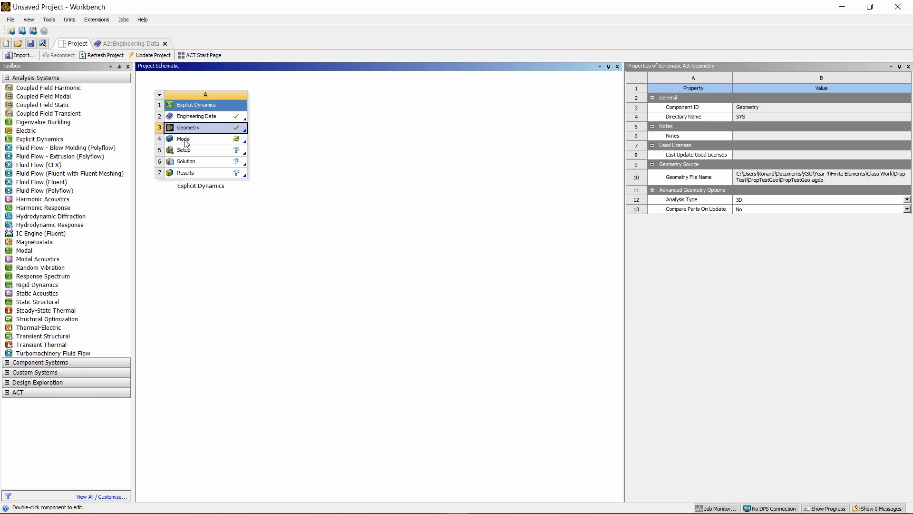
left_click(196, 138)
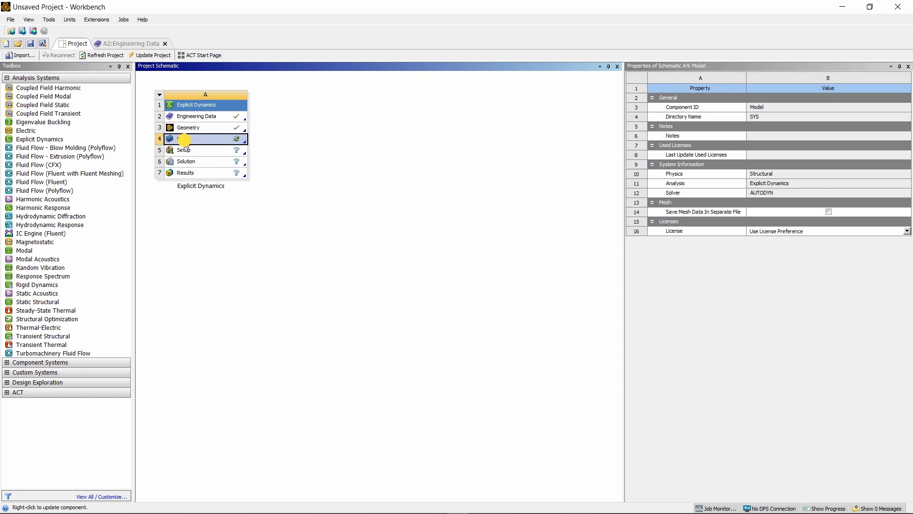
Launch Mechanical from the Model cell to load the Phone and Floor bodies.
double_click(204, 139)
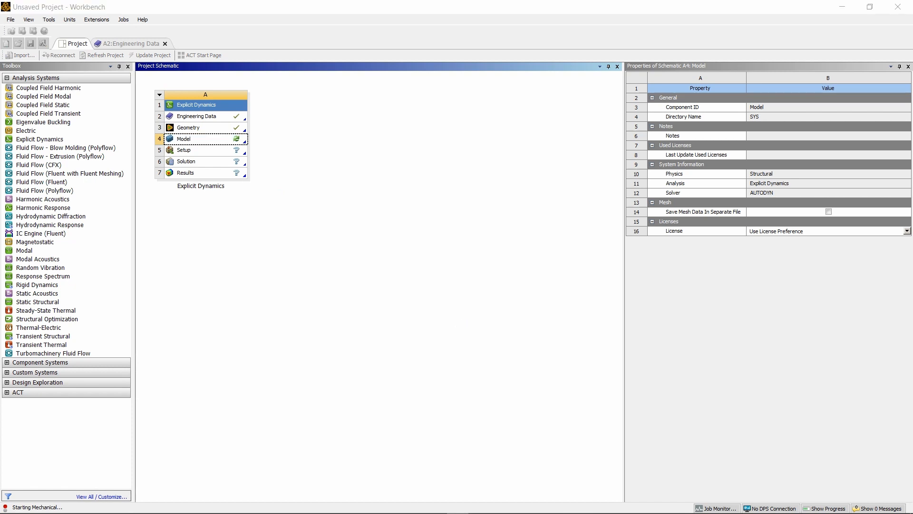
double_click(183, 138)
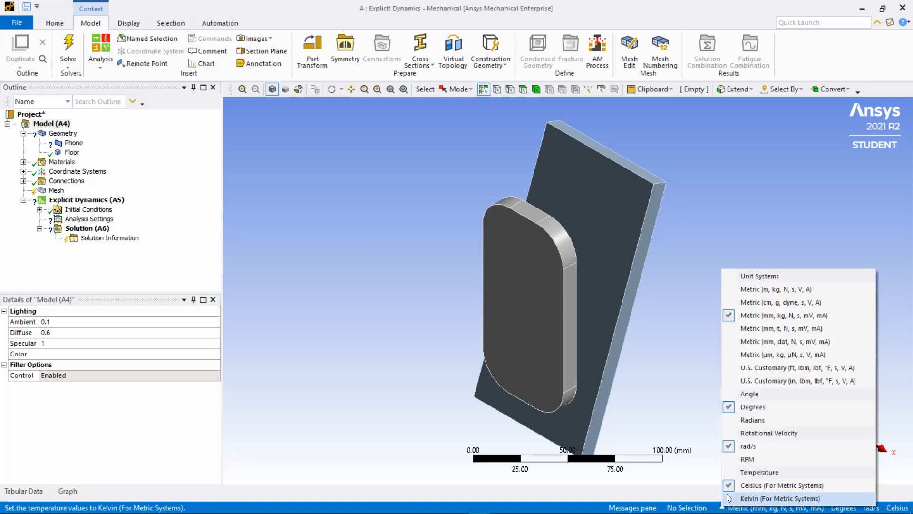
mouse_move(781, 328)
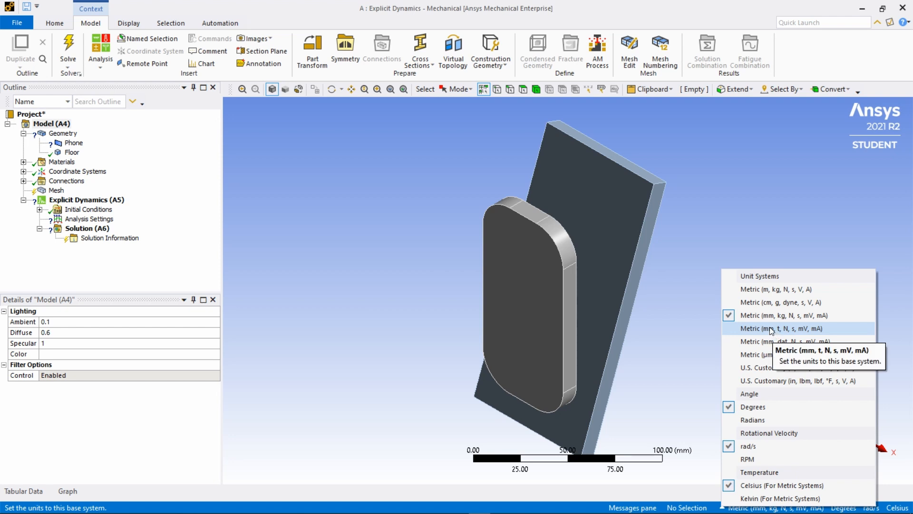
mouse_move(783, 314)
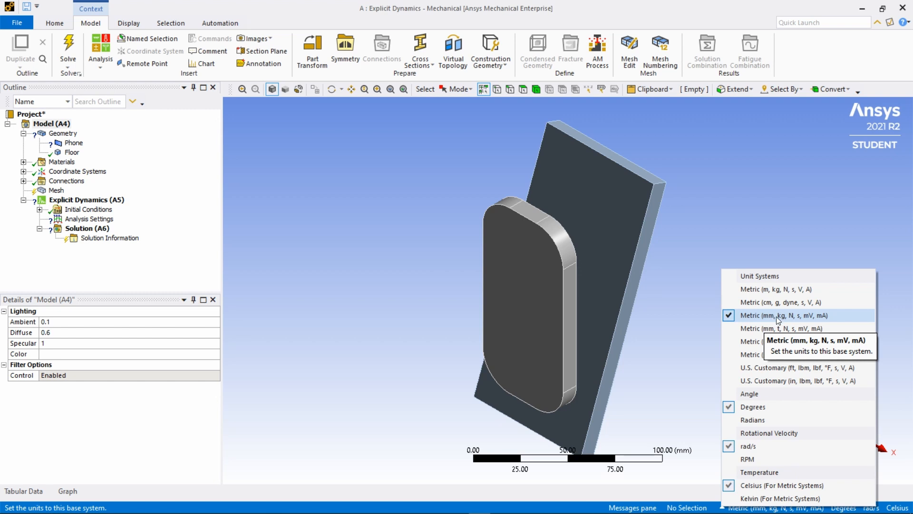
mouse_move(791, 321)
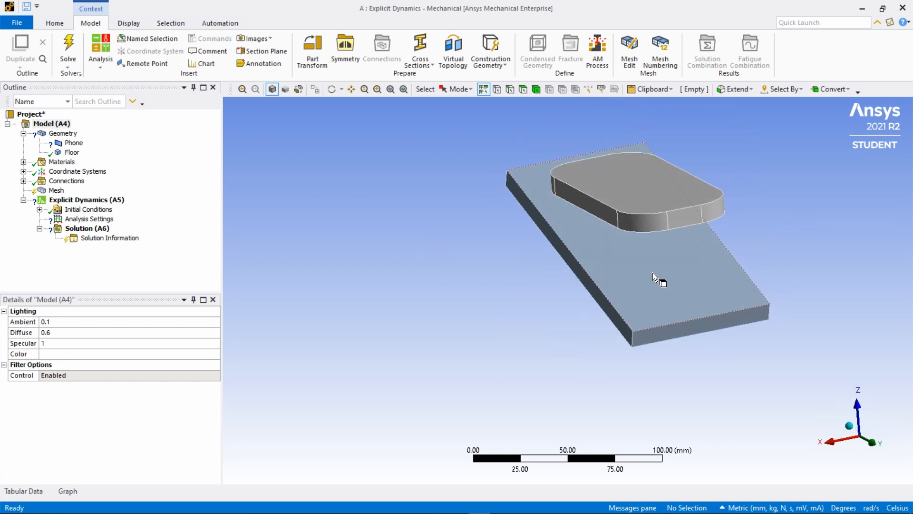
Zoom in on the phone resting above the floor.
left_click_drag(656, 277, 558, 301)
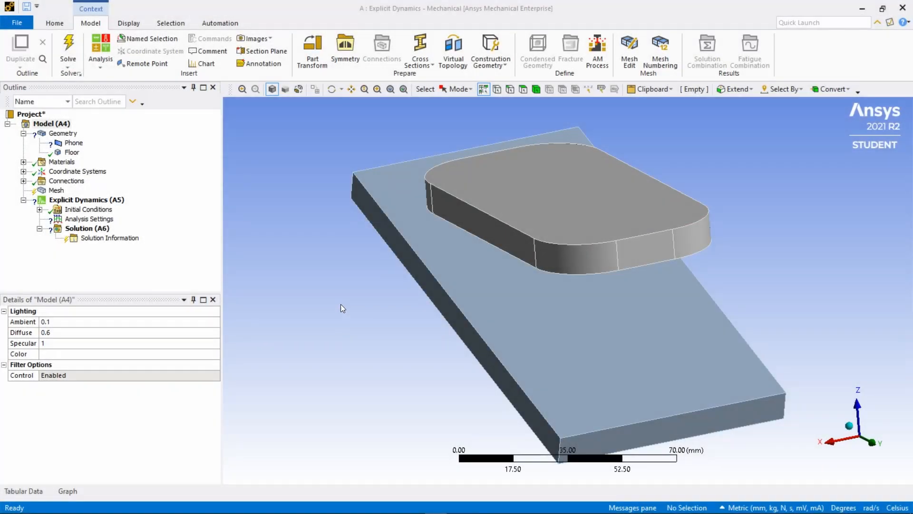
mouse_move(344, 306)
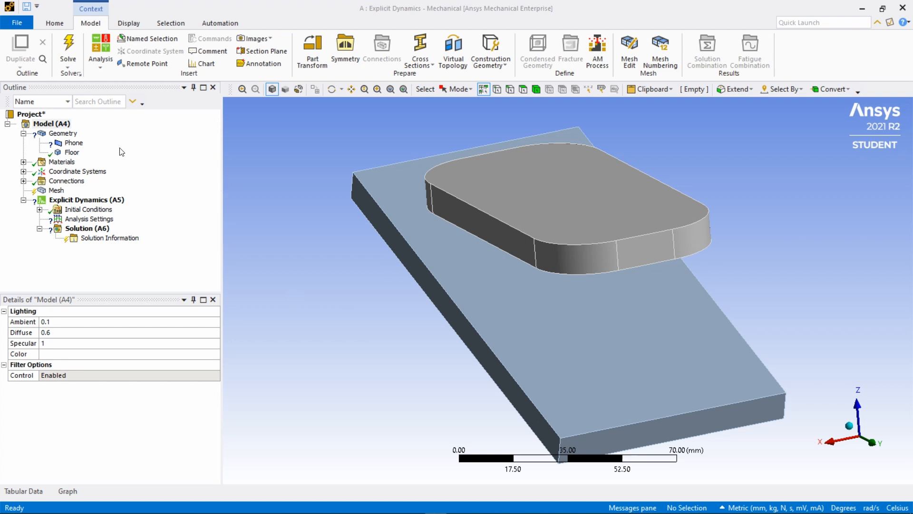
mouse_move(74, 144)
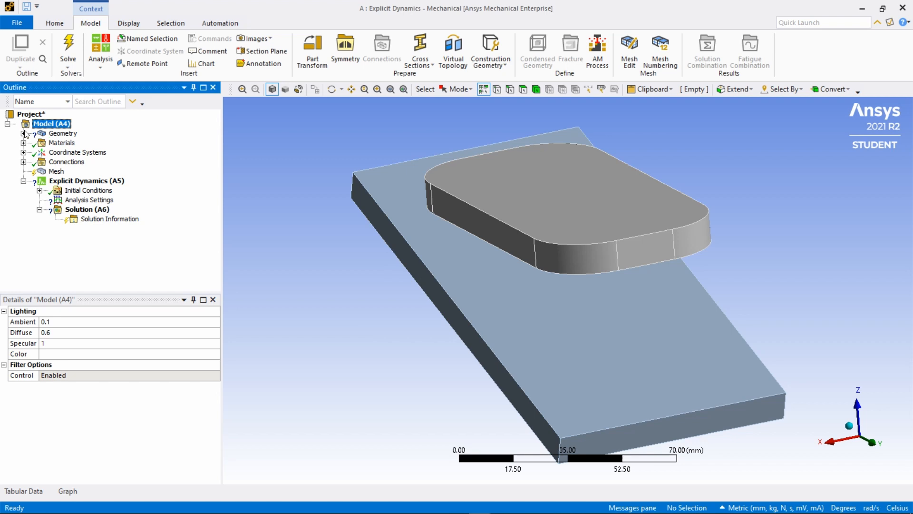
Give the Phone body 0.5 mm thickness and Aluminum Alloy NL material.
left_click(23, 133)
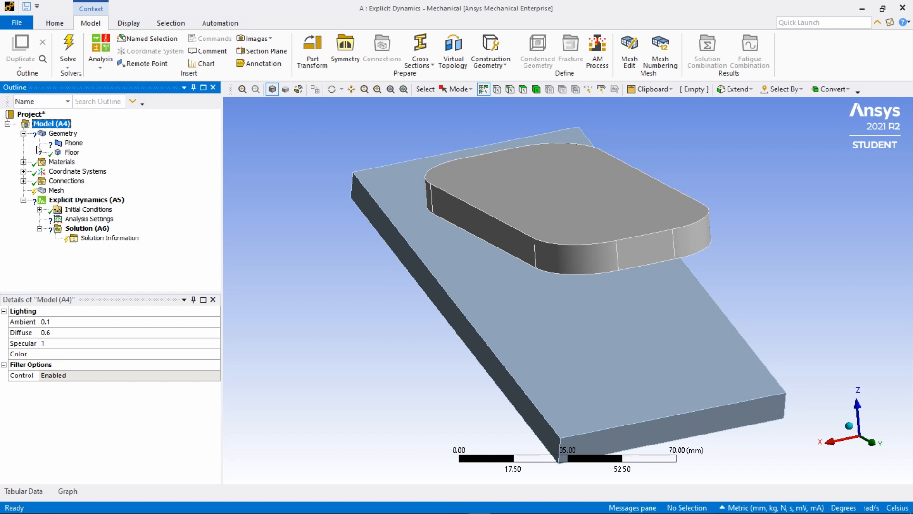
left_click(73, 142)
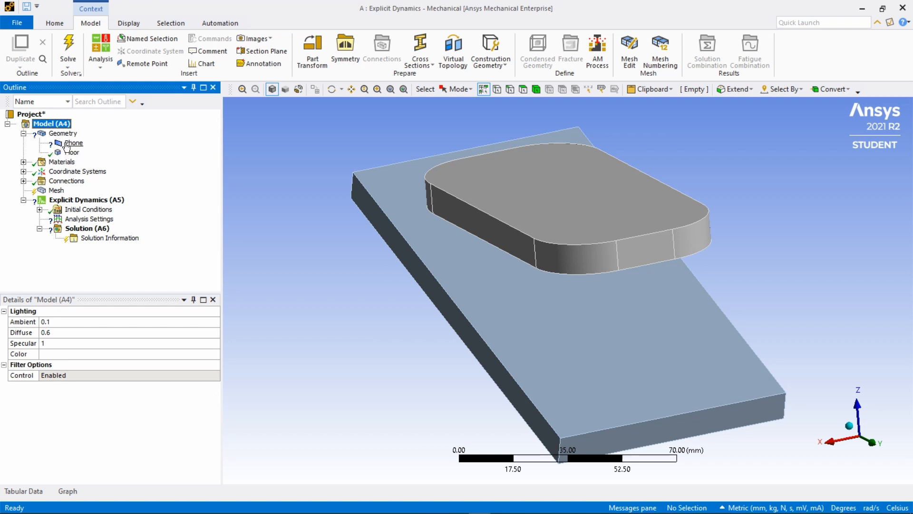
left_click(75, 143)
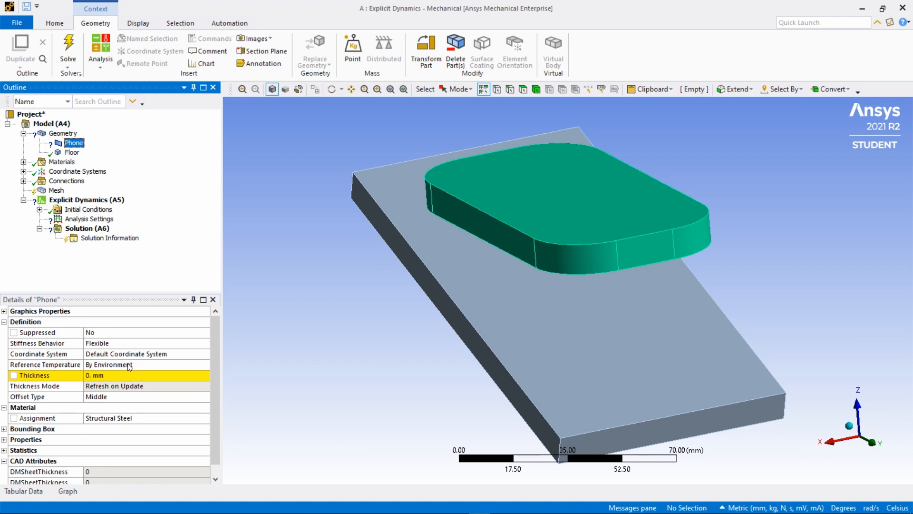
left_click(145, 375)
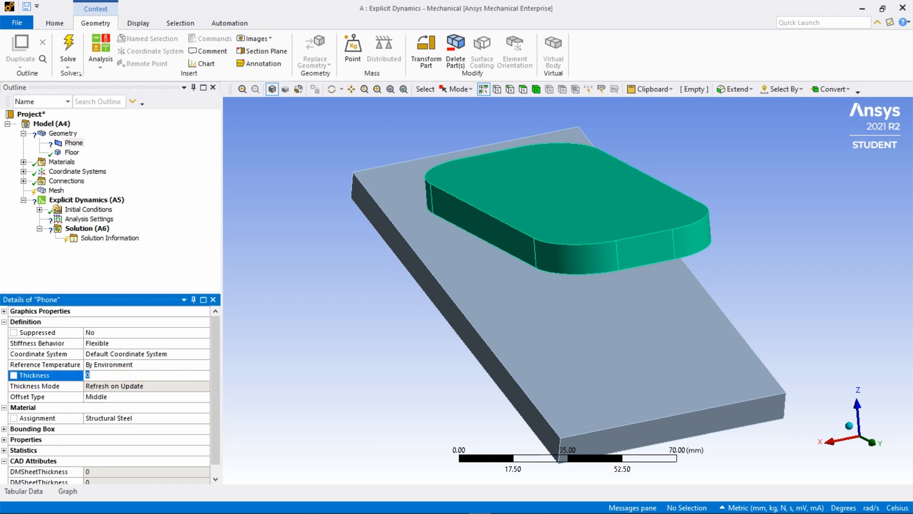
type("0.5")
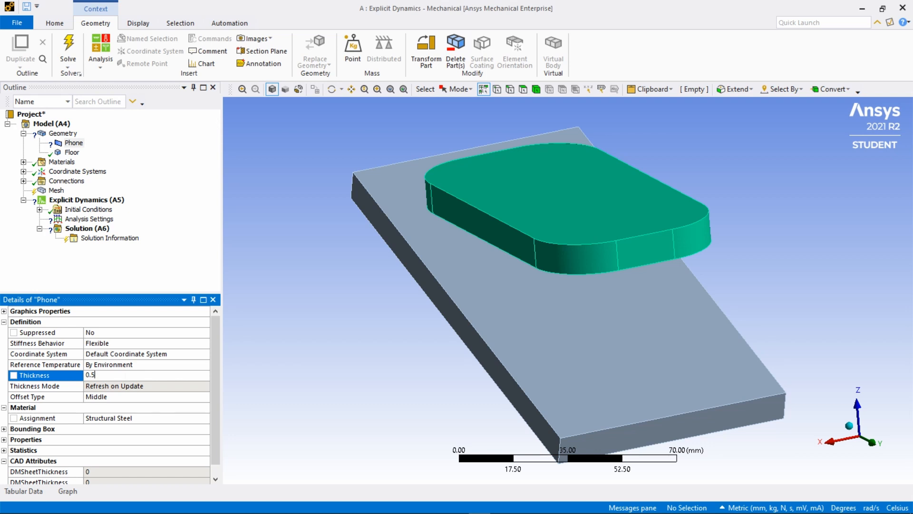
mouse_move(281, 380)
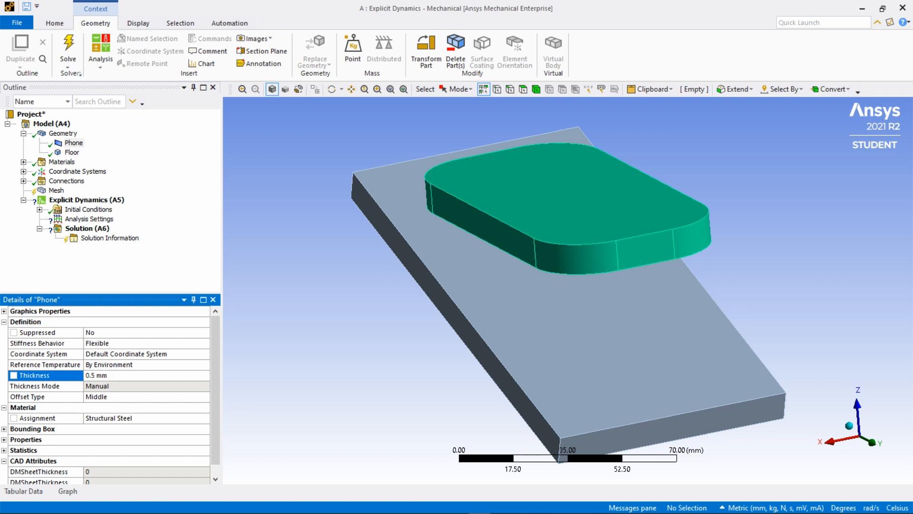
mouse_move(122, 390)
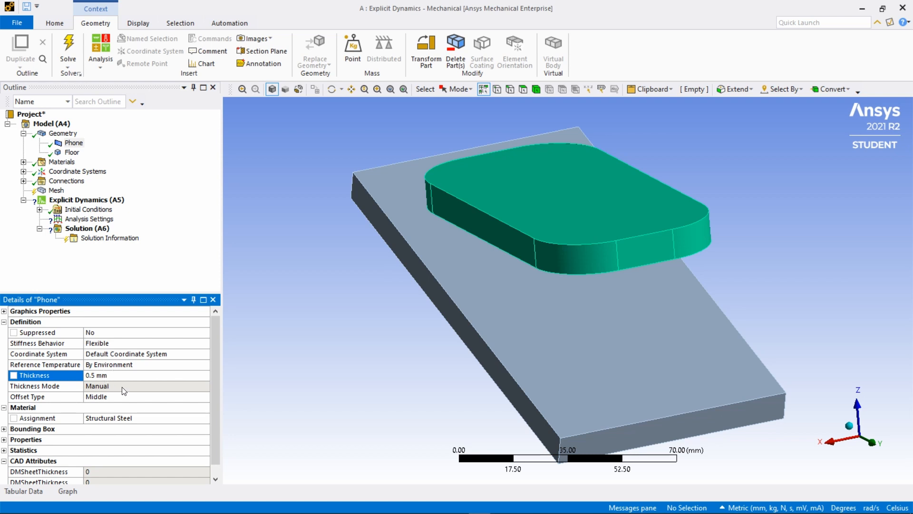
mouse_move(124, 404)
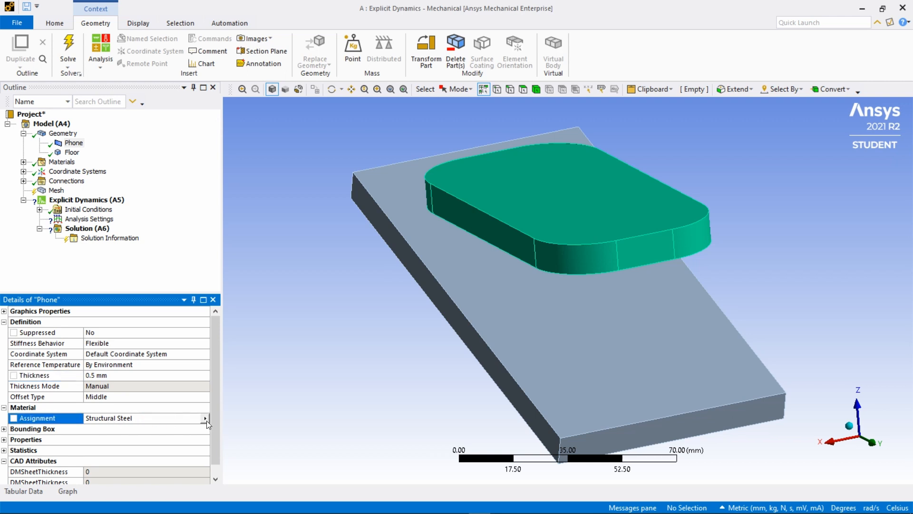
left_click(205, 417)
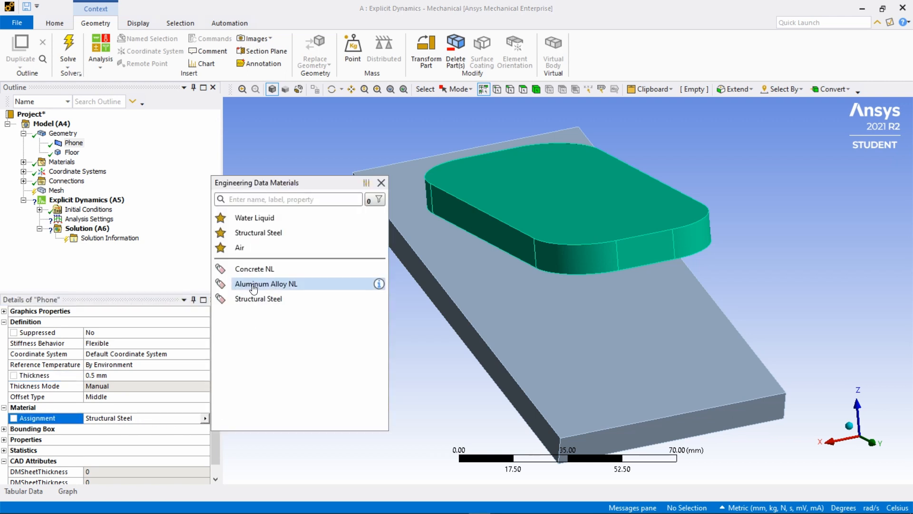
left_click(265, 283)
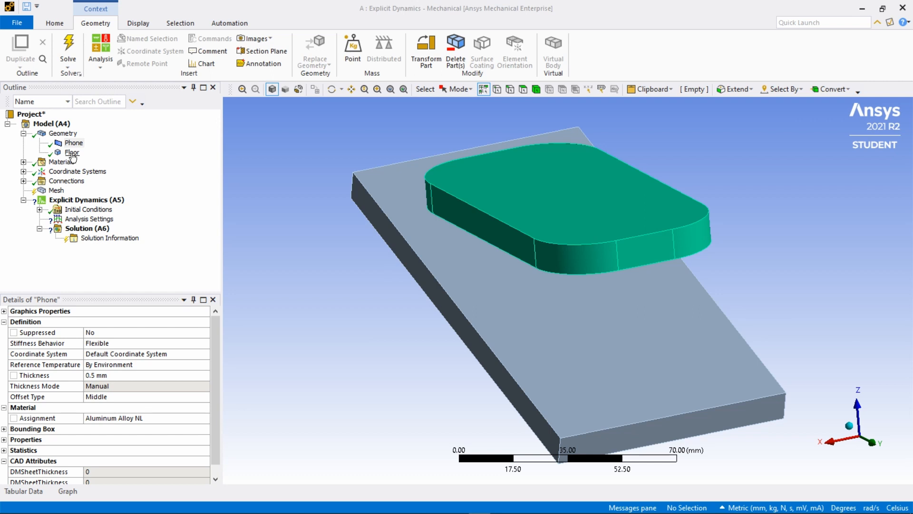
Set the Floor body to Rigid stiffness with Concrete NL material.
left_click(72, 152)
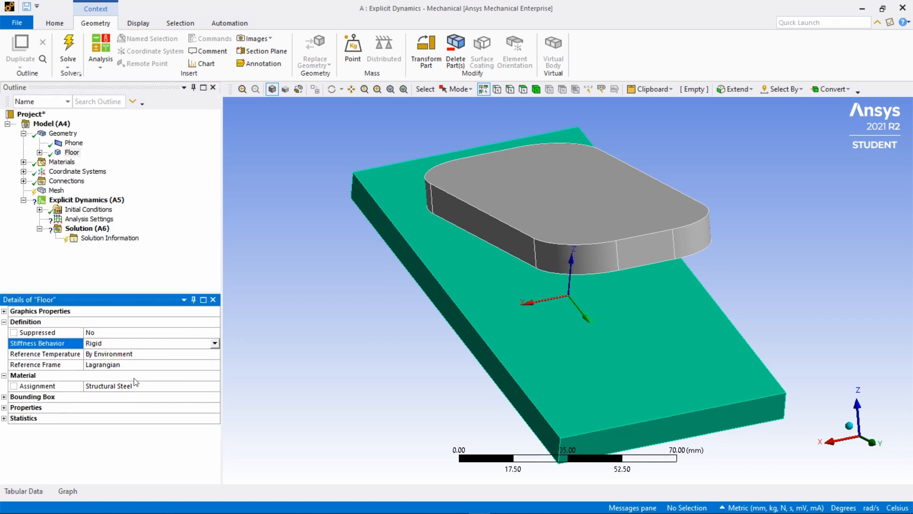
left_click(45, 386)
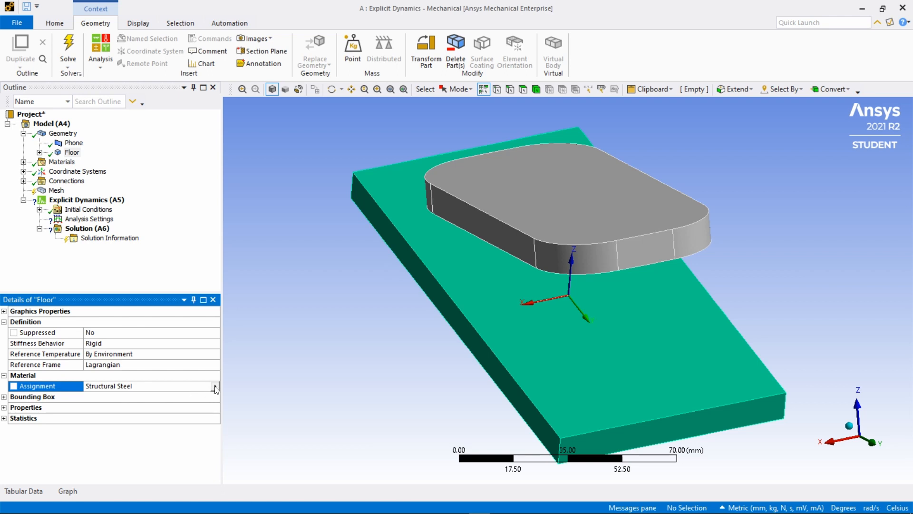
left_click(215, 386)
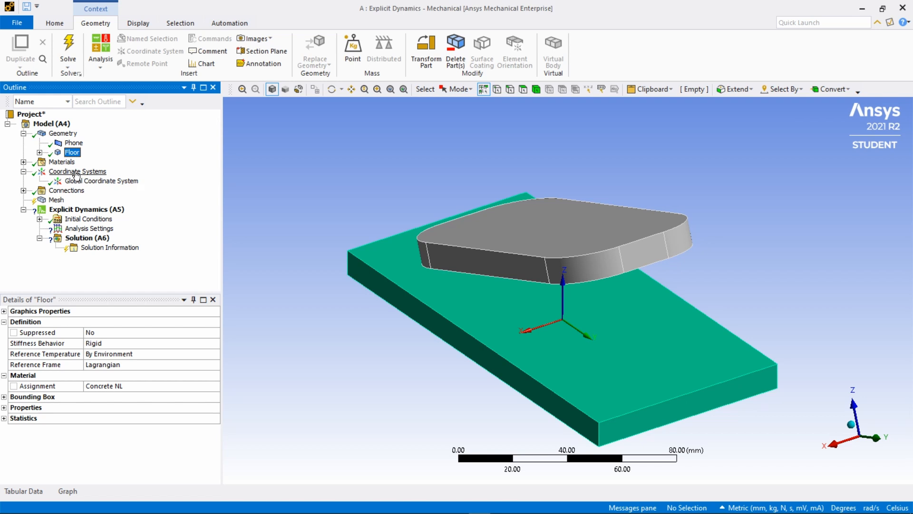
Insert a local Coordinate System under the Coordinate Systems folder.
left_click(78, 171)
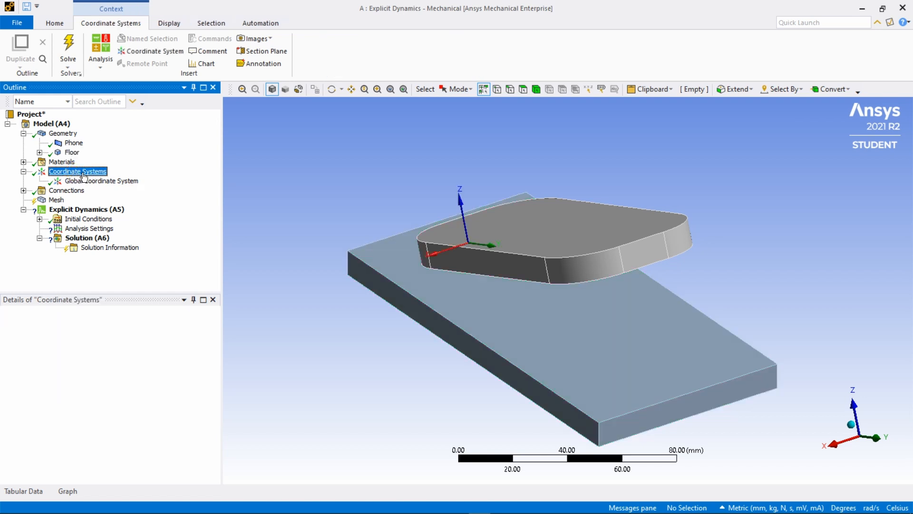
mouse_move(150, 51)
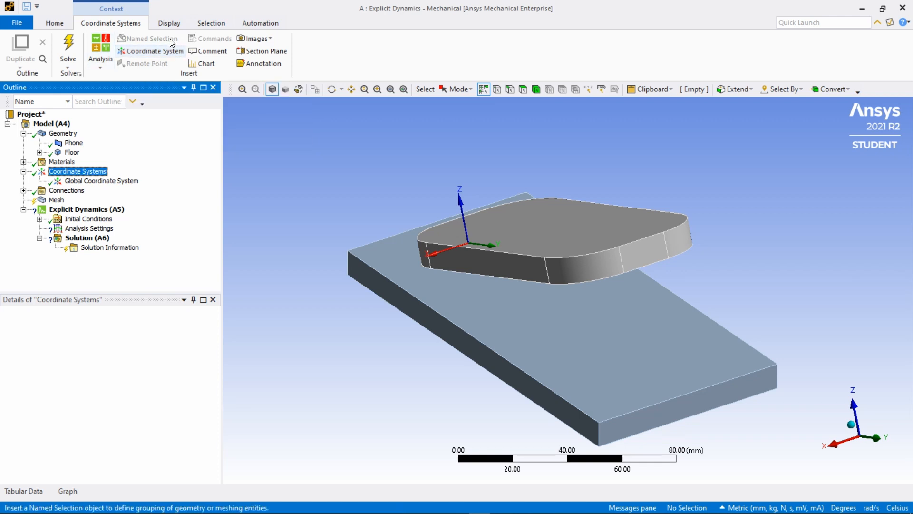
mouse_move(150, 51)
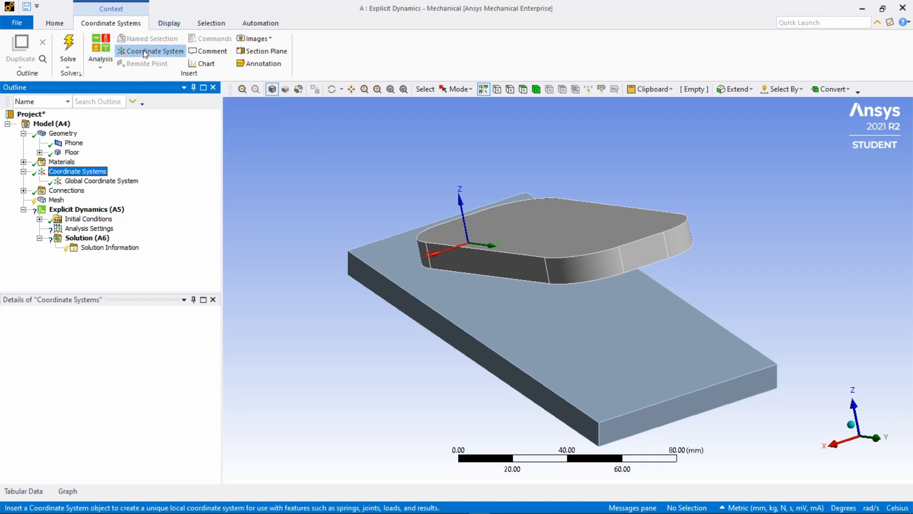
left_click(154, 51)
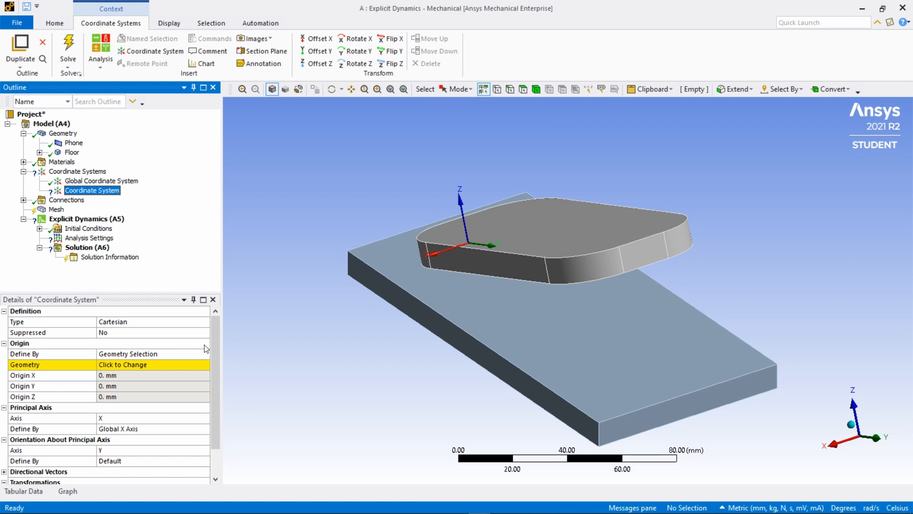
mouse_move(332, 323)
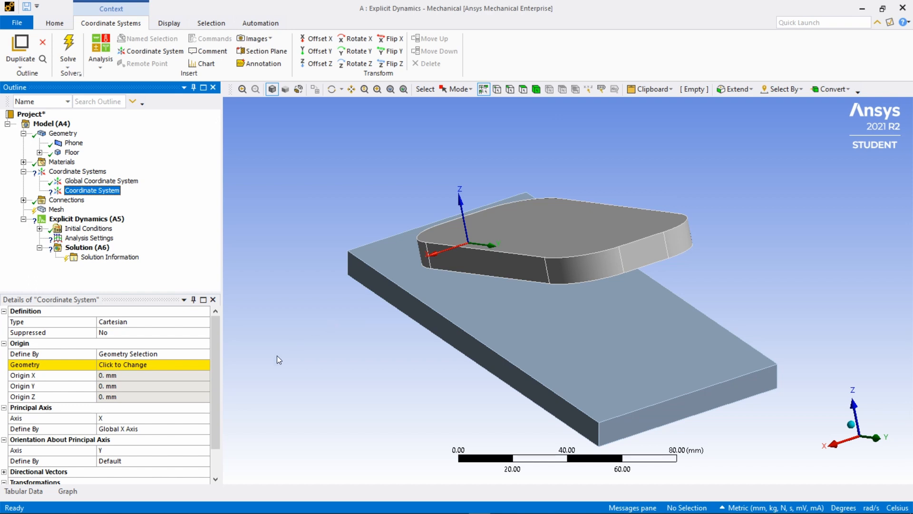
mouse_move(173, 373)
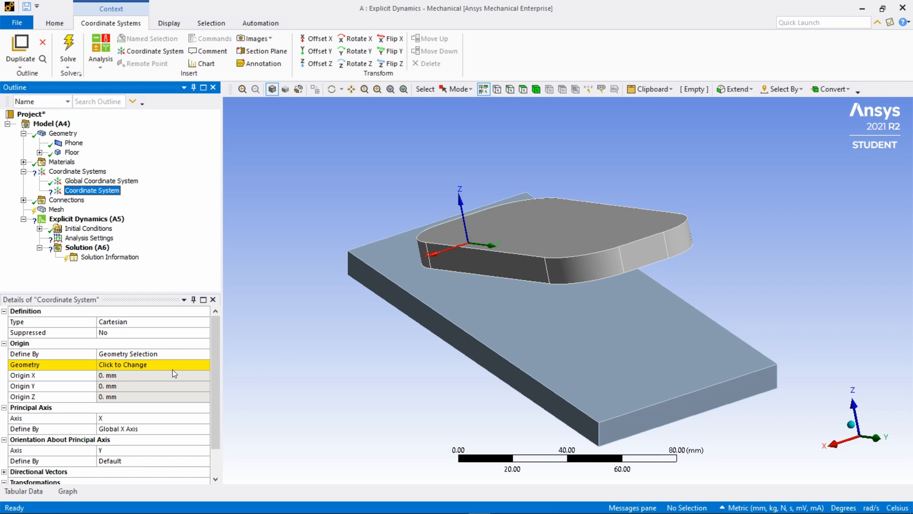
Define the coordinate system origin by global coordinates and make Z the principal axis.
left_click(205, 354)
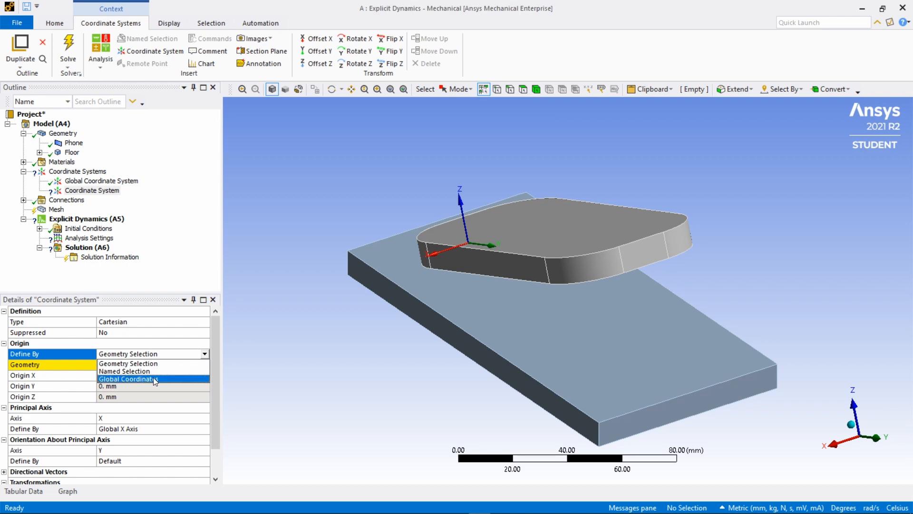
left_click(127, 379)
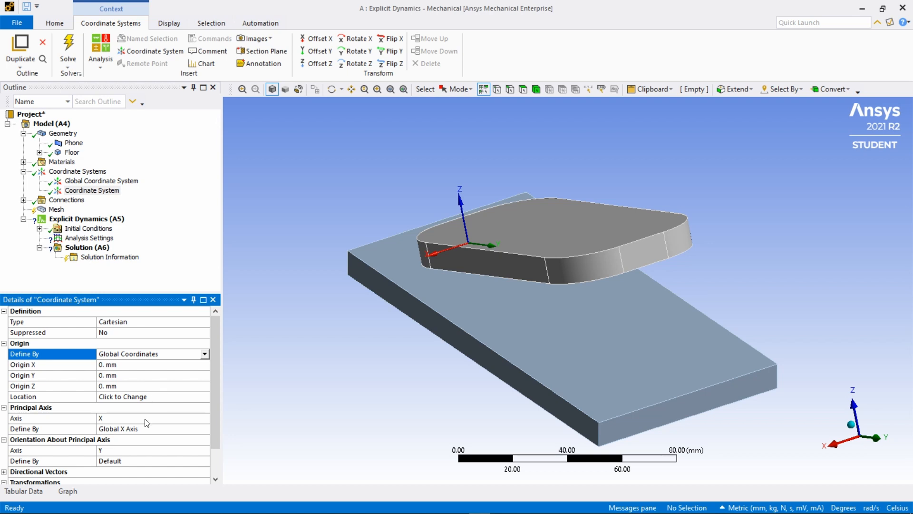
scroll("down", 3)
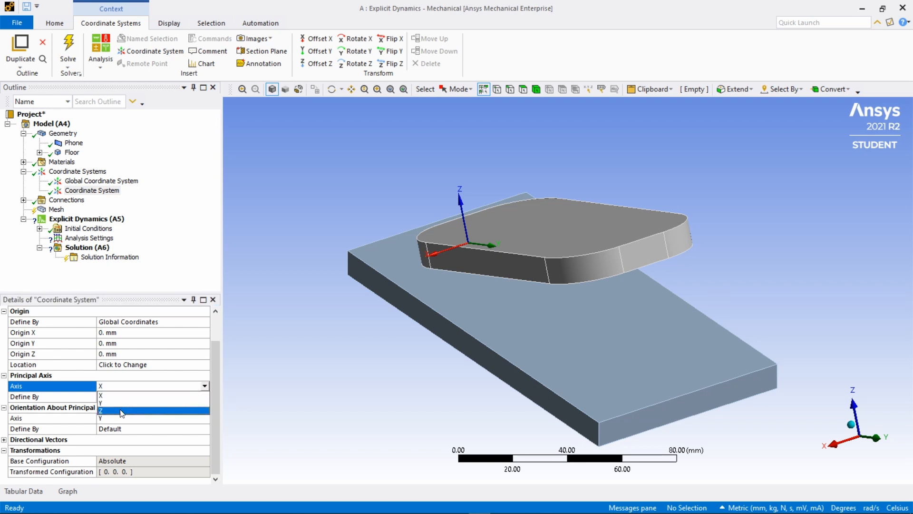
left_click(117, 410)
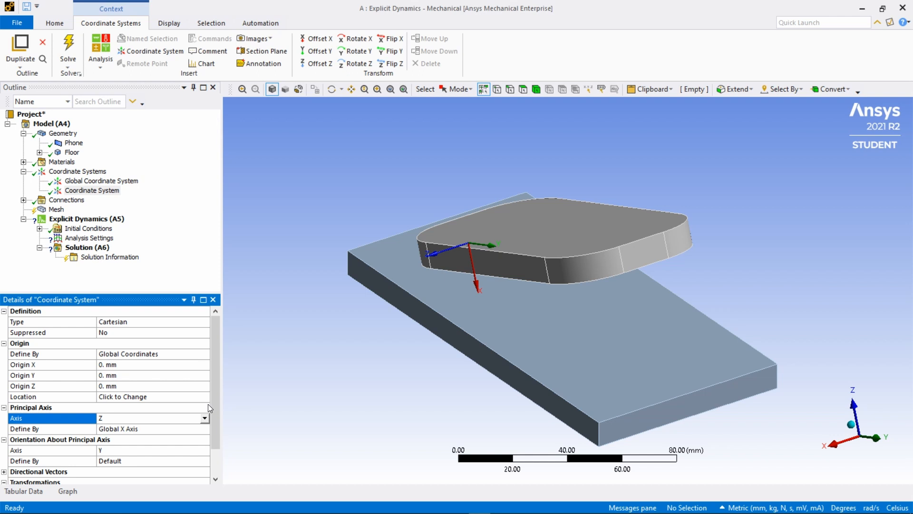
Define the Z axis by geometry selection using a picked floor edge.
scroll("down", 3)
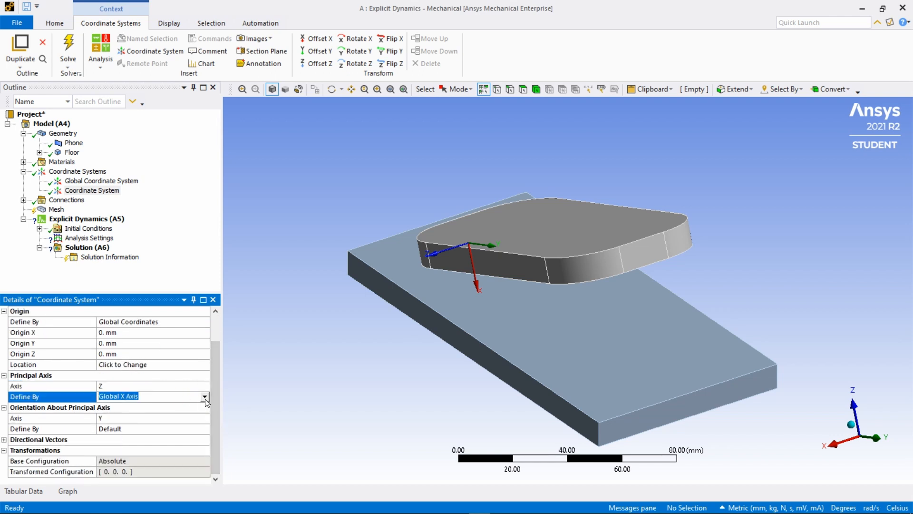
left_click(205, 396)
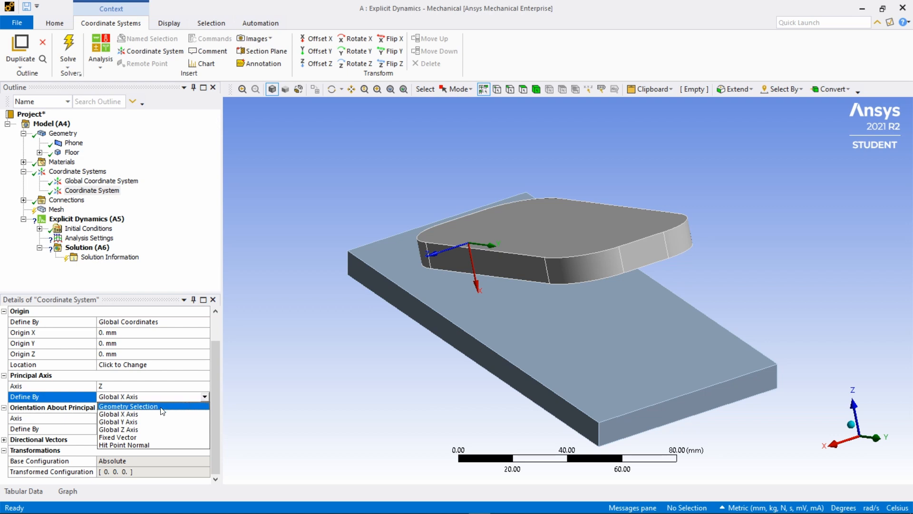
left_click(128, 406)
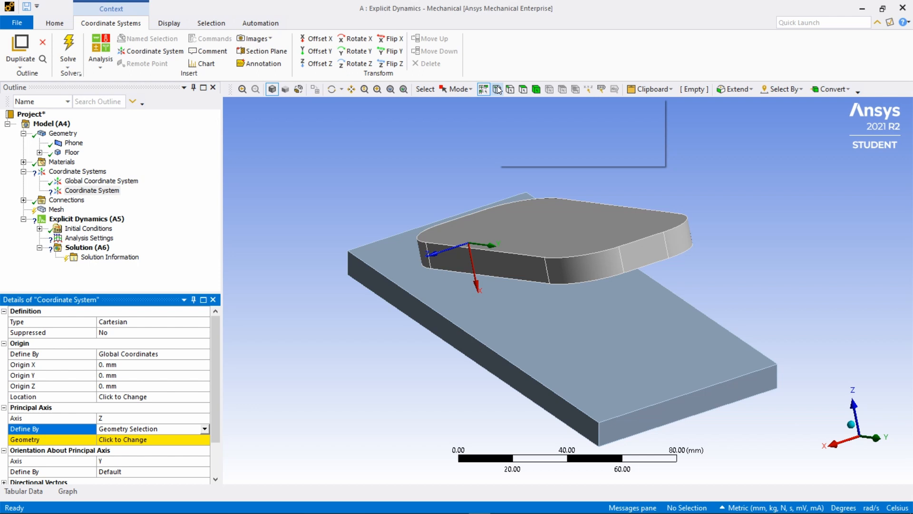
mouse_move(510, 89)
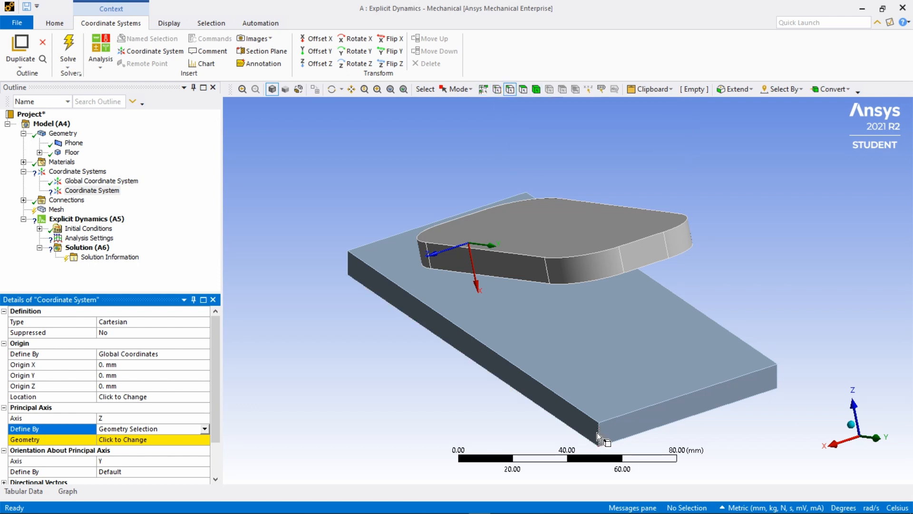
left_click(600, 437)
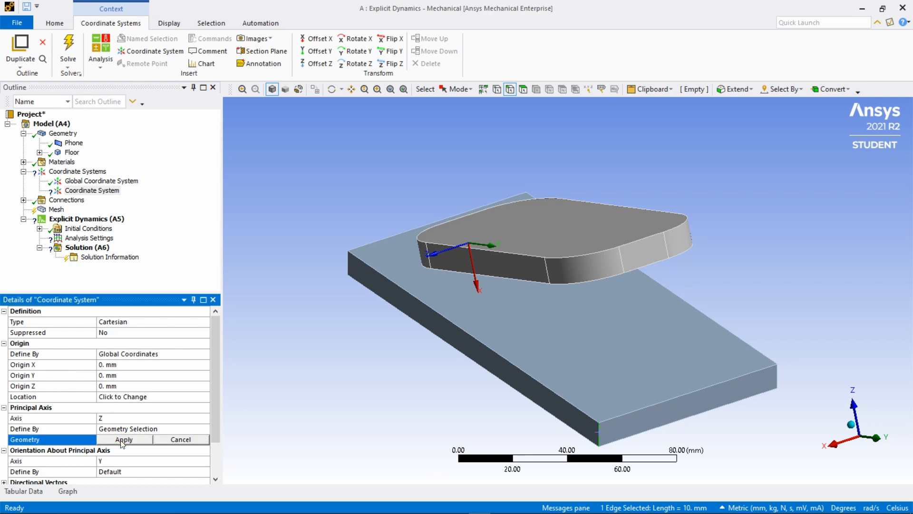
left_click(122, 439)
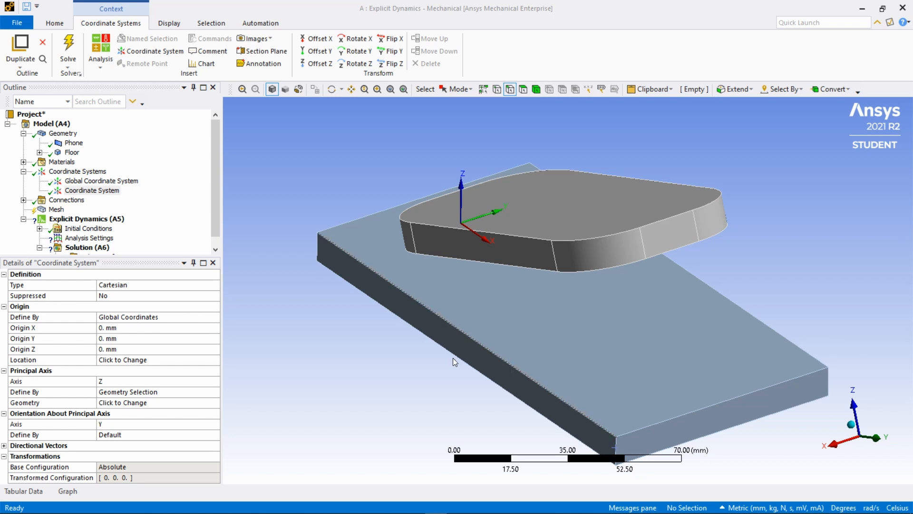
mouse_move(353, 388)
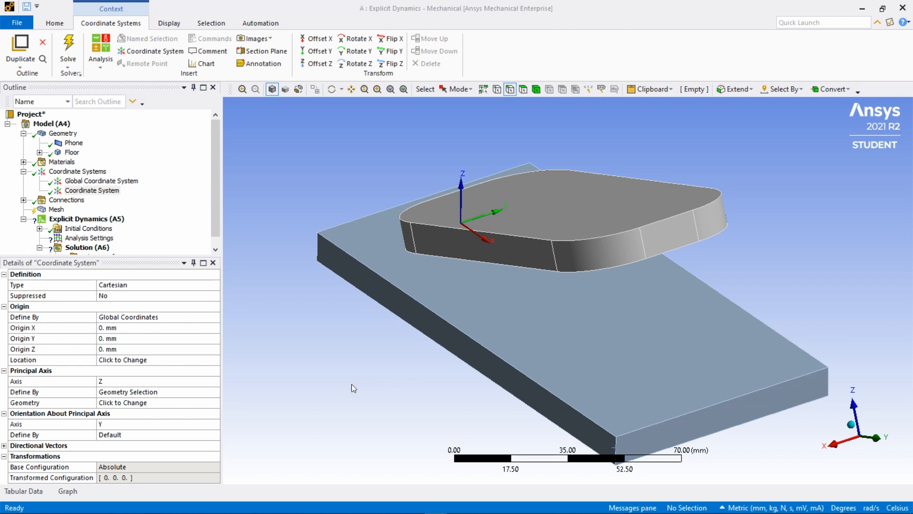
mouse_move(340, 391)
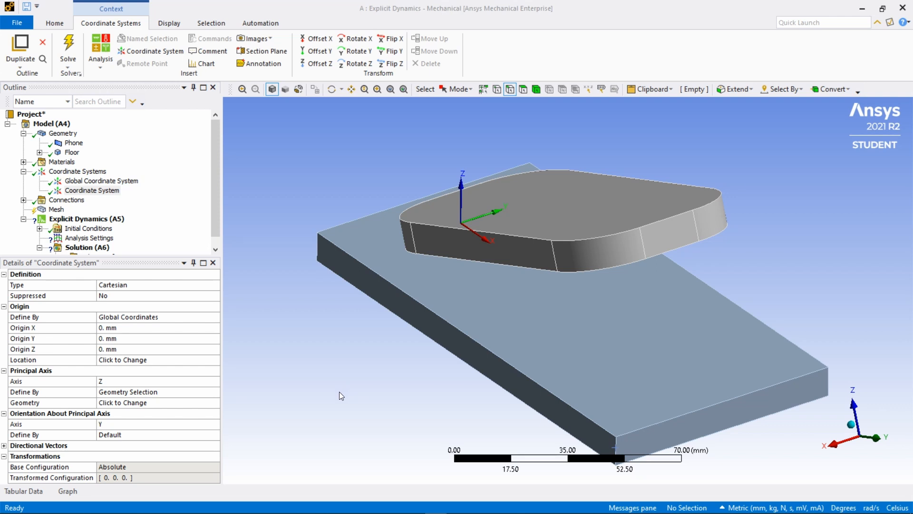
mouse_move(108, 429)
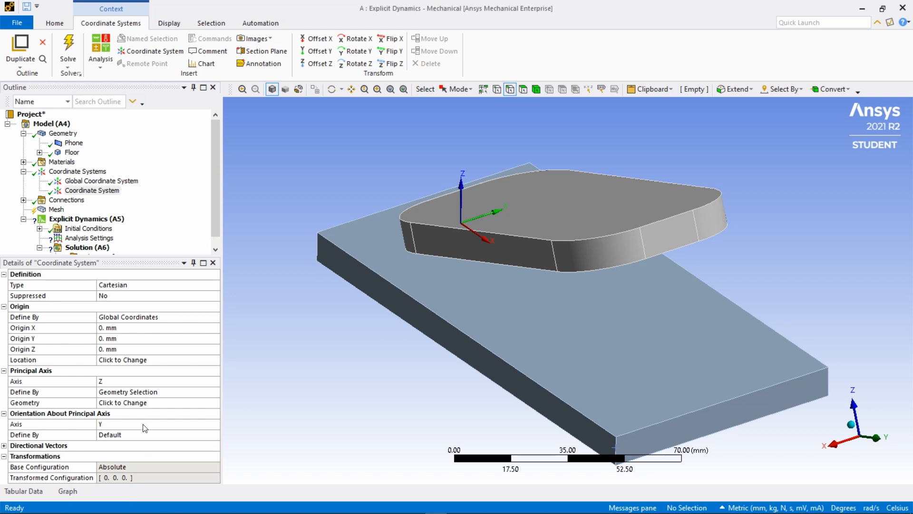
Orient the local coordinate system's Y axis about principal Z from a picked floor edge.
left_click(213, 423)
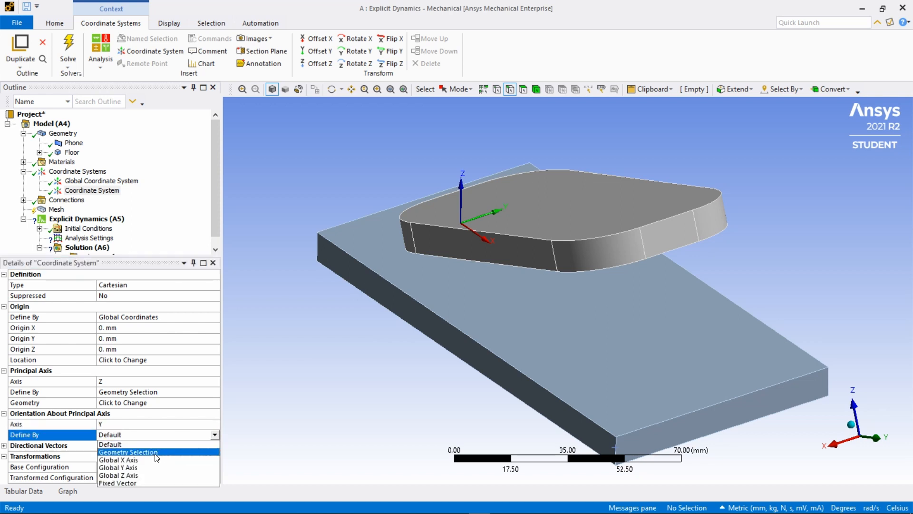
left_click(128, 452)
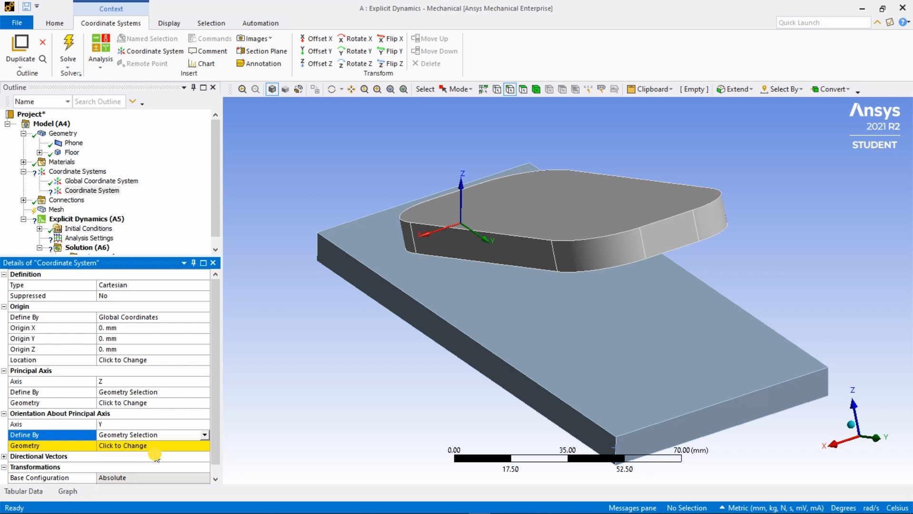
mouse_move(383, 446)
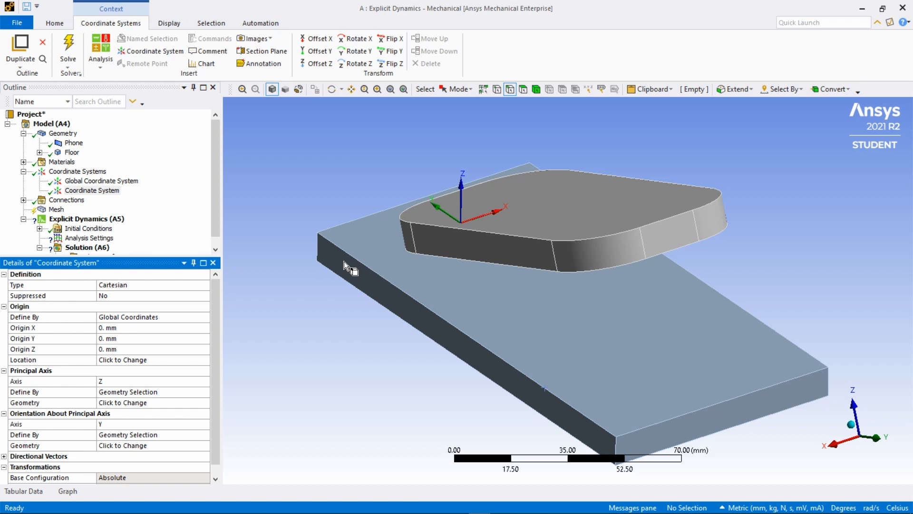
mouse_move(112, 455)
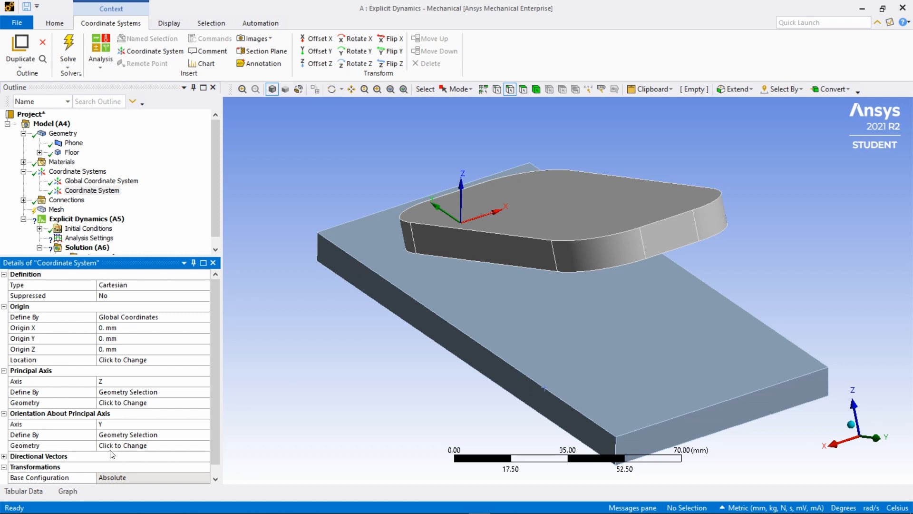
mouse_move(665, 348)
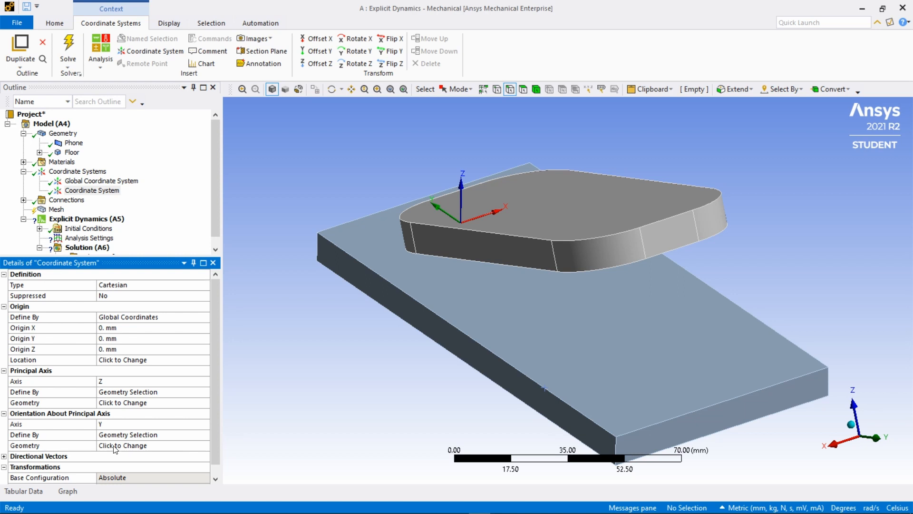
left_click(640, 454)
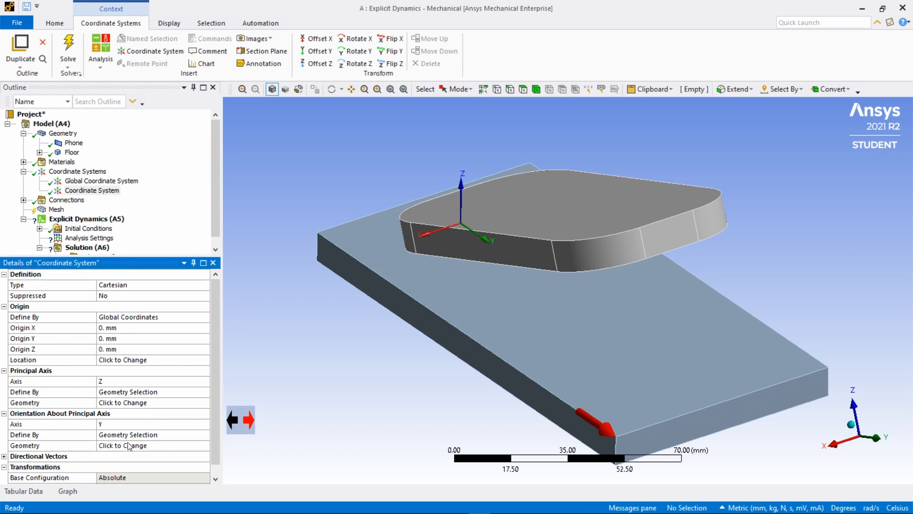
left_click(507, 315)
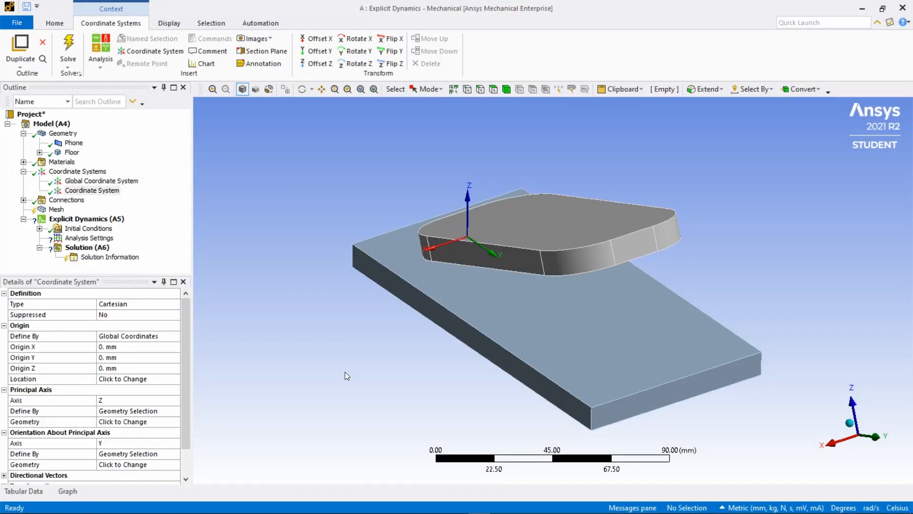
mouse_move(348, 376)
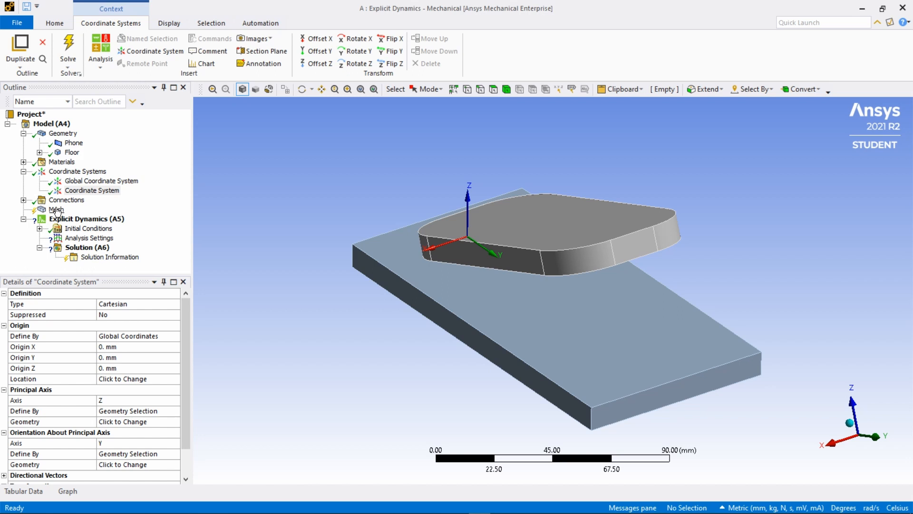
Give the Mesh a default element size of 2 mm.
left_click(57, 209)
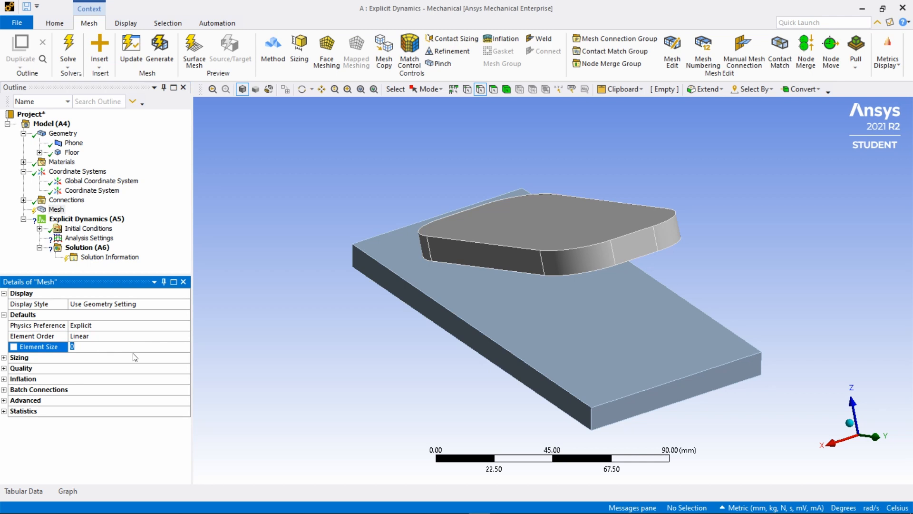
type("2.0 mm")
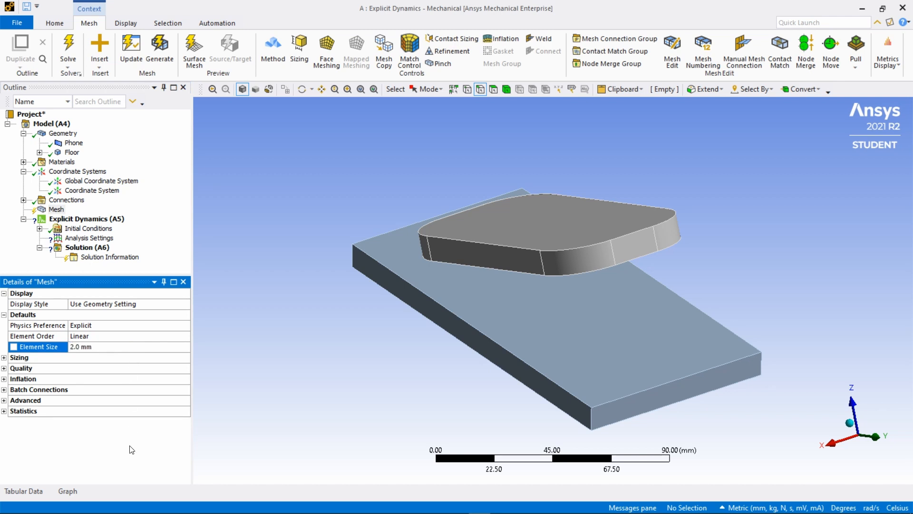
mouse_move(161, 49)
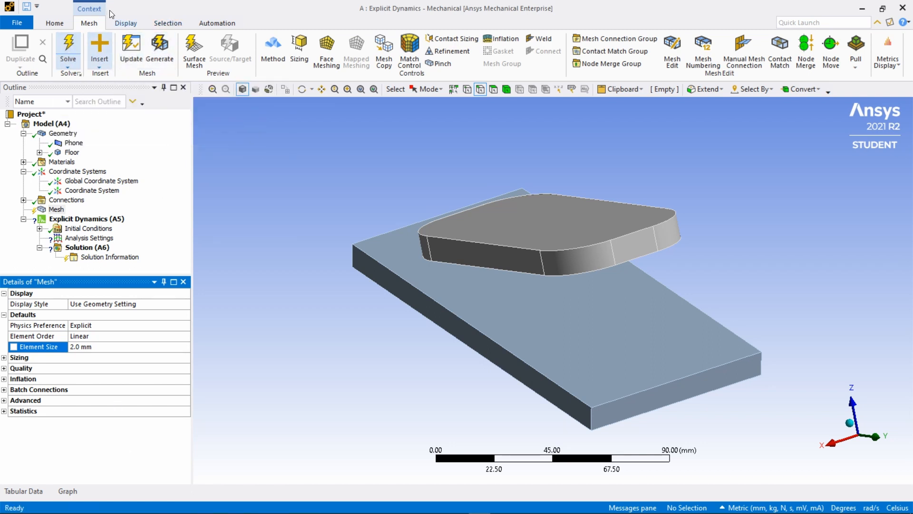
mouse_move(68, 46)
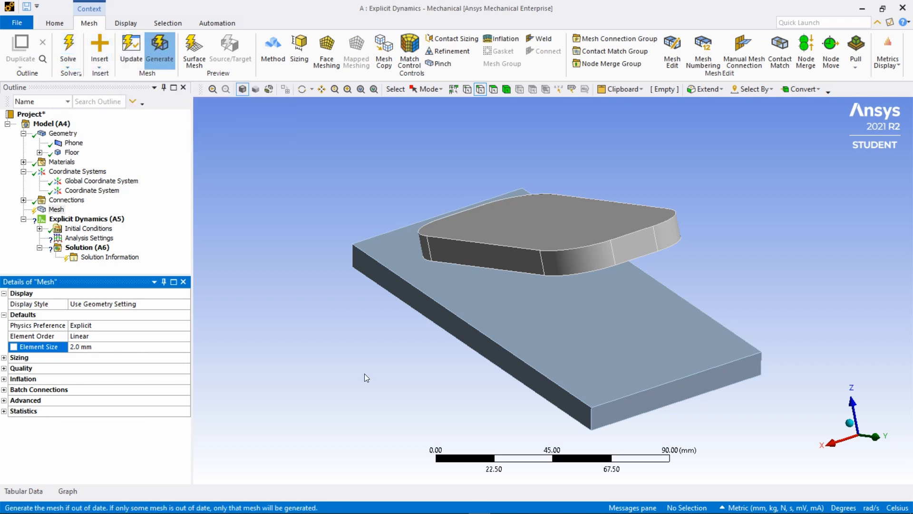
Mesh the Phone and Floor and view statistics: 24,292 nodes, 20,372 elements.
left_click(160, 49)
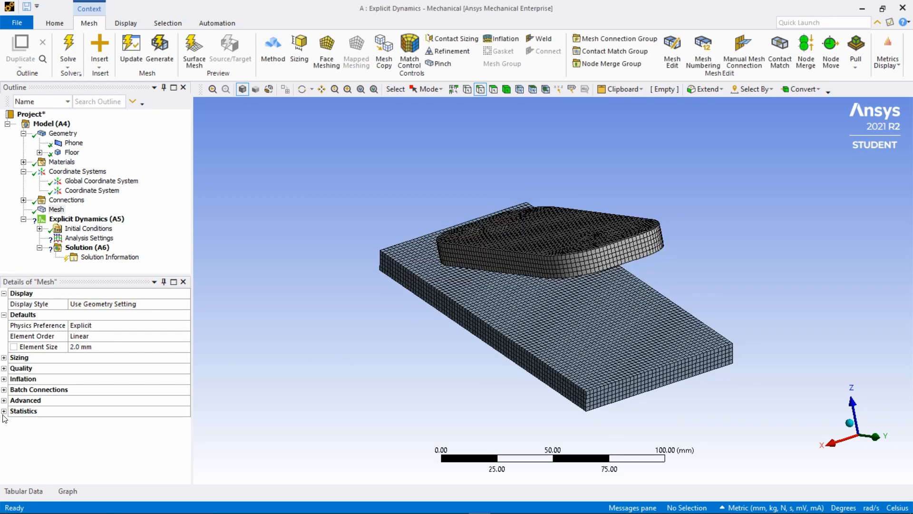
left_click(4, 410)
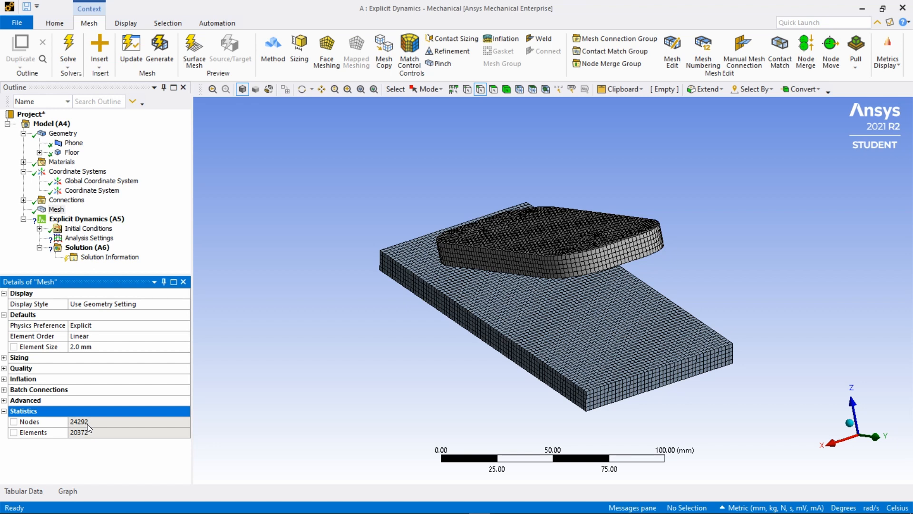
mouse_move(119, 432)
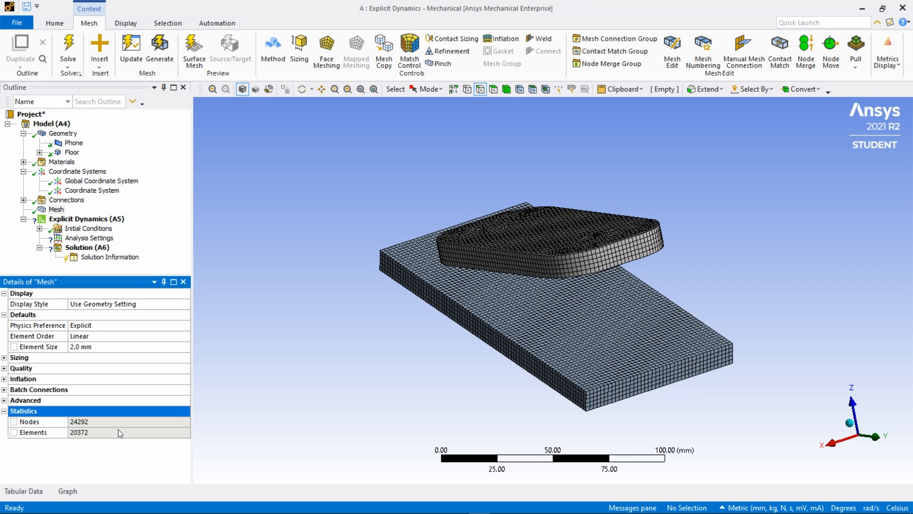
mouse_move(81, 348)
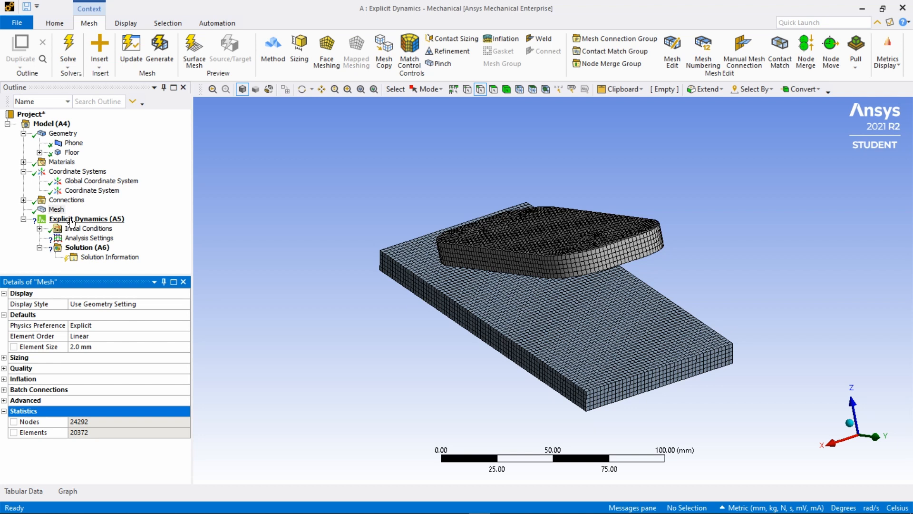
Select Explicit Dynamics (A5), showing its Structural type and AUTODYN solver target.
left_click(86, 218)
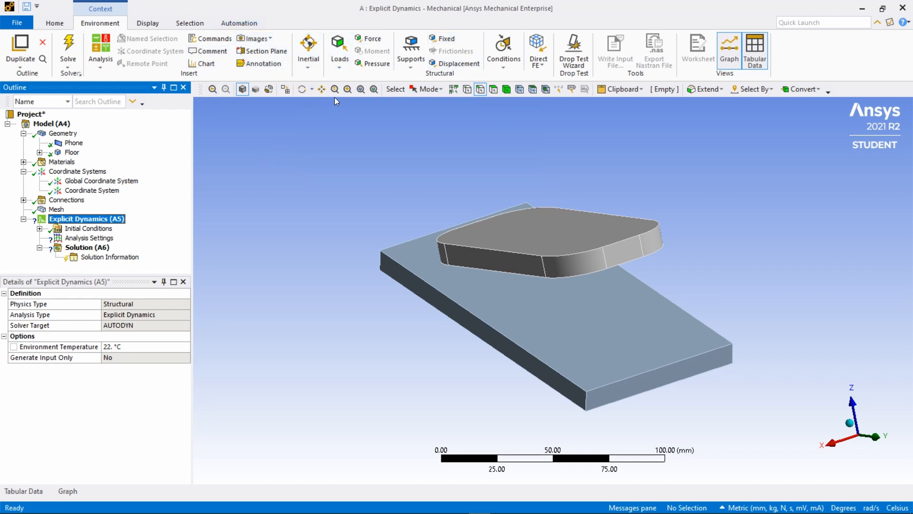
mouse_move(357, 81)
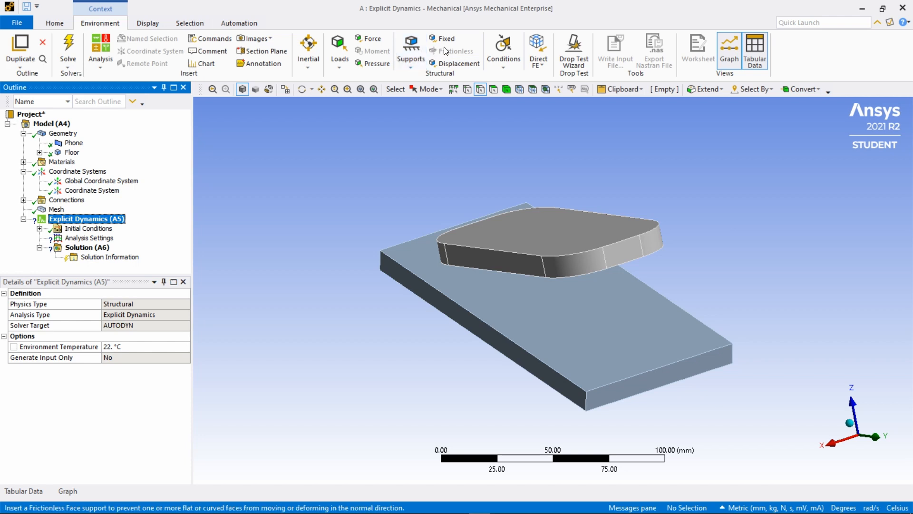
mouse_move(446, 38)
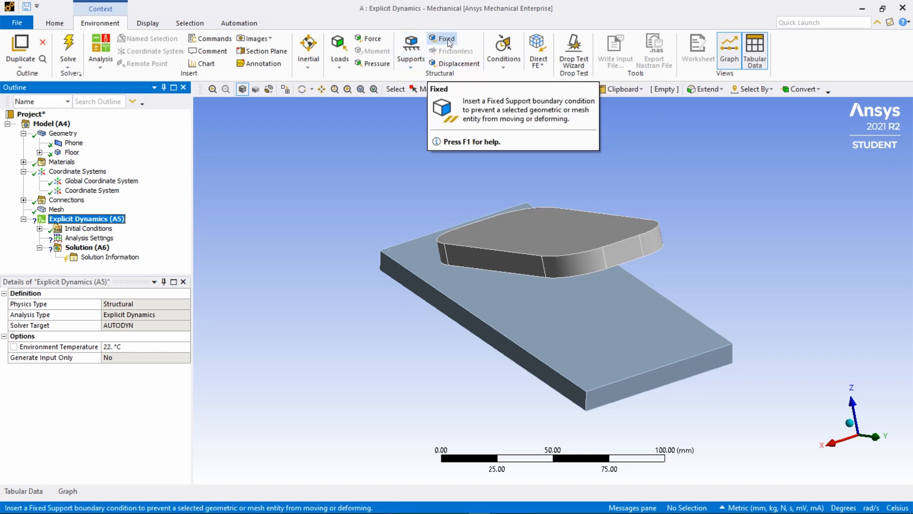
Add a Fixed Support to the analysis with the Floor body as its geometry.
left_click(446, 38)
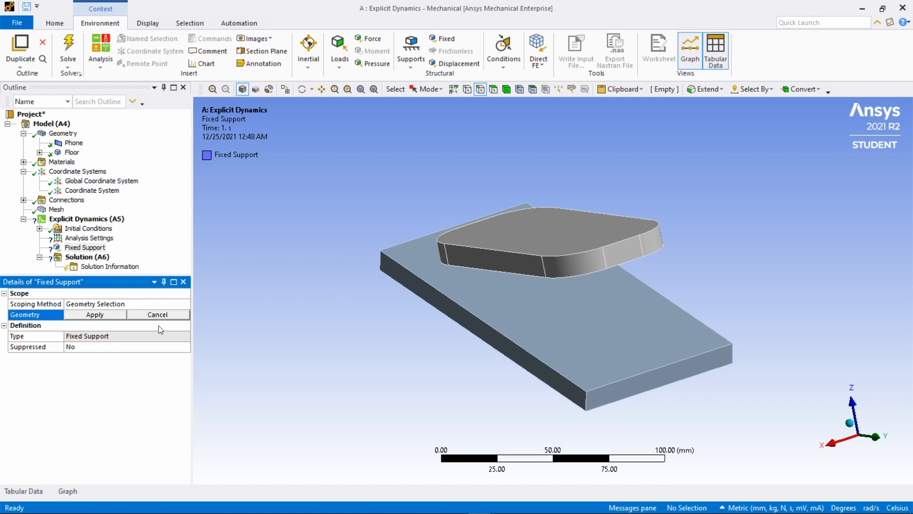
mouse_move(366, 336)
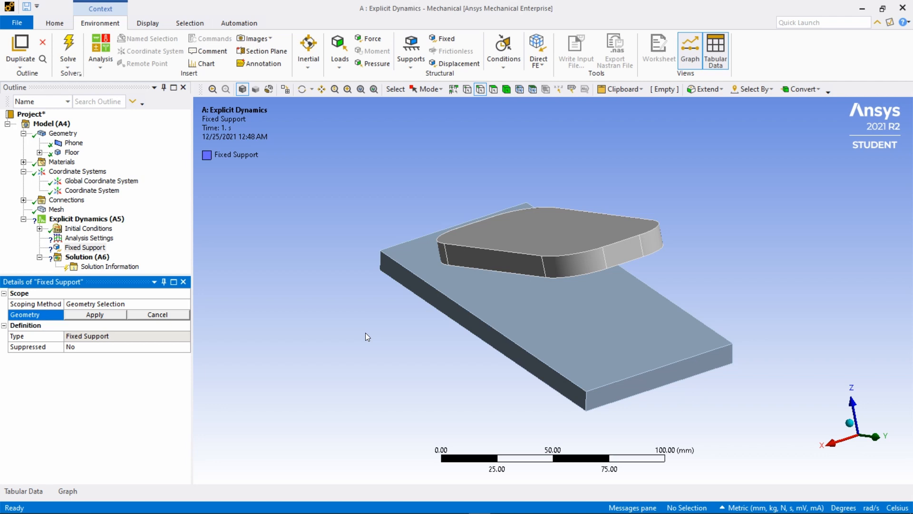
mouse_move(507, 89)
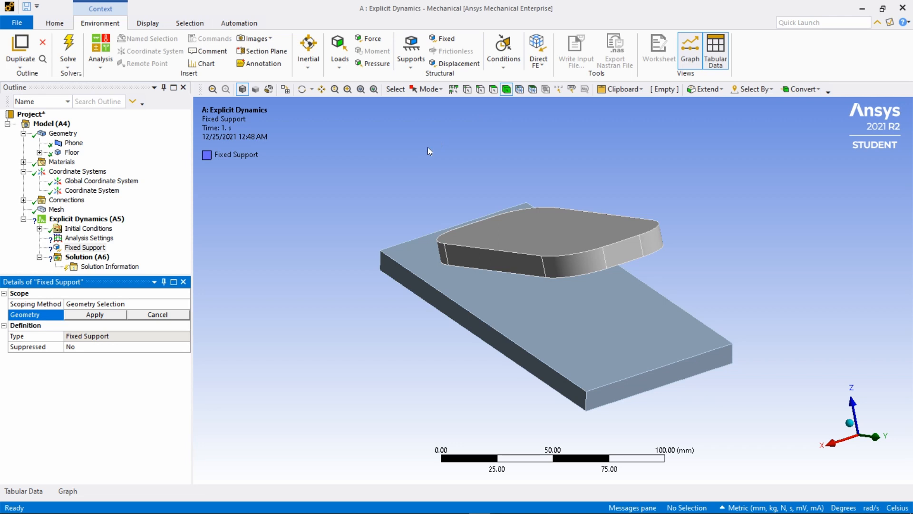
left_click(478, 331)
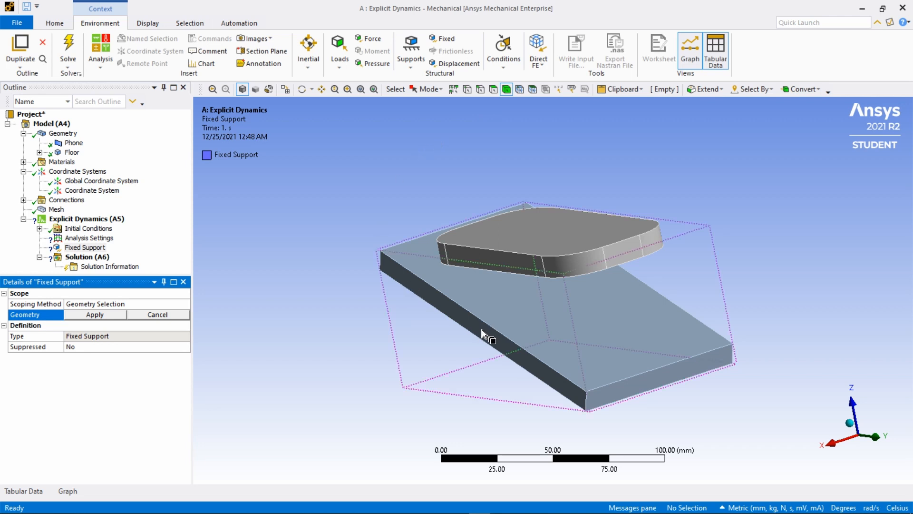
left_click(487, 341)
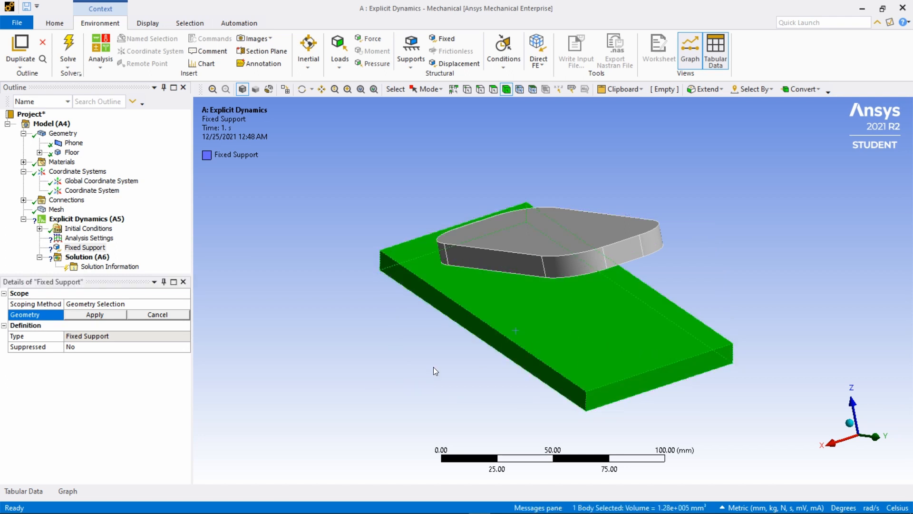
mouse_move(350, 386)
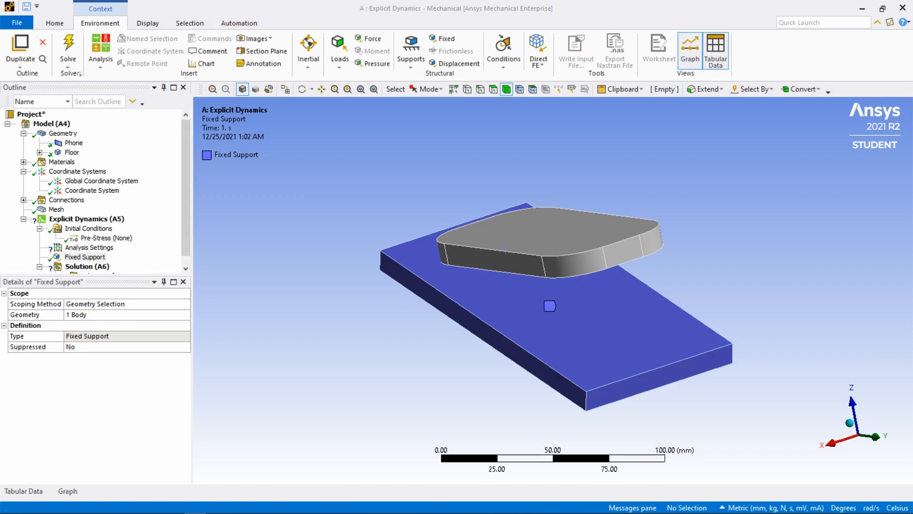
mouse_move(331, 256)
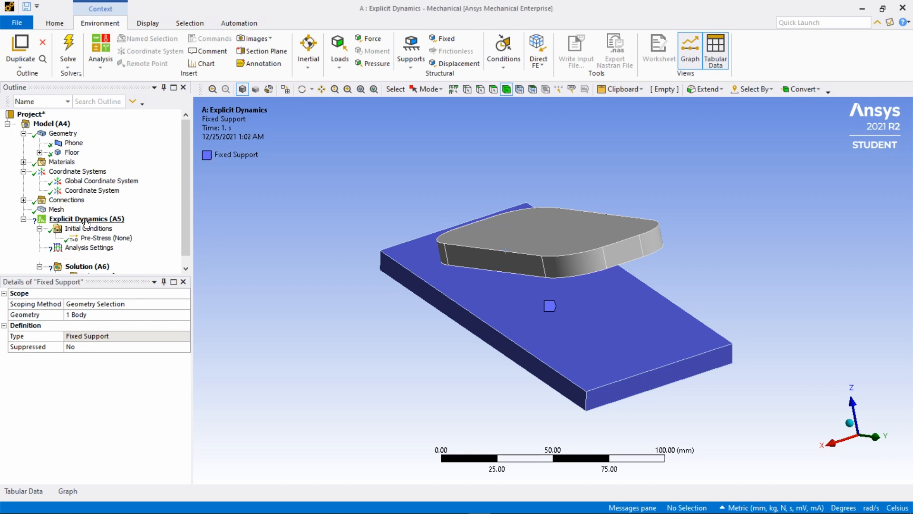
Insert Standard Earth Gravity (-9806.6 mm/s² along Z) referenced to the local Coordinate System.
right_click(86, 218)
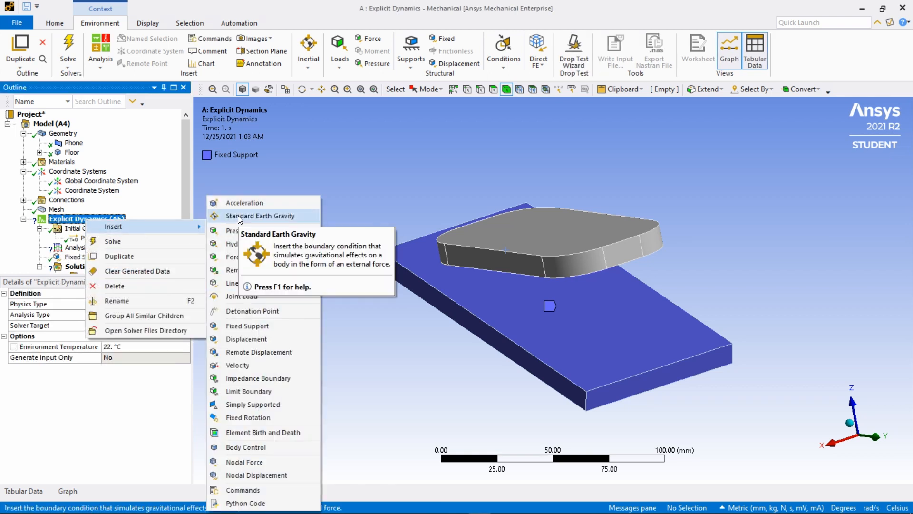
left_click(260, 216)
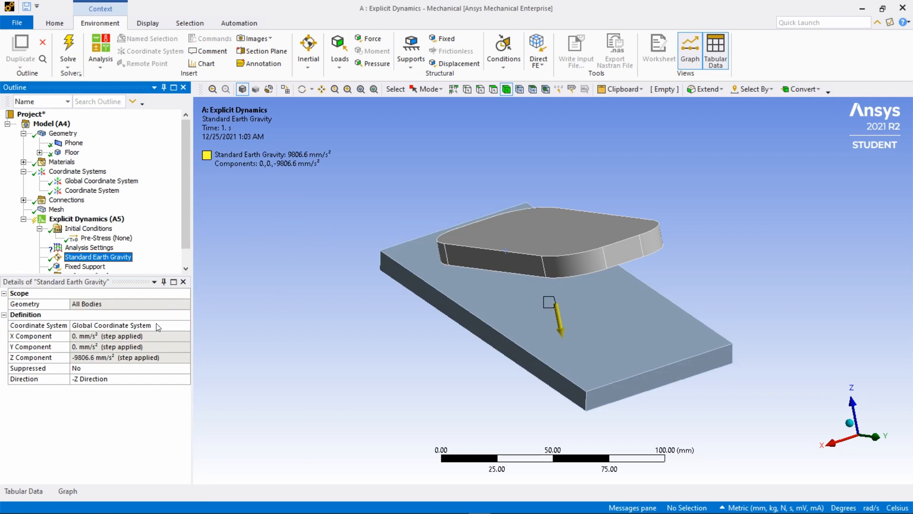
left_click(186, 325)
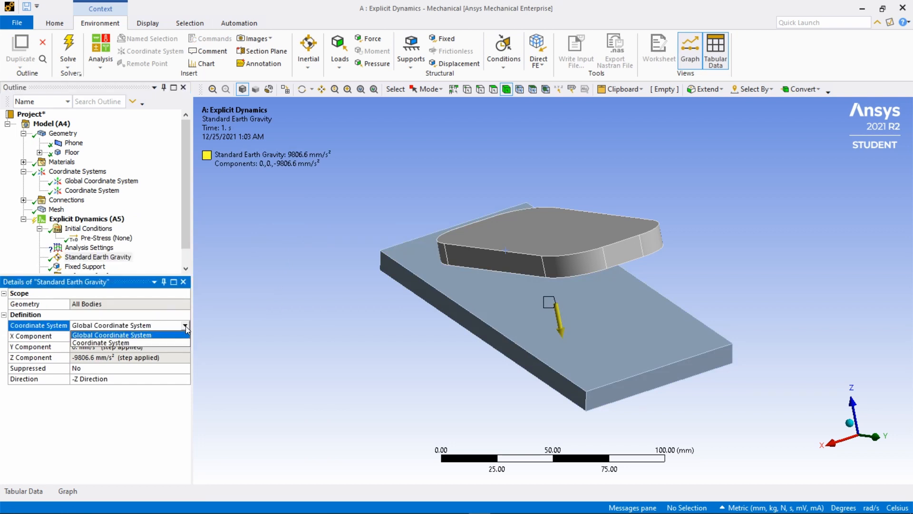
left_click(99, 342)
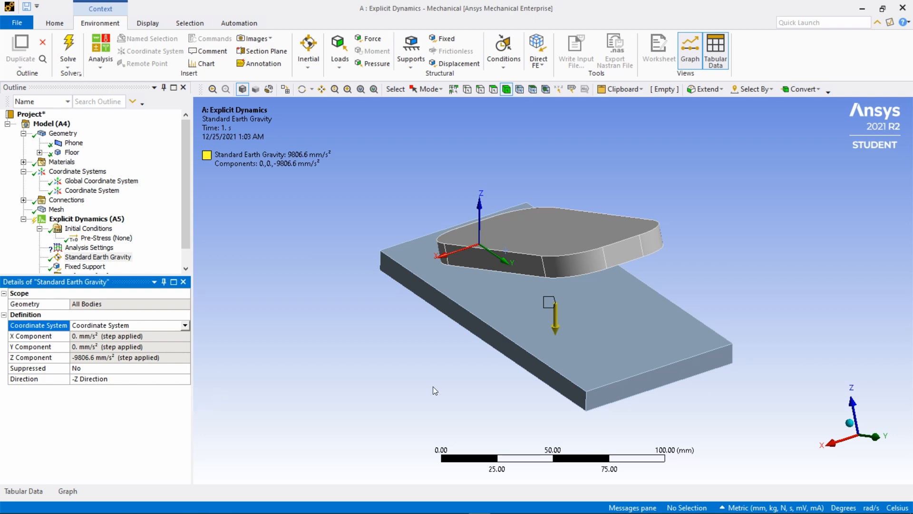
mouse_move(363, 397)
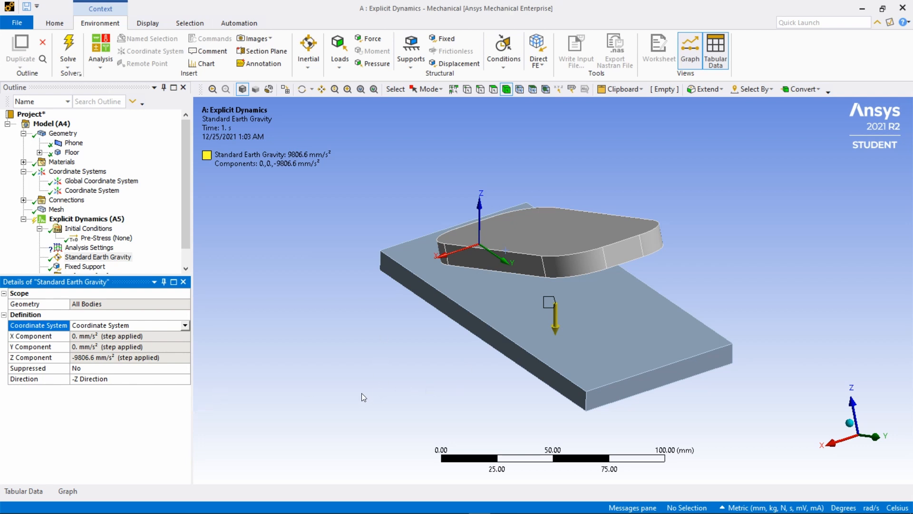
mouse_move(317, 358)
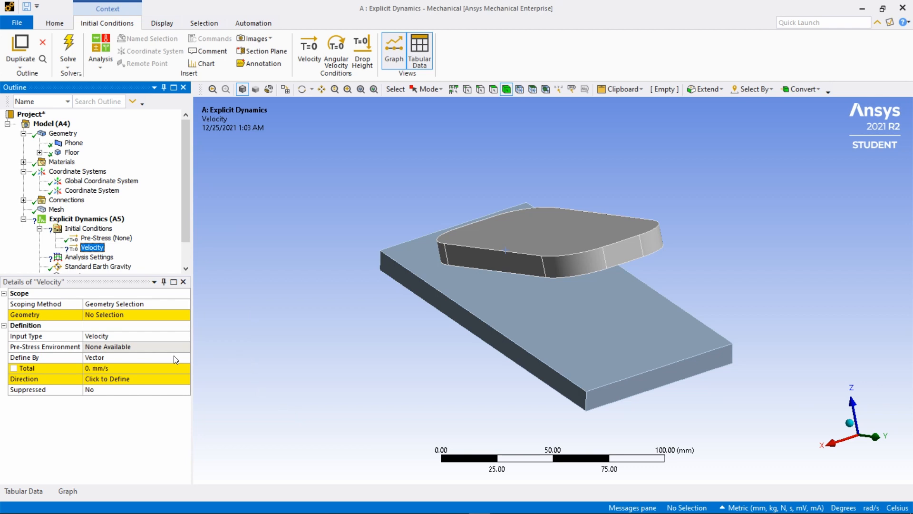
mouse_move(158, 365)
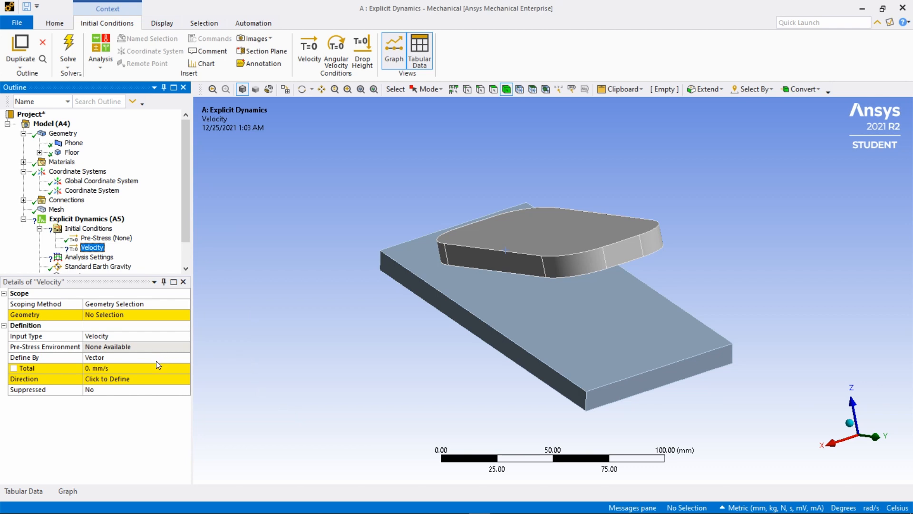
Apply a component-defined initial velocity of -5000 mm/s along Z to the Phone body.
left_click(185, 357)
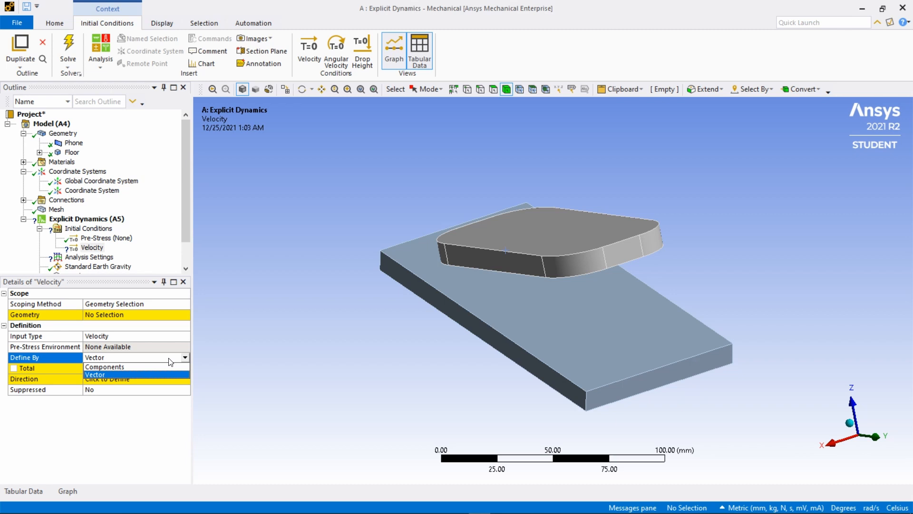
left_click(105, 366)
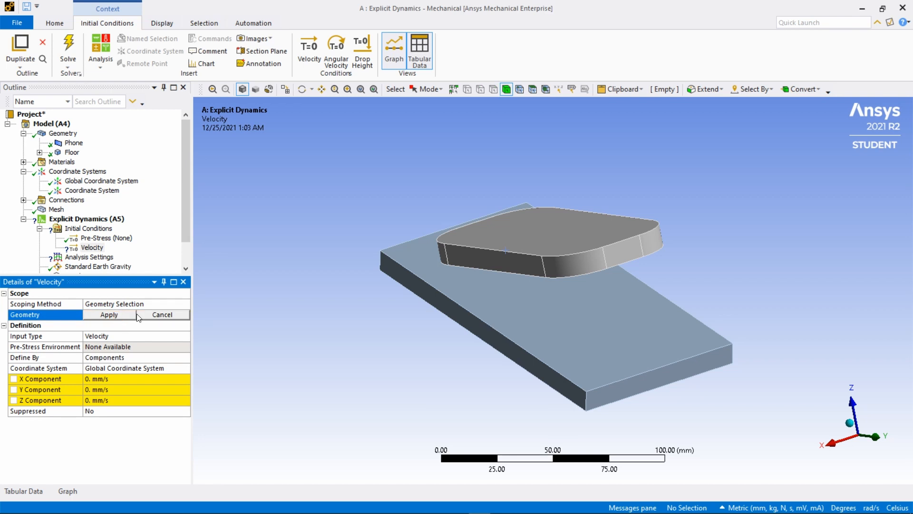
mouse_move(506, 89)
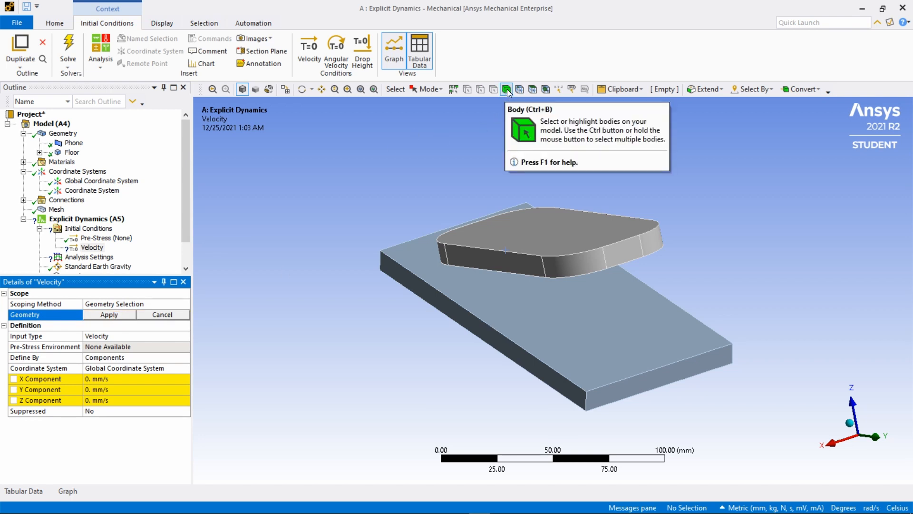
left_click(550, 239)
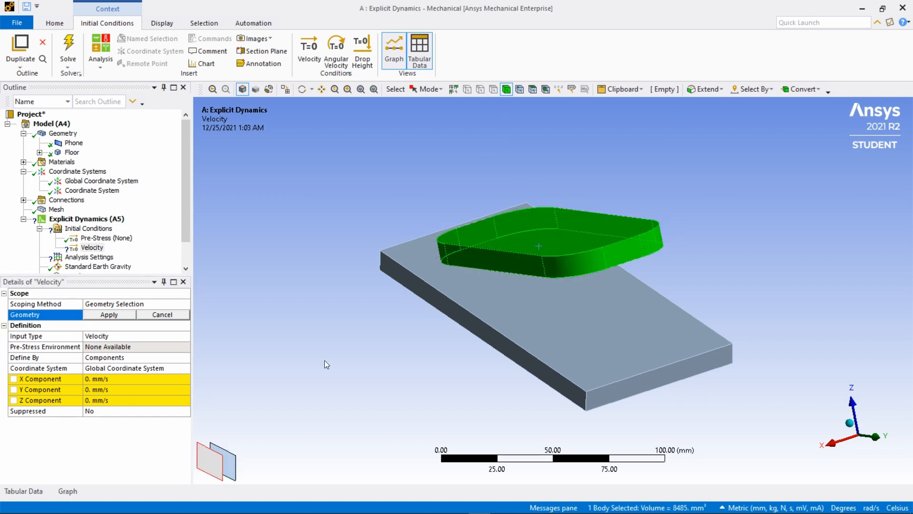
left_click(109, 315)
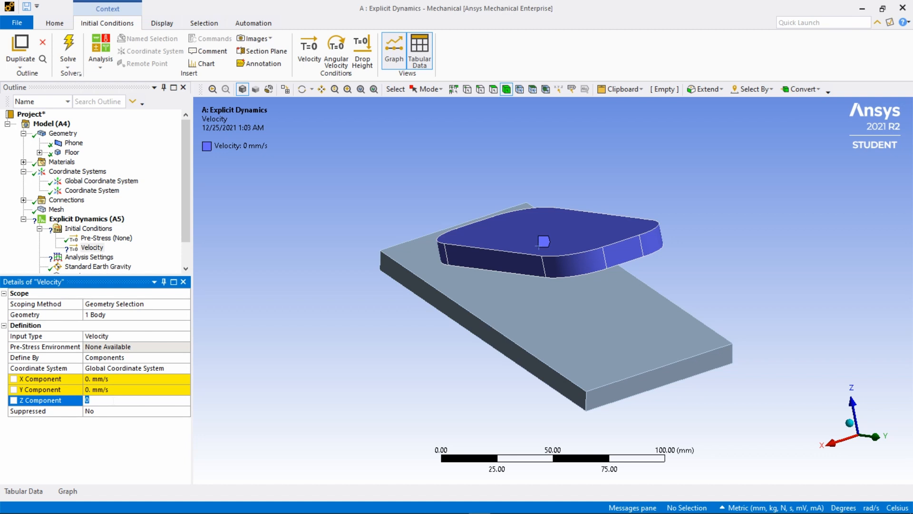
type("-5000. mm/s")
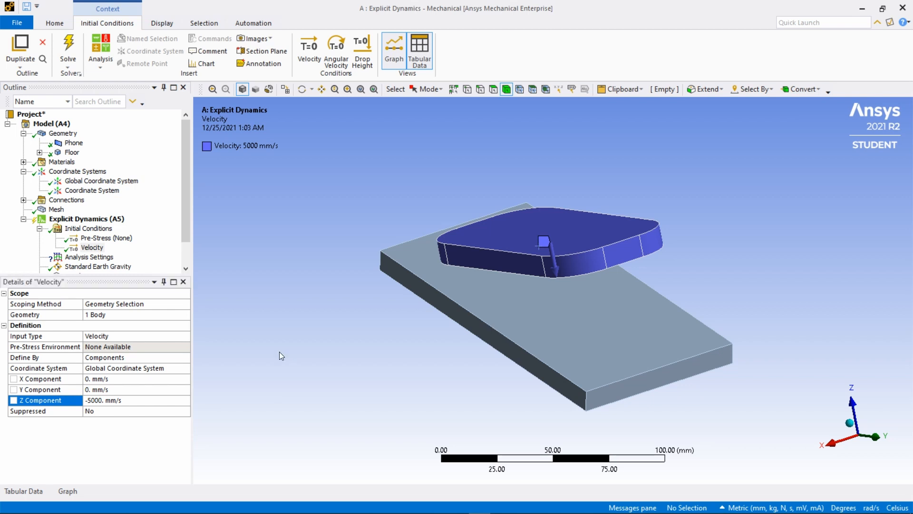
mouse_move(113, 301)
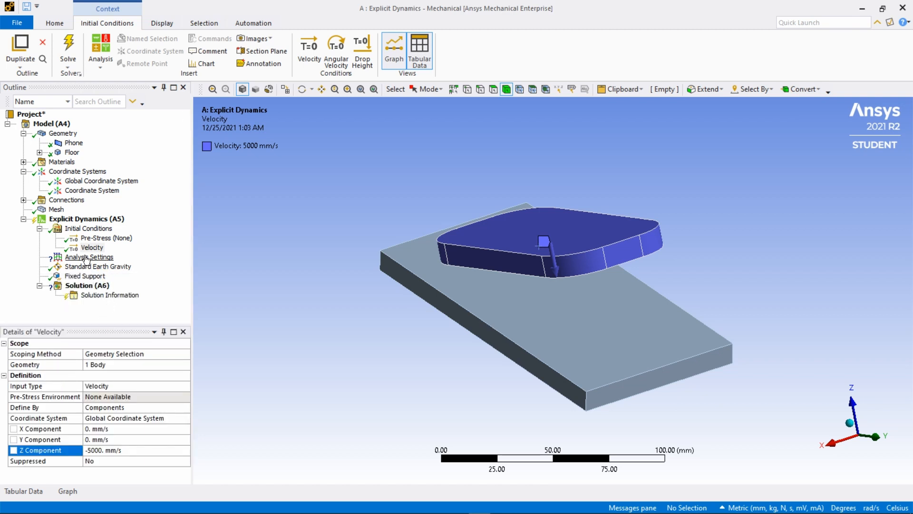
Set the Analysis Settings End Time to 0.001 s.
left_click(89, 257)
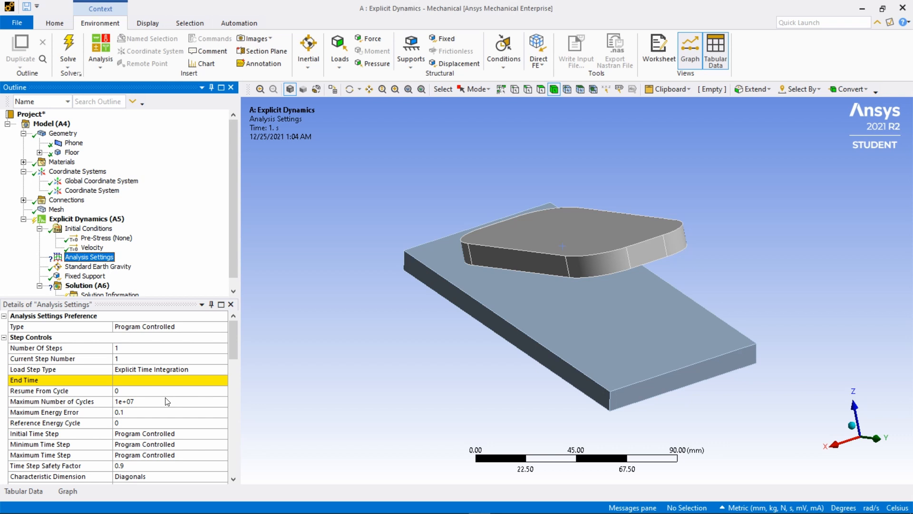
left_click(169, 380)
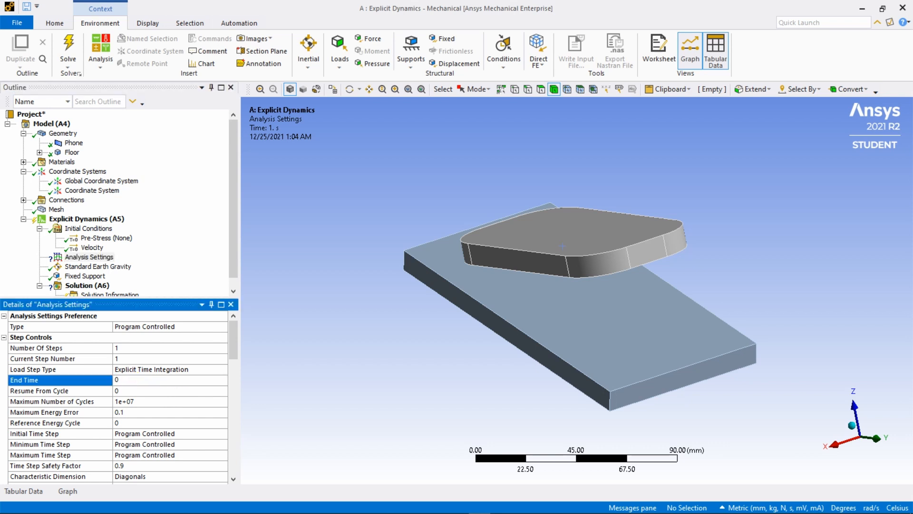
type("0.0")
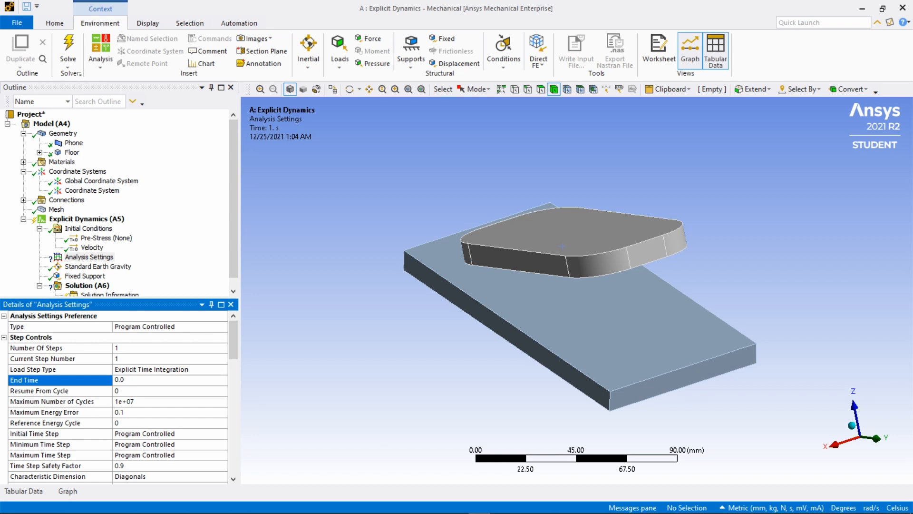
type("0.001")
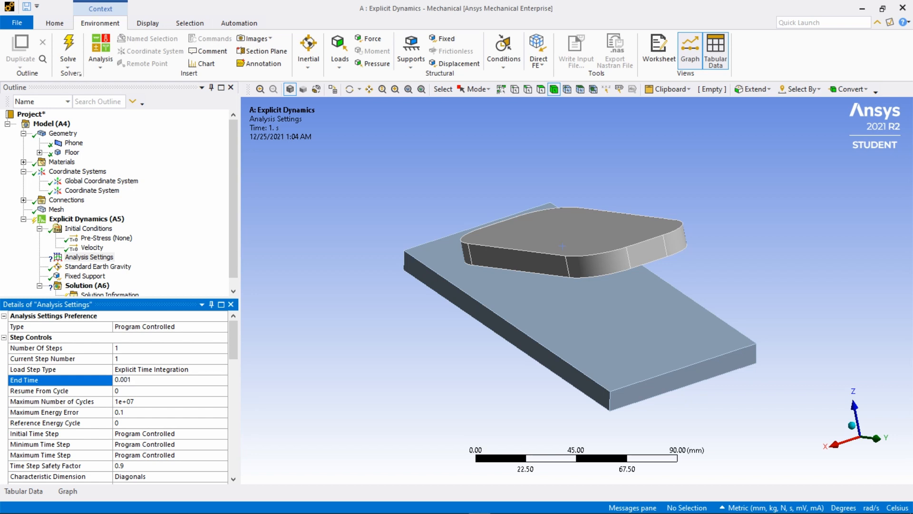
mouse_move(302, 360)
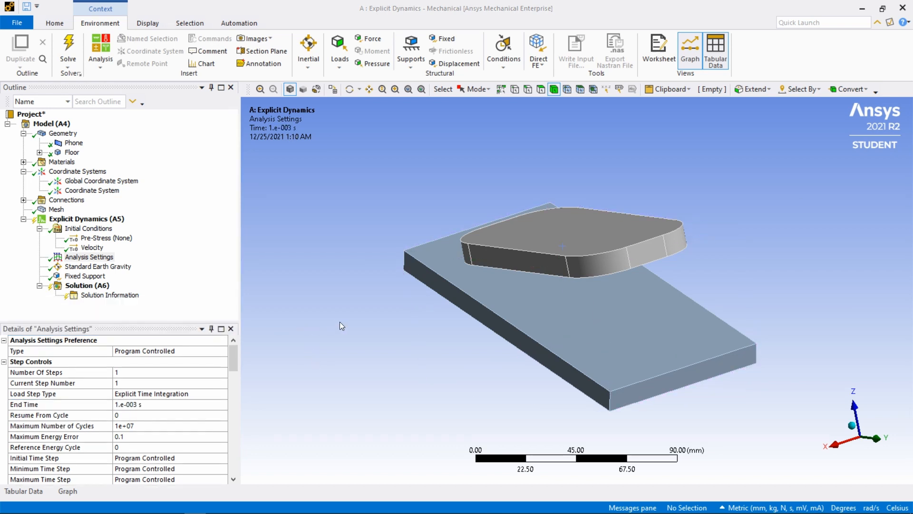
left_click(85, 285)
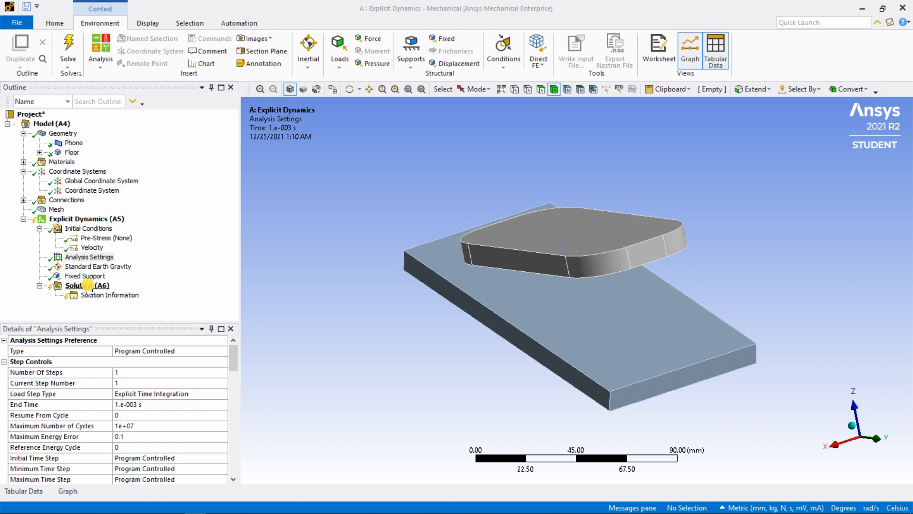
Insert Total Deformation and Equivalent (von-Mises) Stress results under Solution (A6).
left_click(86, 285)
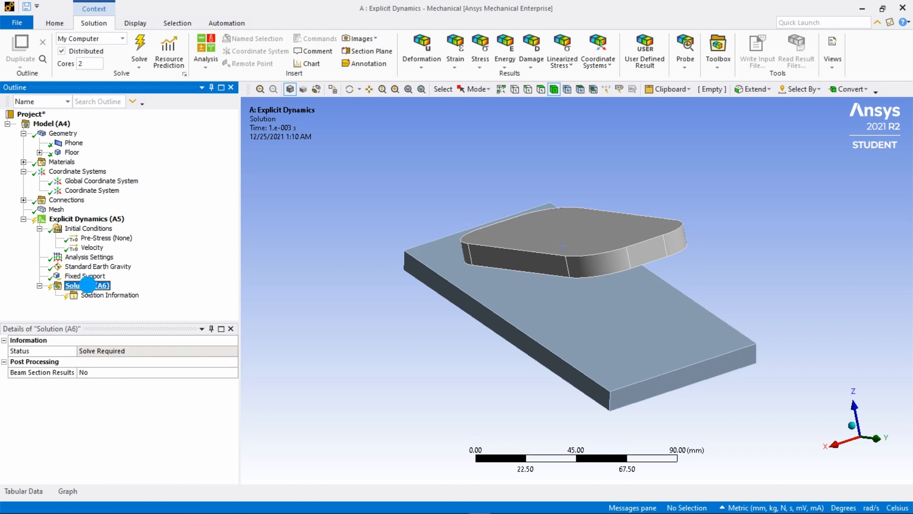
right_click(87, 286)
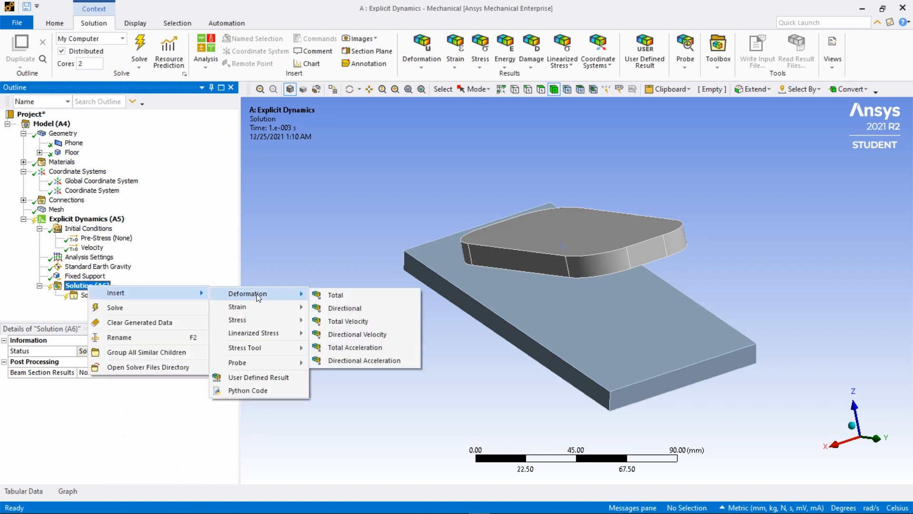
mouse_move(335, 295)
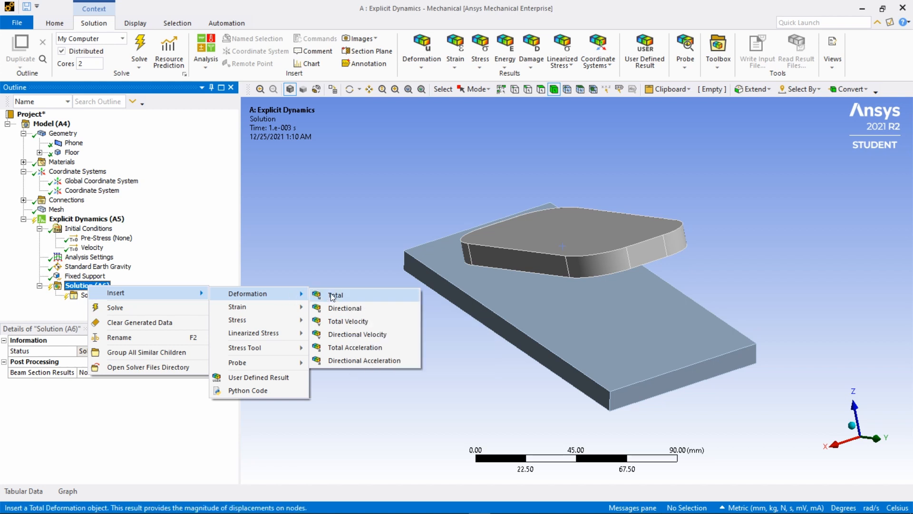
left_click(335, 295)
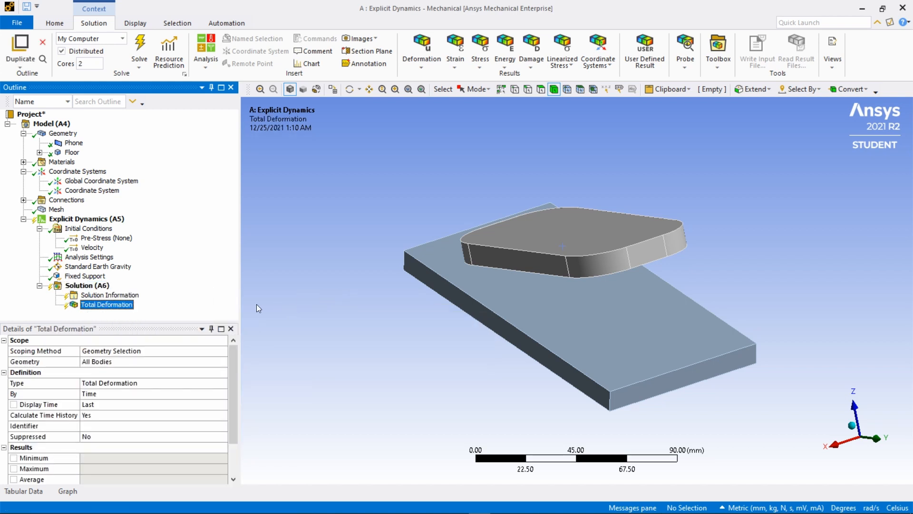
right_click(87, 285)
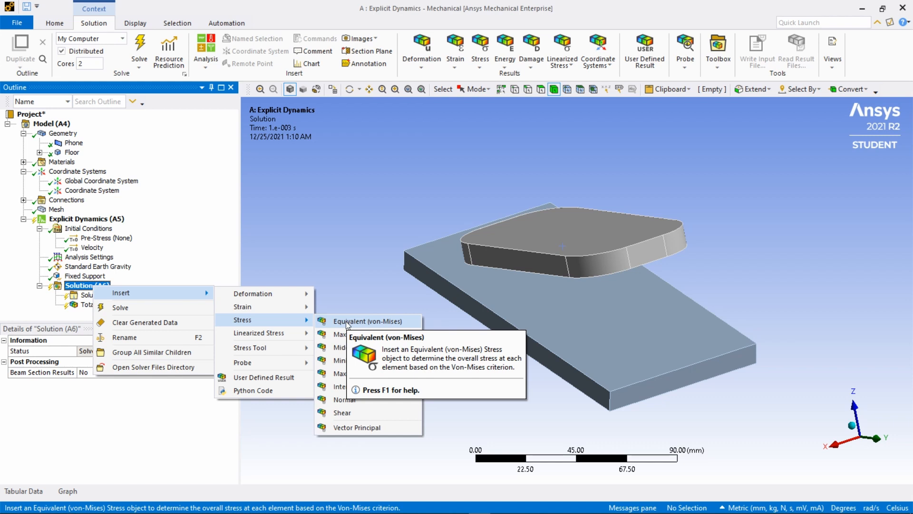
left_click(368, 321)
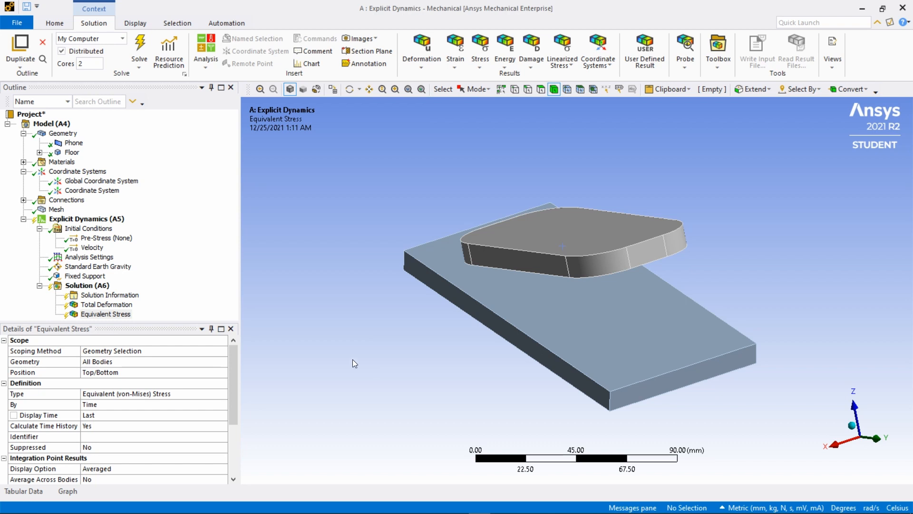
mouse_move(110, 285)
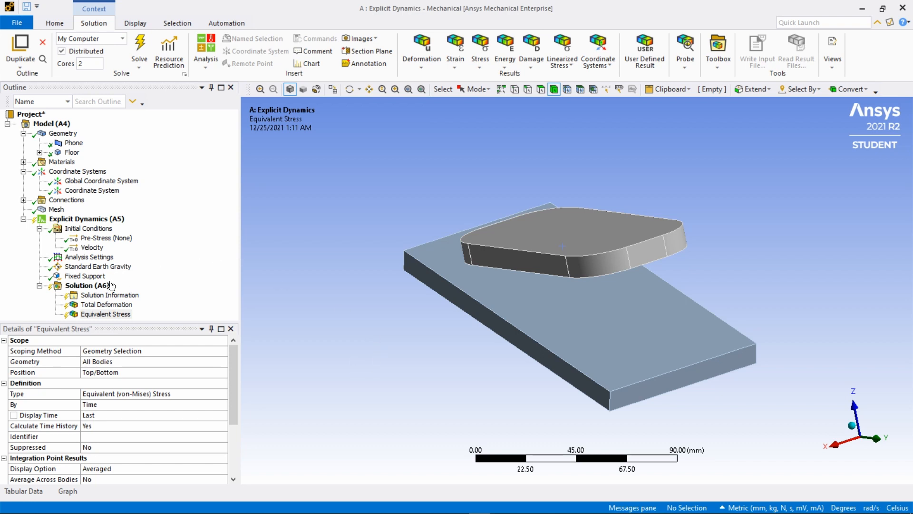
left_click(87, 285)
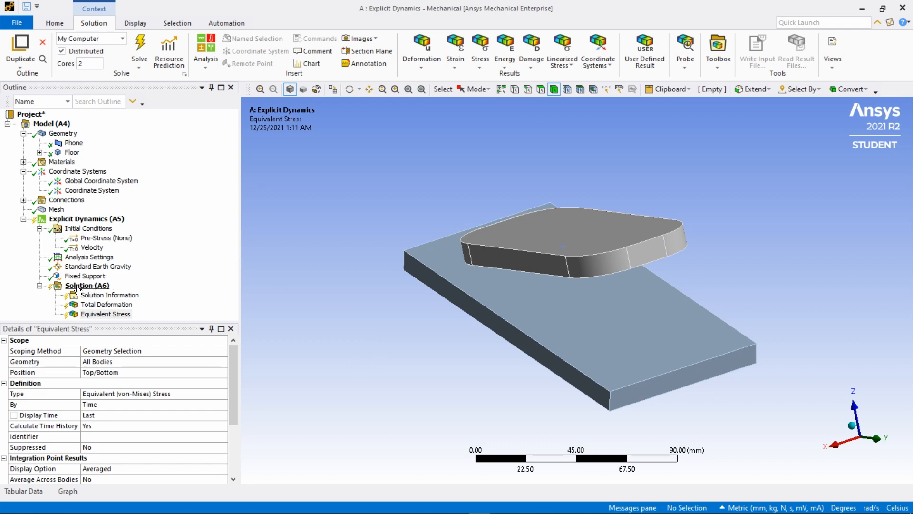
left_click(87, 285)
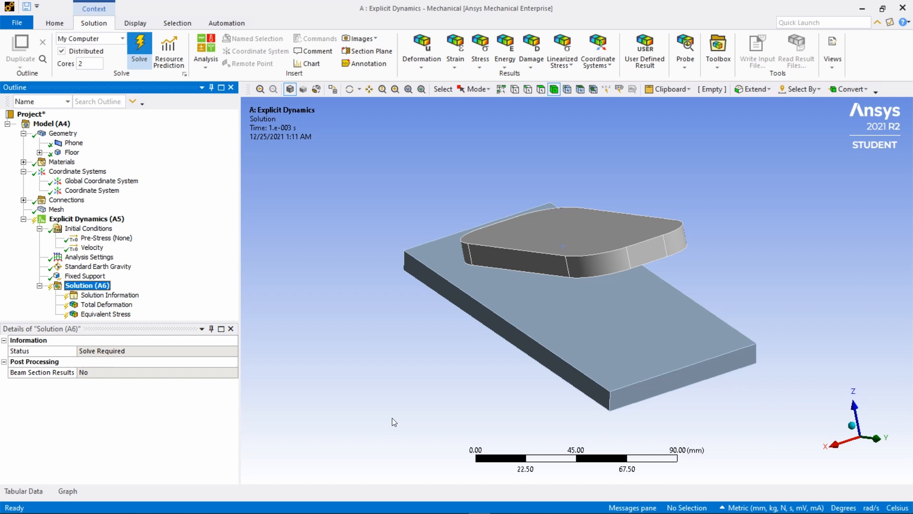
mouse_move(308, 347)
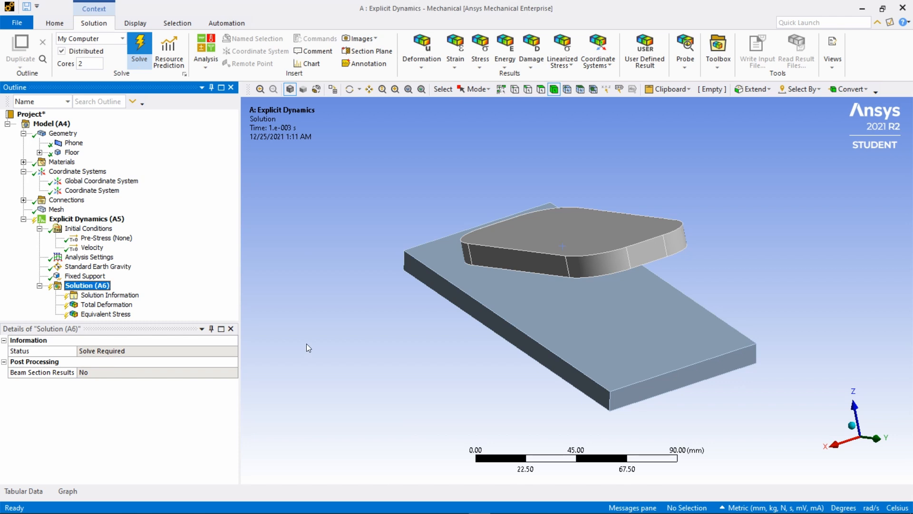
Solve the phone drop Explicit Dynamics solution until its status reads Done.
left_click(139, 47)
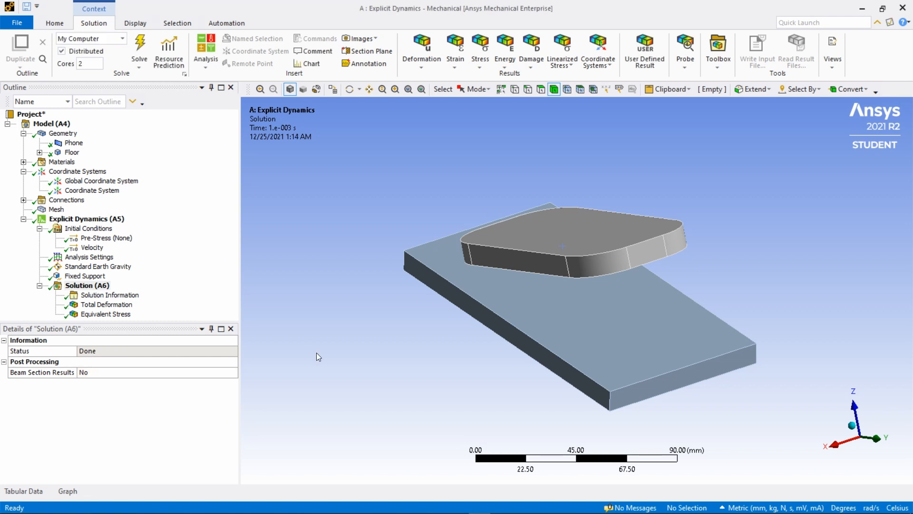
mouse_move(327, 356)
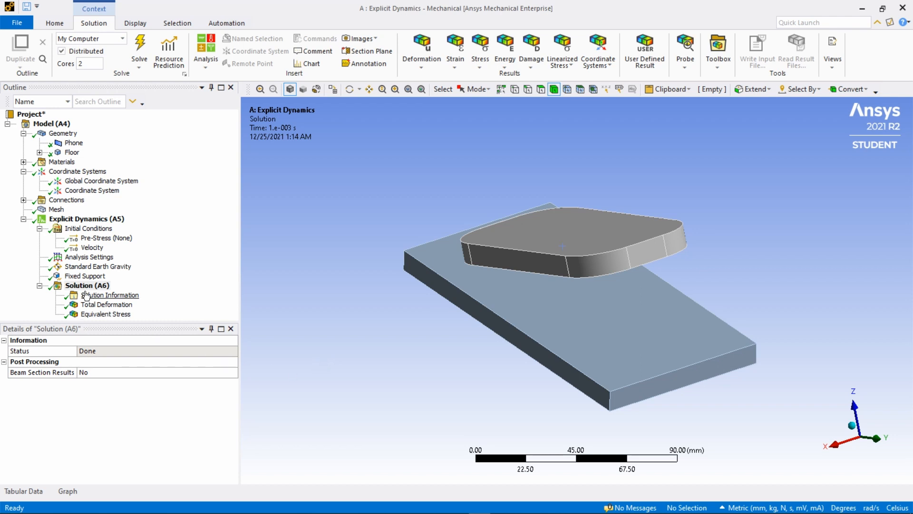
View the solver output log showing 100% completion over 8023 cycles.
left_click(109, 295)
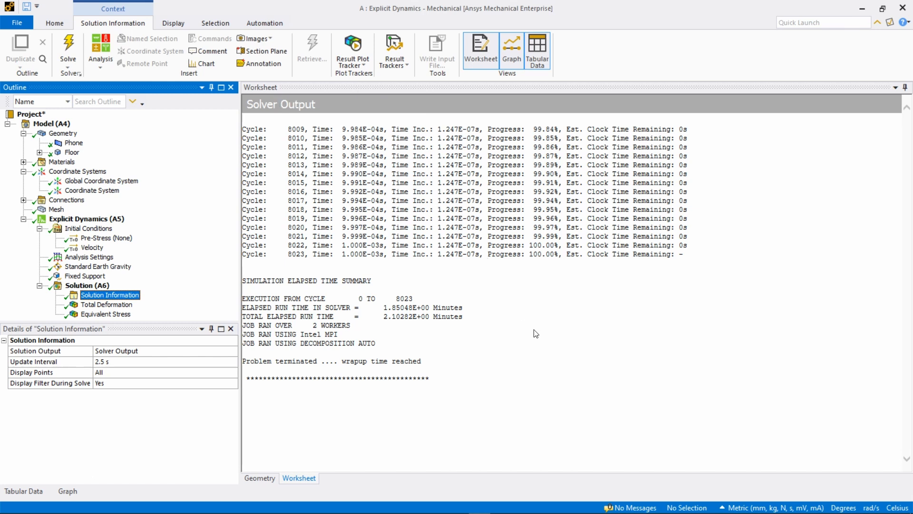
mouse_move(428, 317)
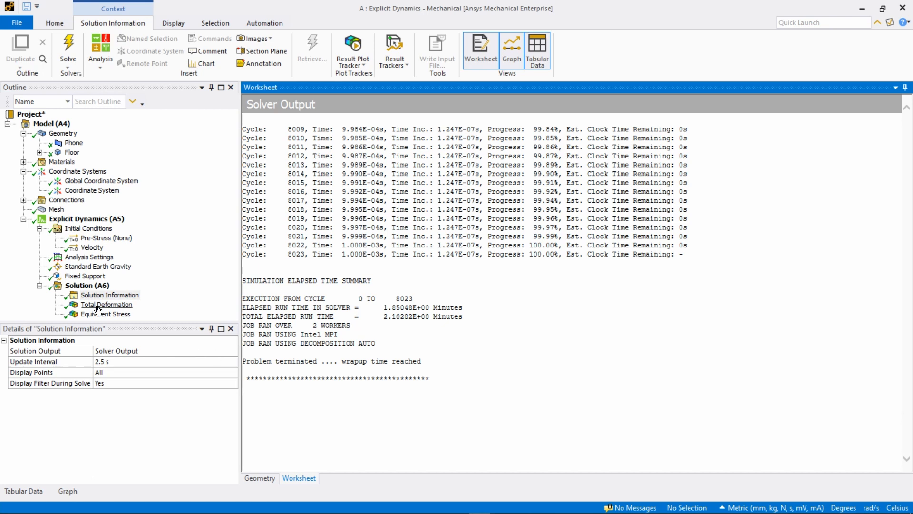
Show Total Deformation (peak 8.1981 mm) with no wireframe edges and smooth contour shading.
left_click(106, 304)
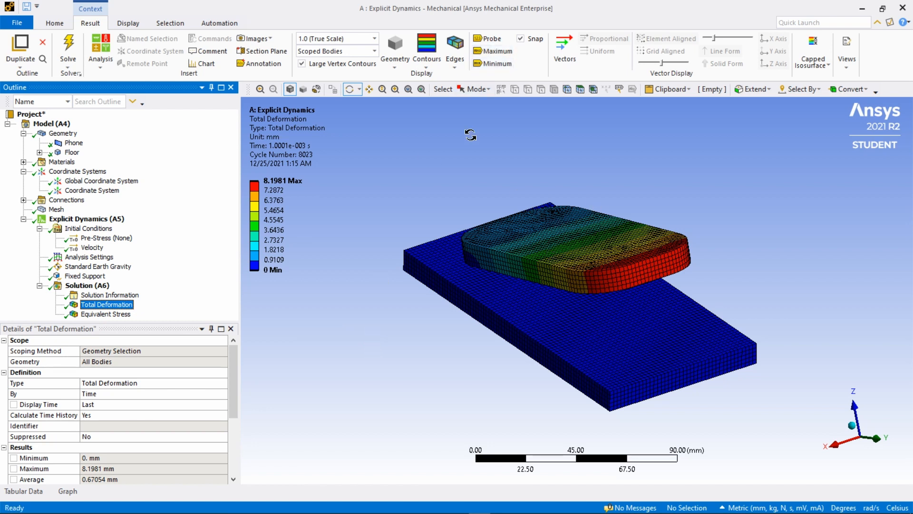
left_click(455, 49)
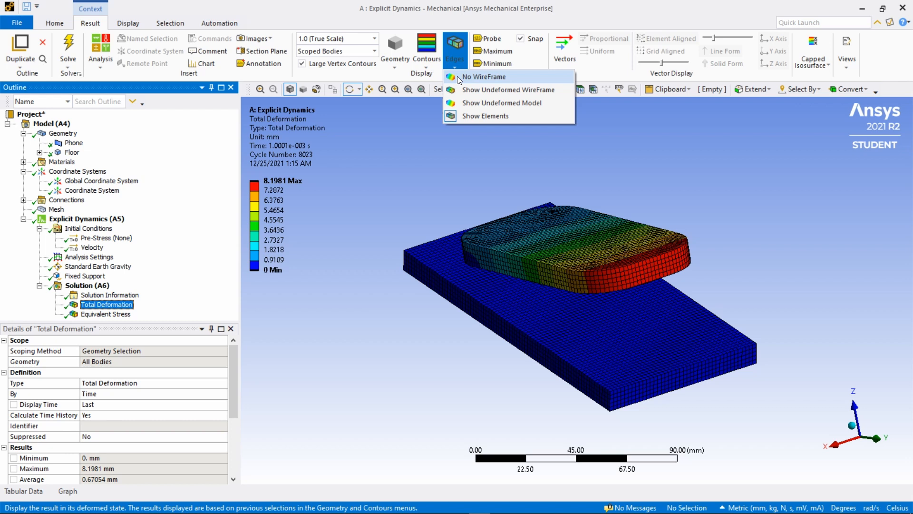
left_click(481, 76)
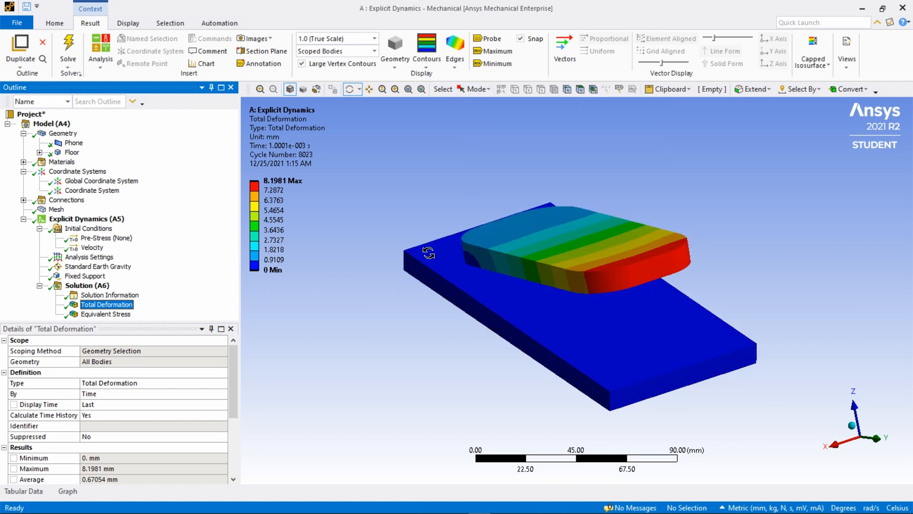
left_click(427, 47)
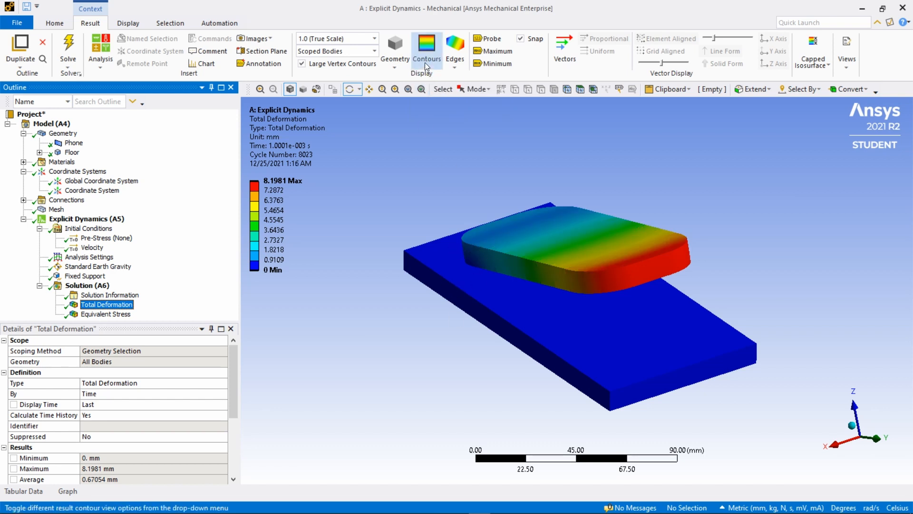
left_click(426, 52)
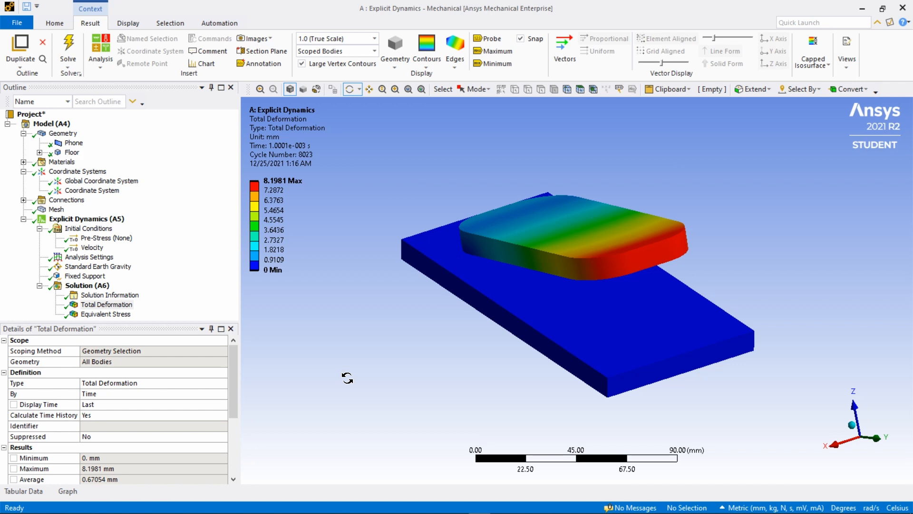
mouse_move(347, 377)
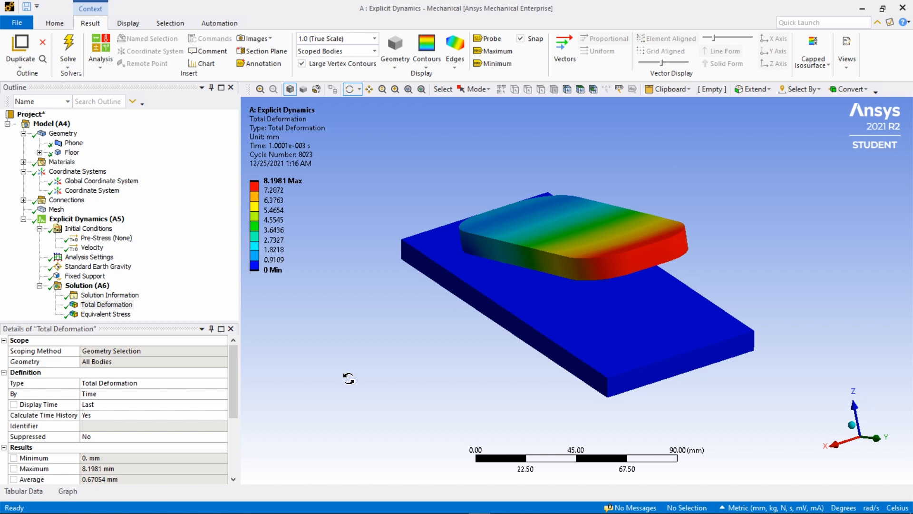
mouse_move(396, 344)
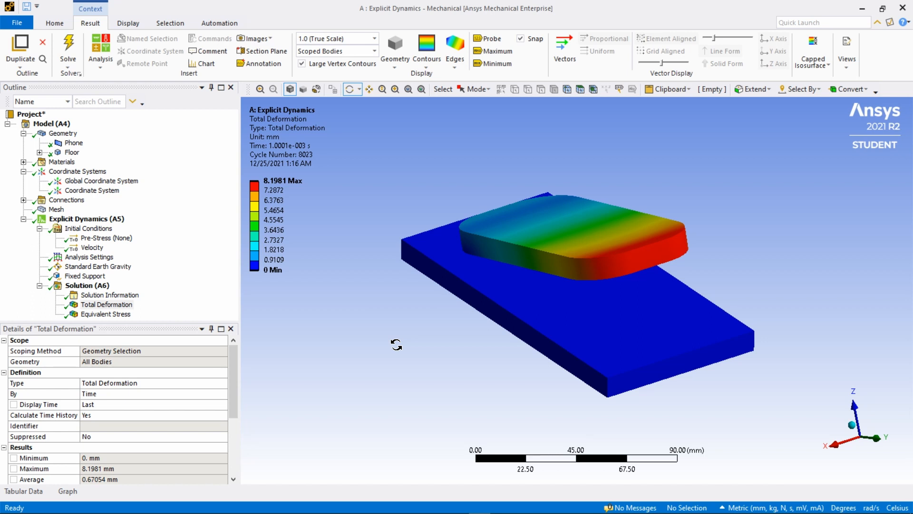
mouse_move(381, 345)
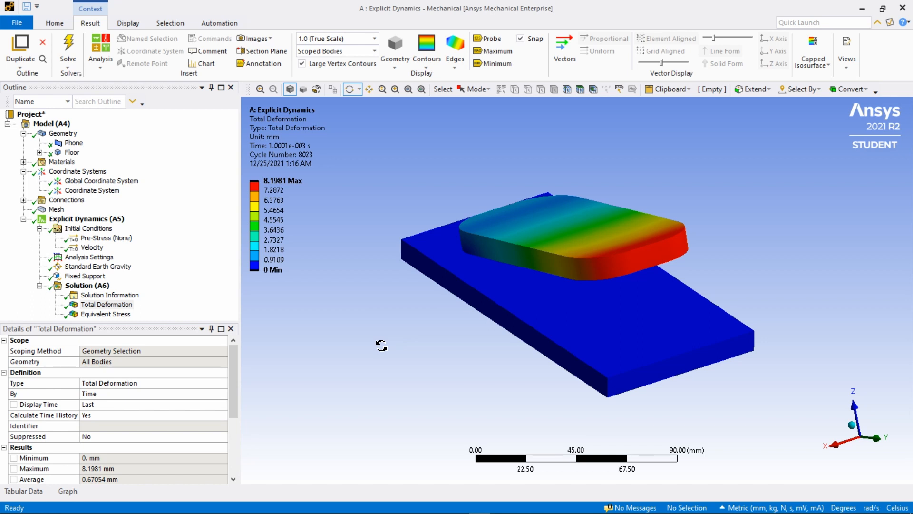
mouse_move(294, 324)
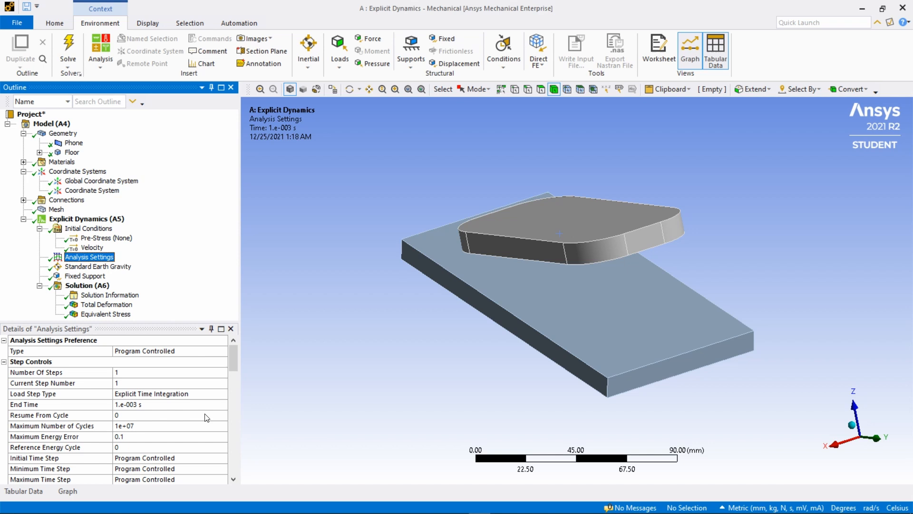
mouse_move(195, 415)
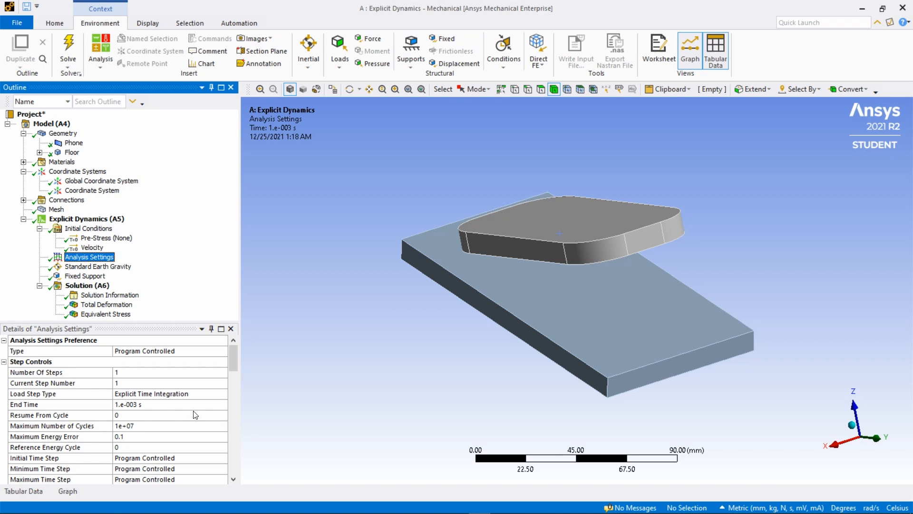
mouse_move(200, 405)
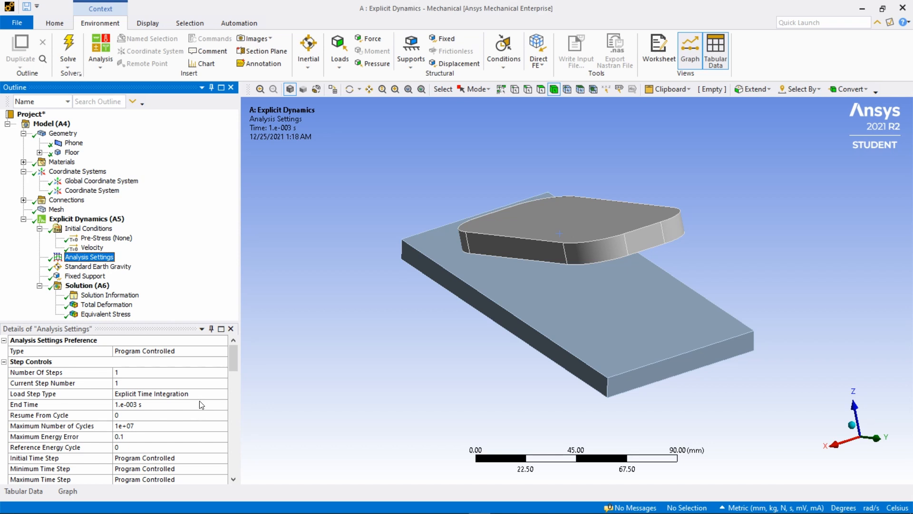
mouse_move(210, 398)
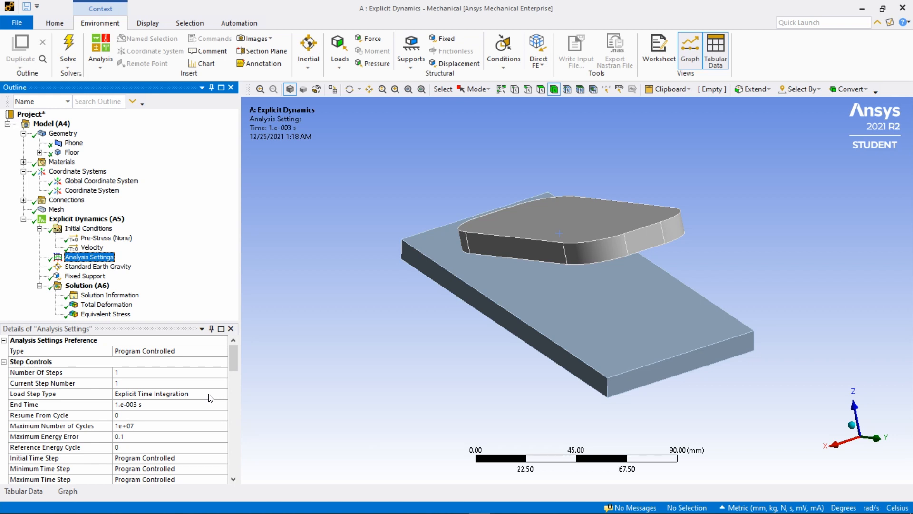
mouse_move(253, 369)
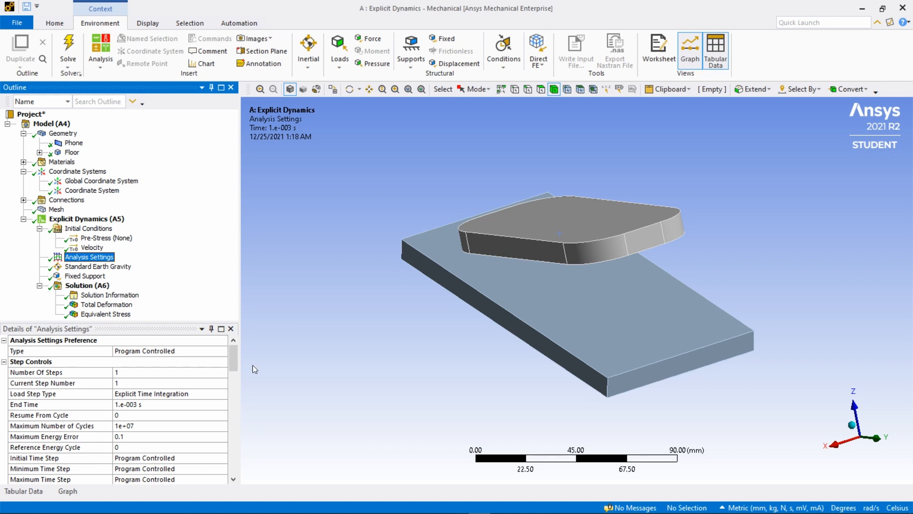
mouse_move(199, 423)
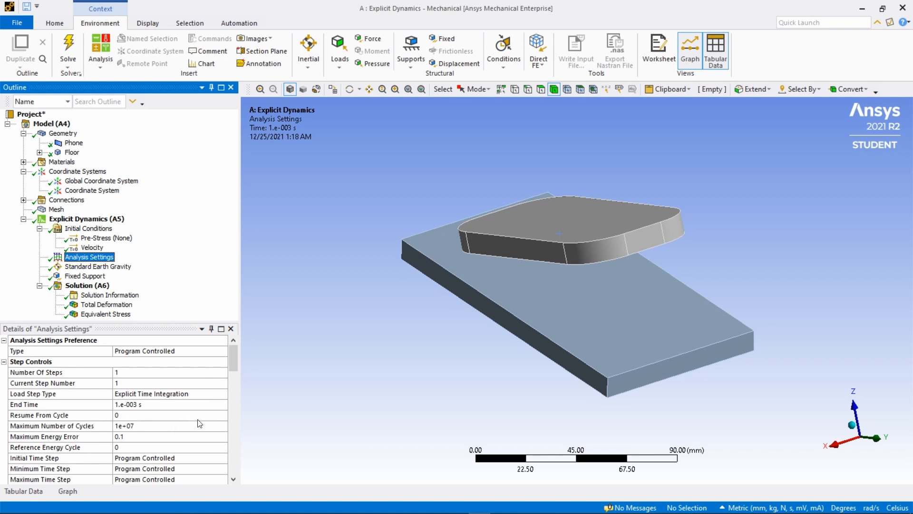
Set Analysis Settings to resume from cycle 8023 and edit the end time to 0.01 s.
left_click(222, 415)
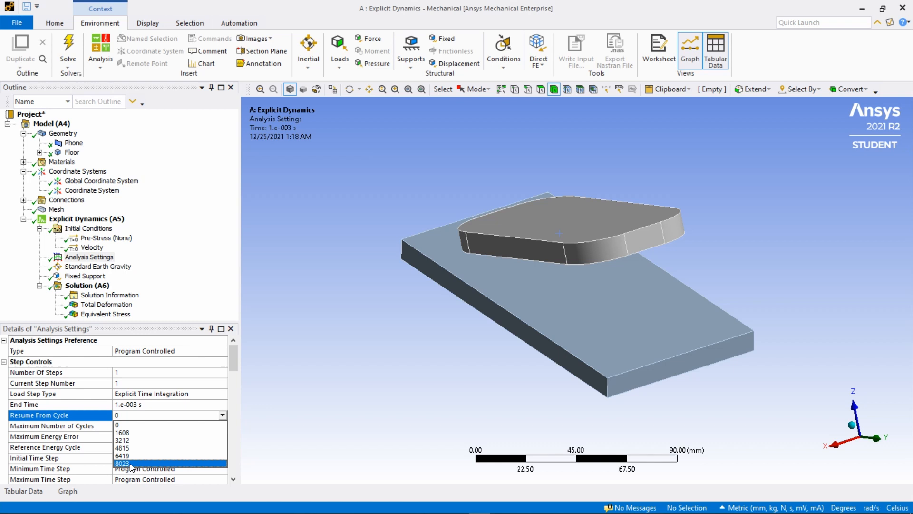
left_click(122, 464)
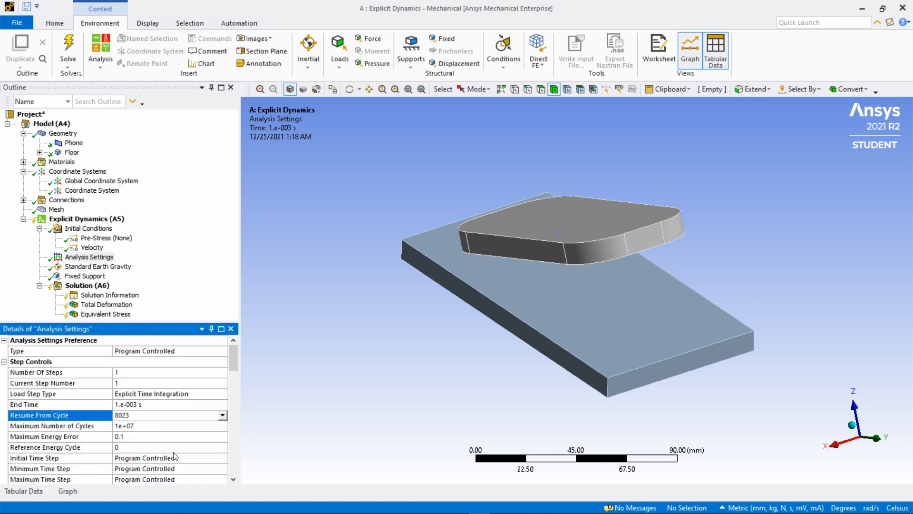
mouse_move(246, 473)
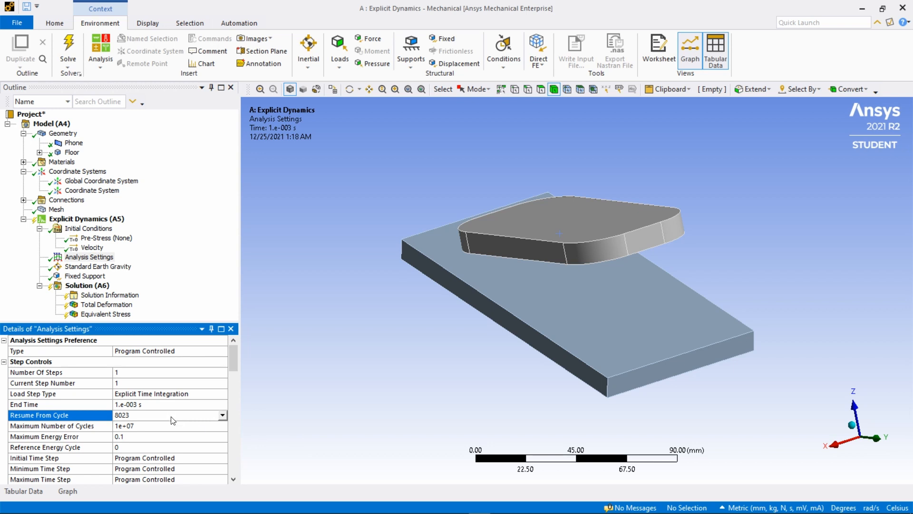
left_click(58, 404)
type("0.01")
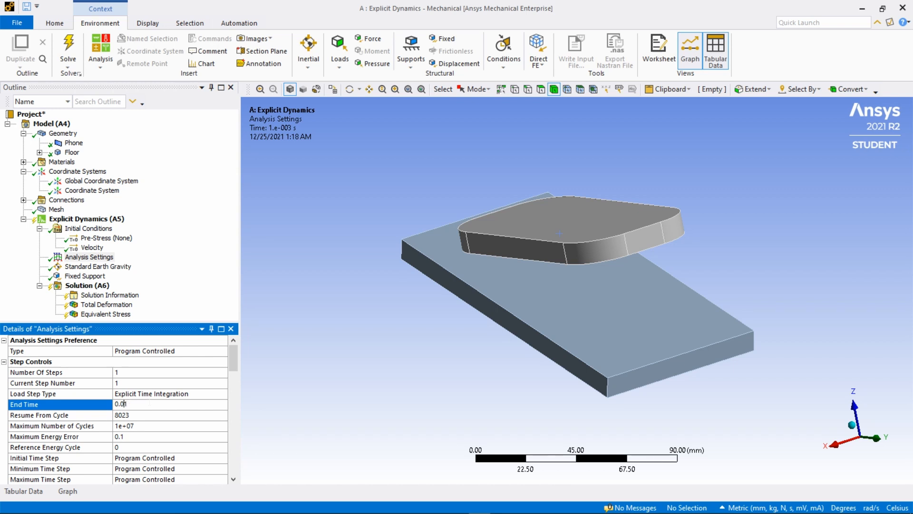
mouse_move(293, 407)
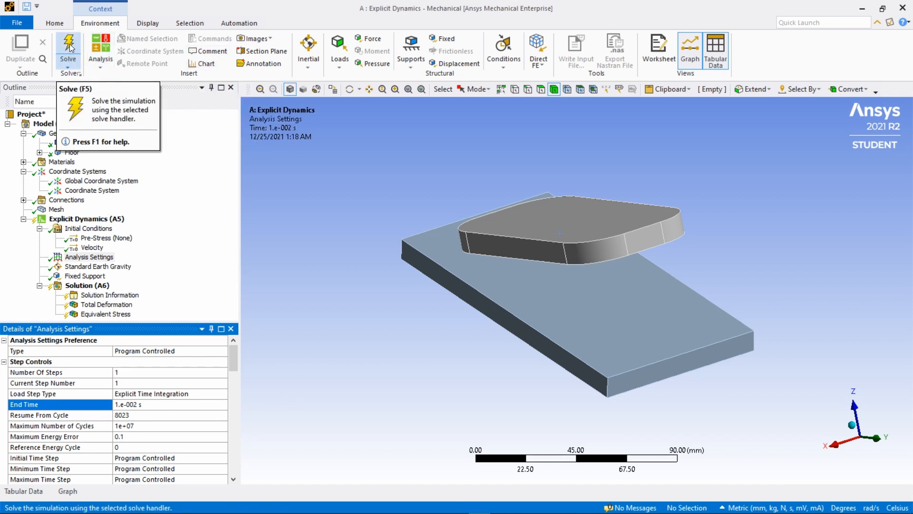
Solve the restarted explicit drop test through to 0.01 s.
left_click(87, 218)
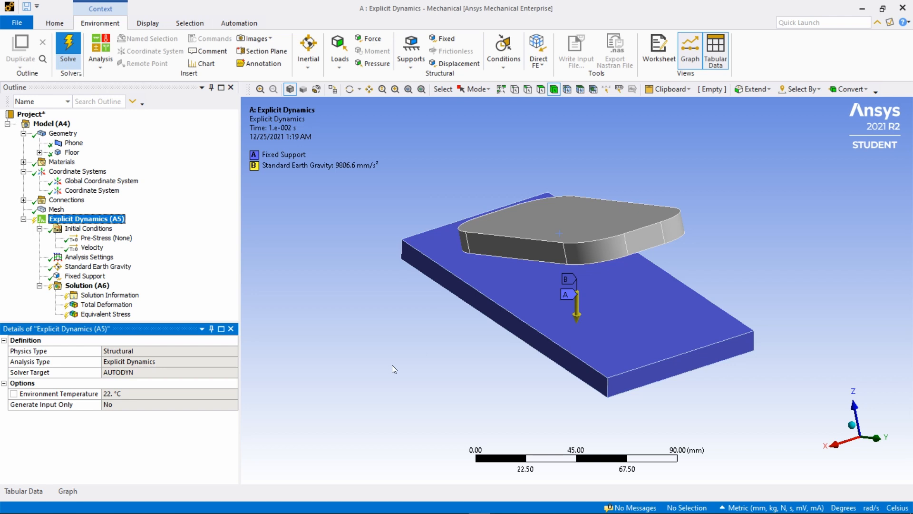
left_click(68, 49)
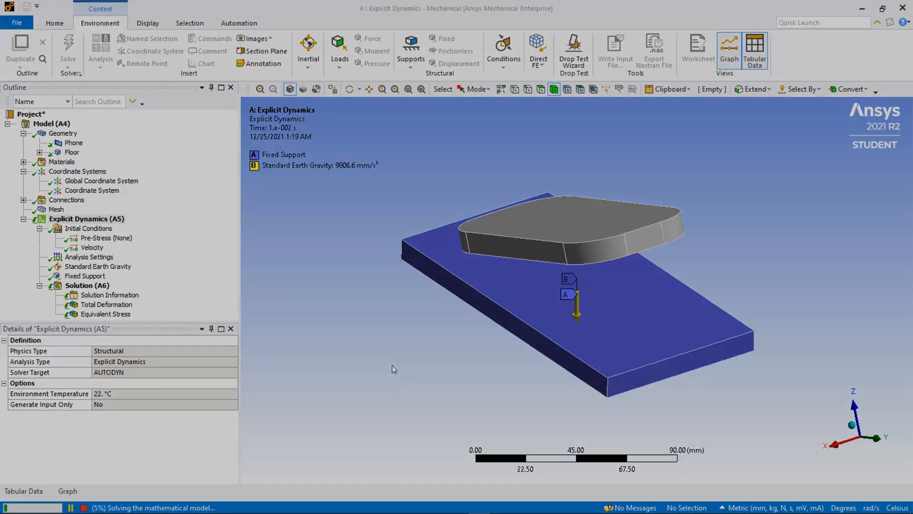
left_click(89, 257)
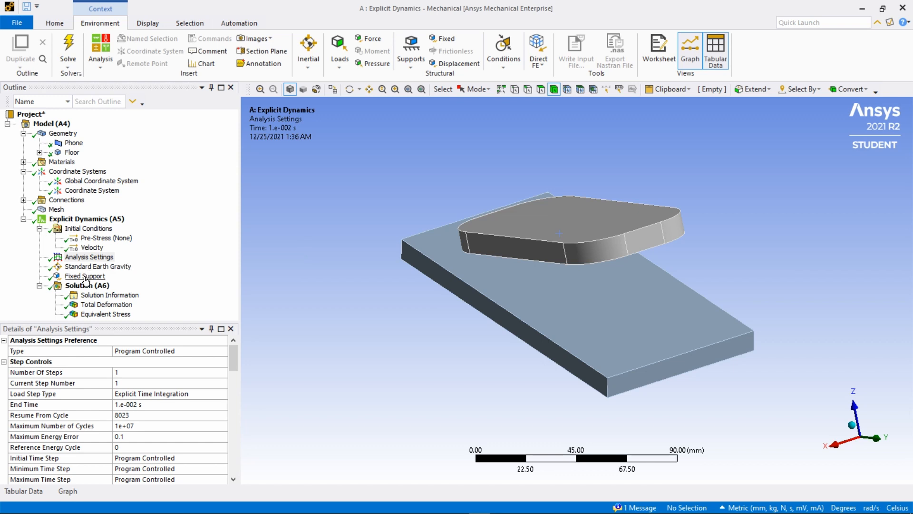
Review Total Deformation, Equivalent Stress and the solver log reaching cycle 80182.
left_click(106, 304)
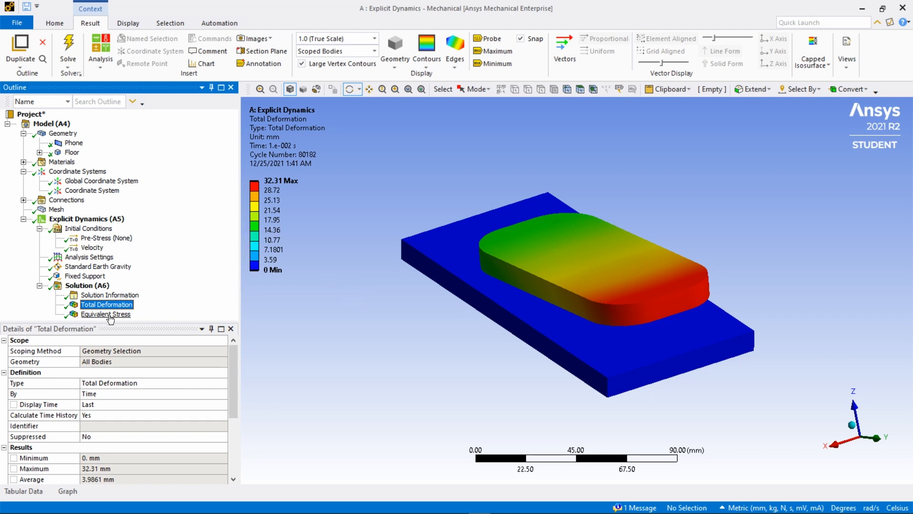
left_click(106, 313)
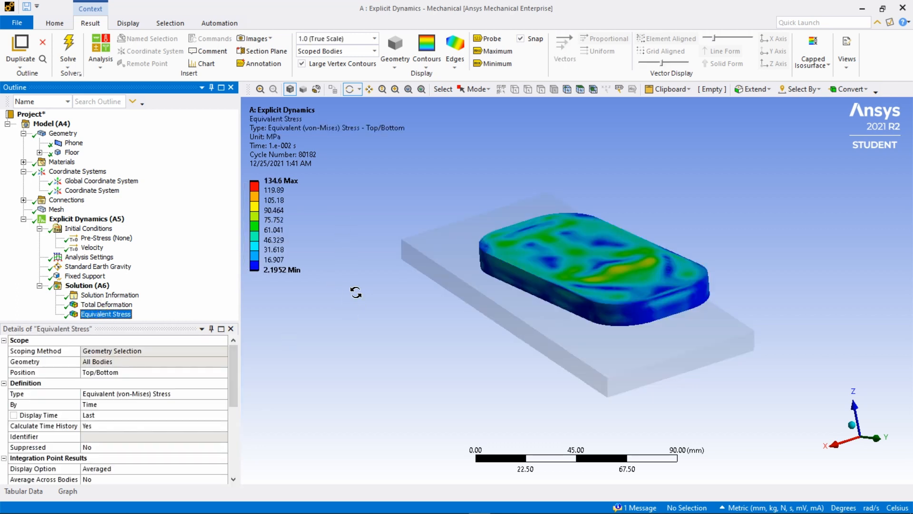
left_click(109, 294)
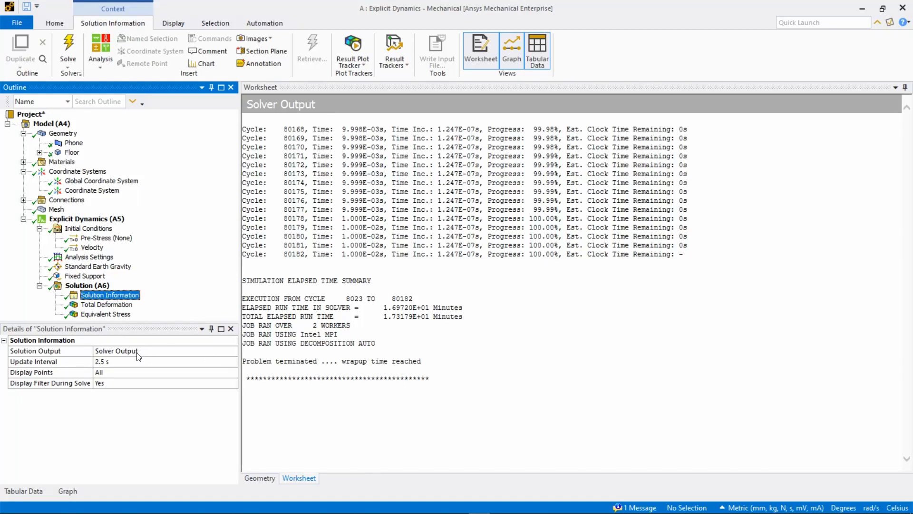
mouse_move(138, 358)
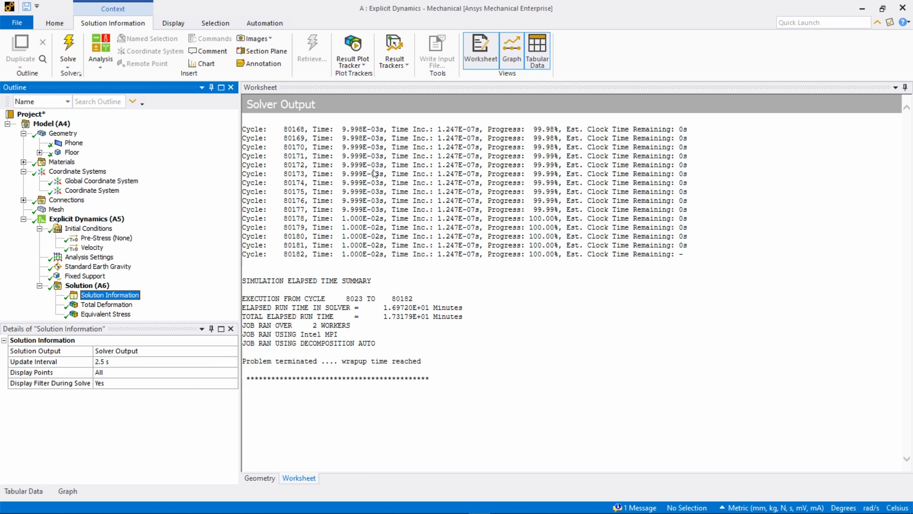
mouse_move(353, 281)
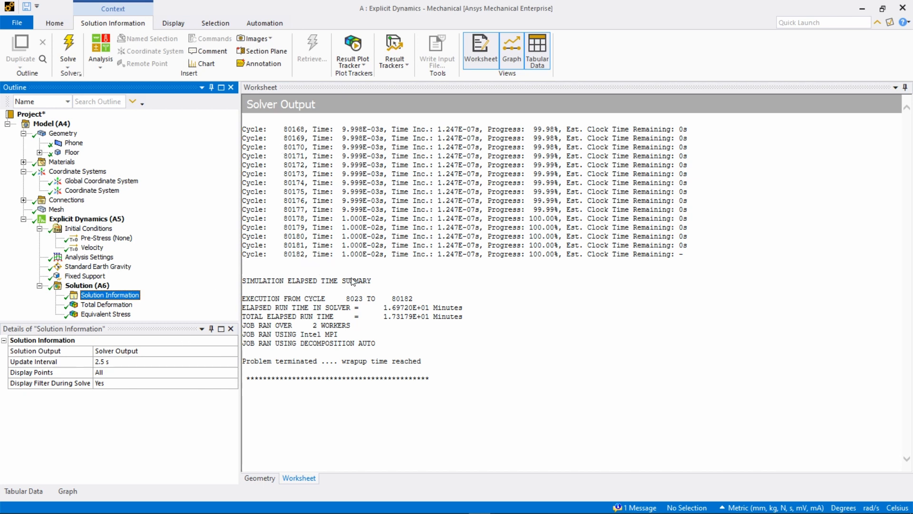
mouse_move(171, 358)
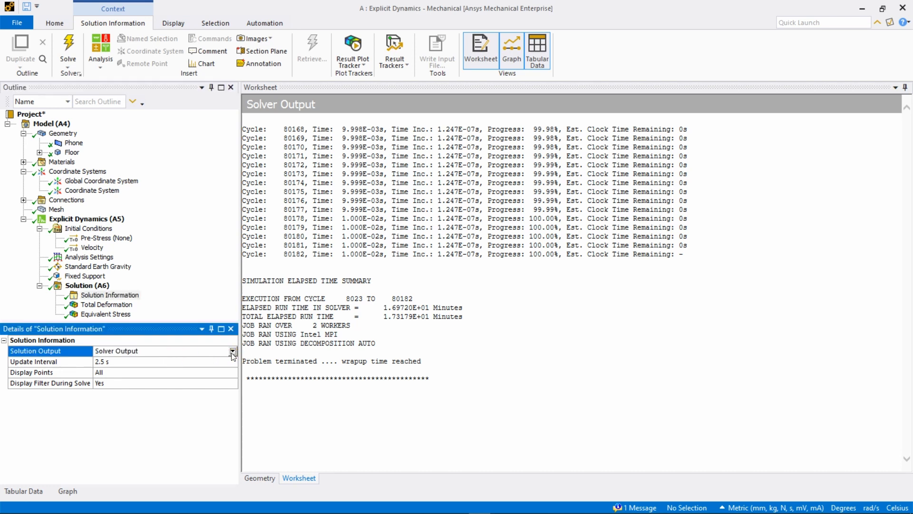
Plot Energy Conservation output, then show Total Deformation peaking at 32.31 mm.
left_click(232, 350)
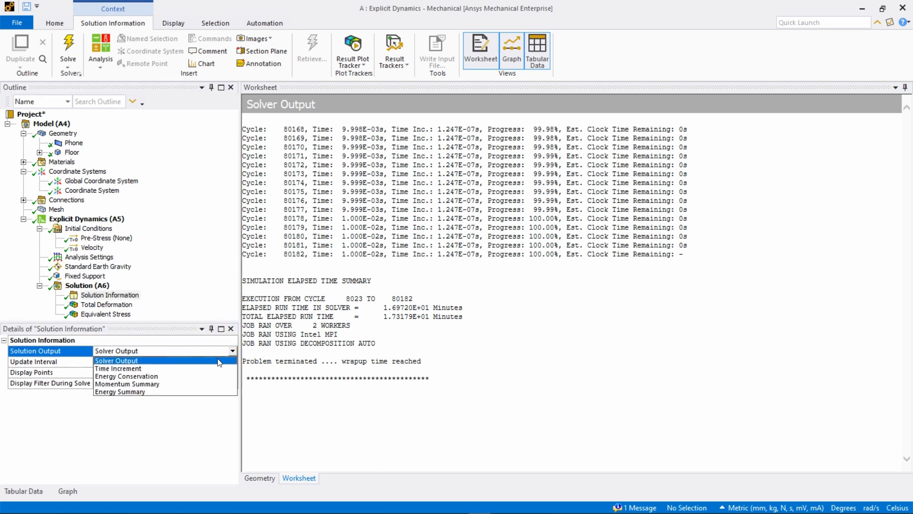
mouse_move(125, 376)
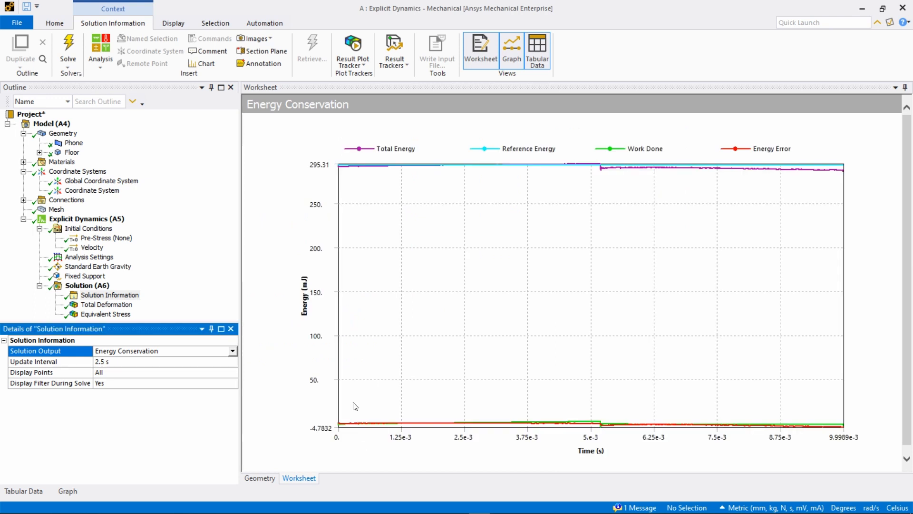
left_click(106, 304)
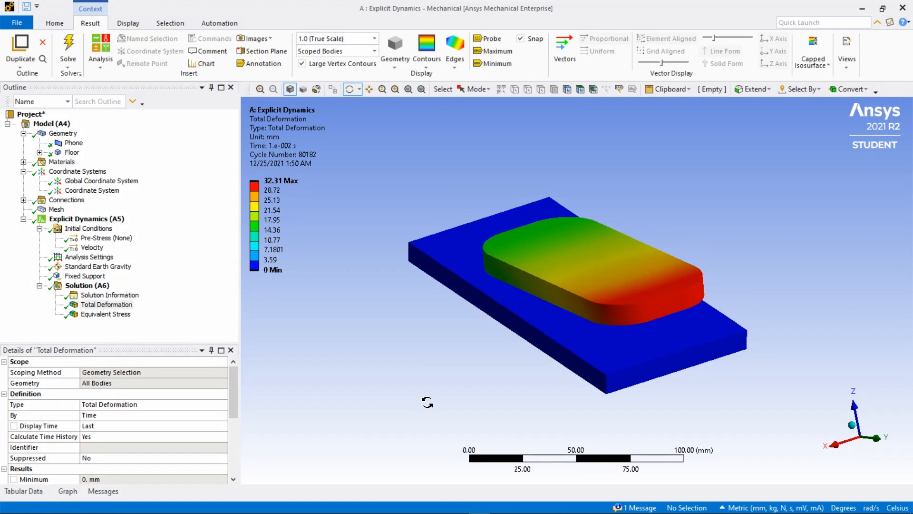
mouse_move(116, 484)
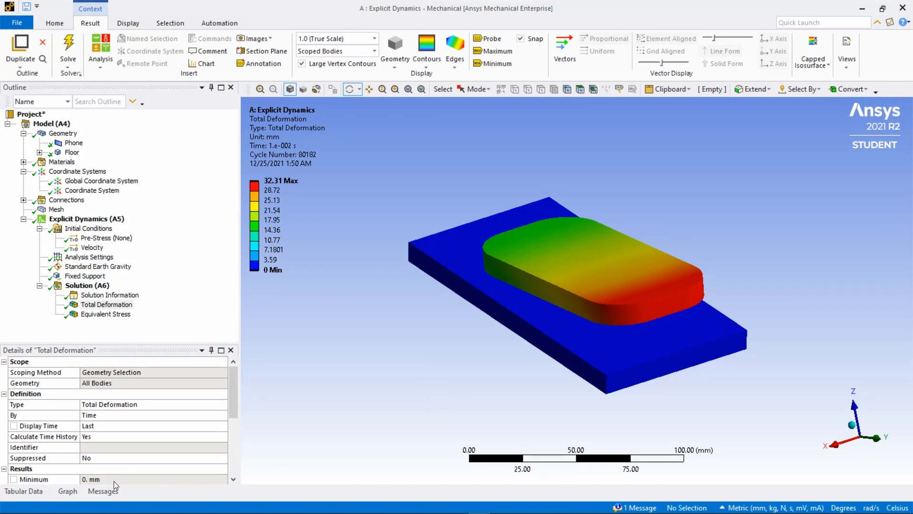
Show the deformation time-history graph (43.309 mm peak) and play the animation.
left_click(67, 491)
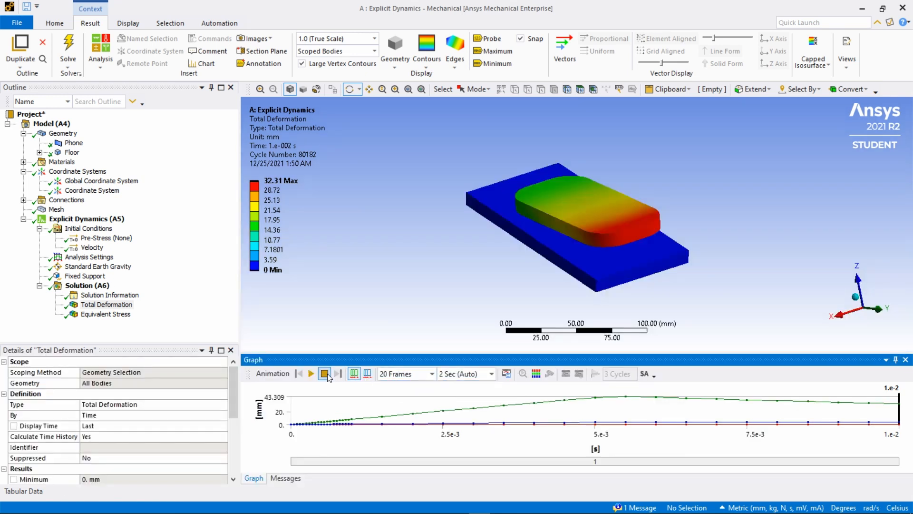
mouse_move(310, 374)
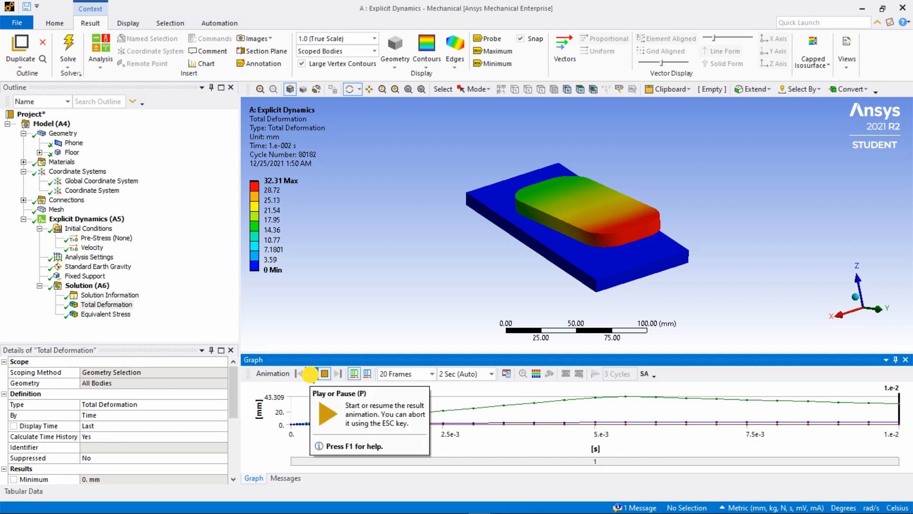
left_click(311, 373)
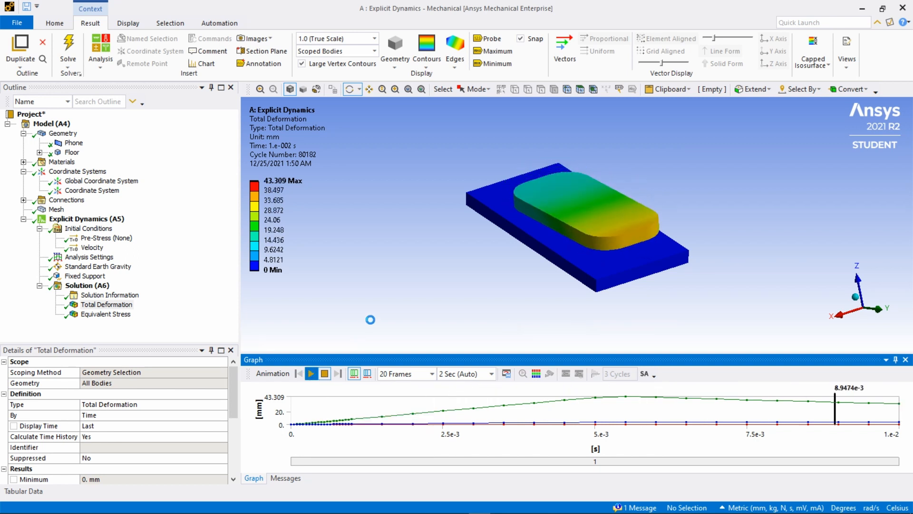
left_click(310, 373)
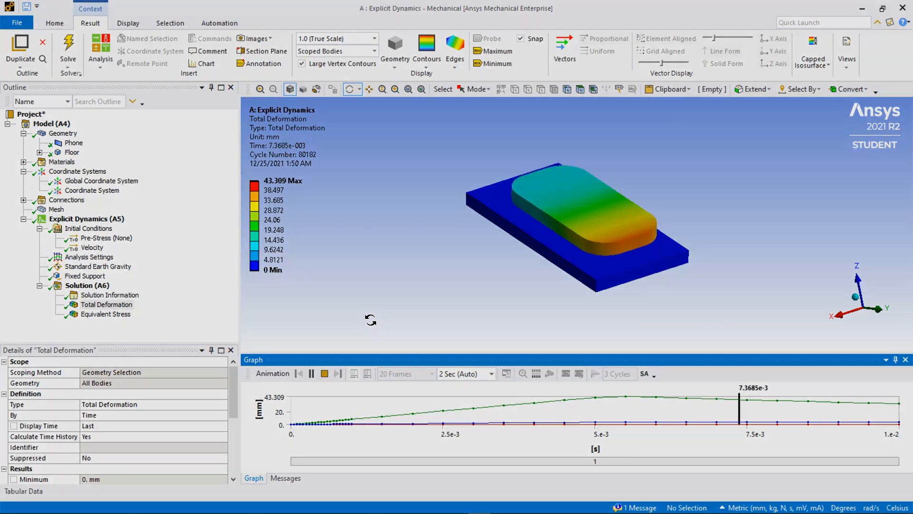